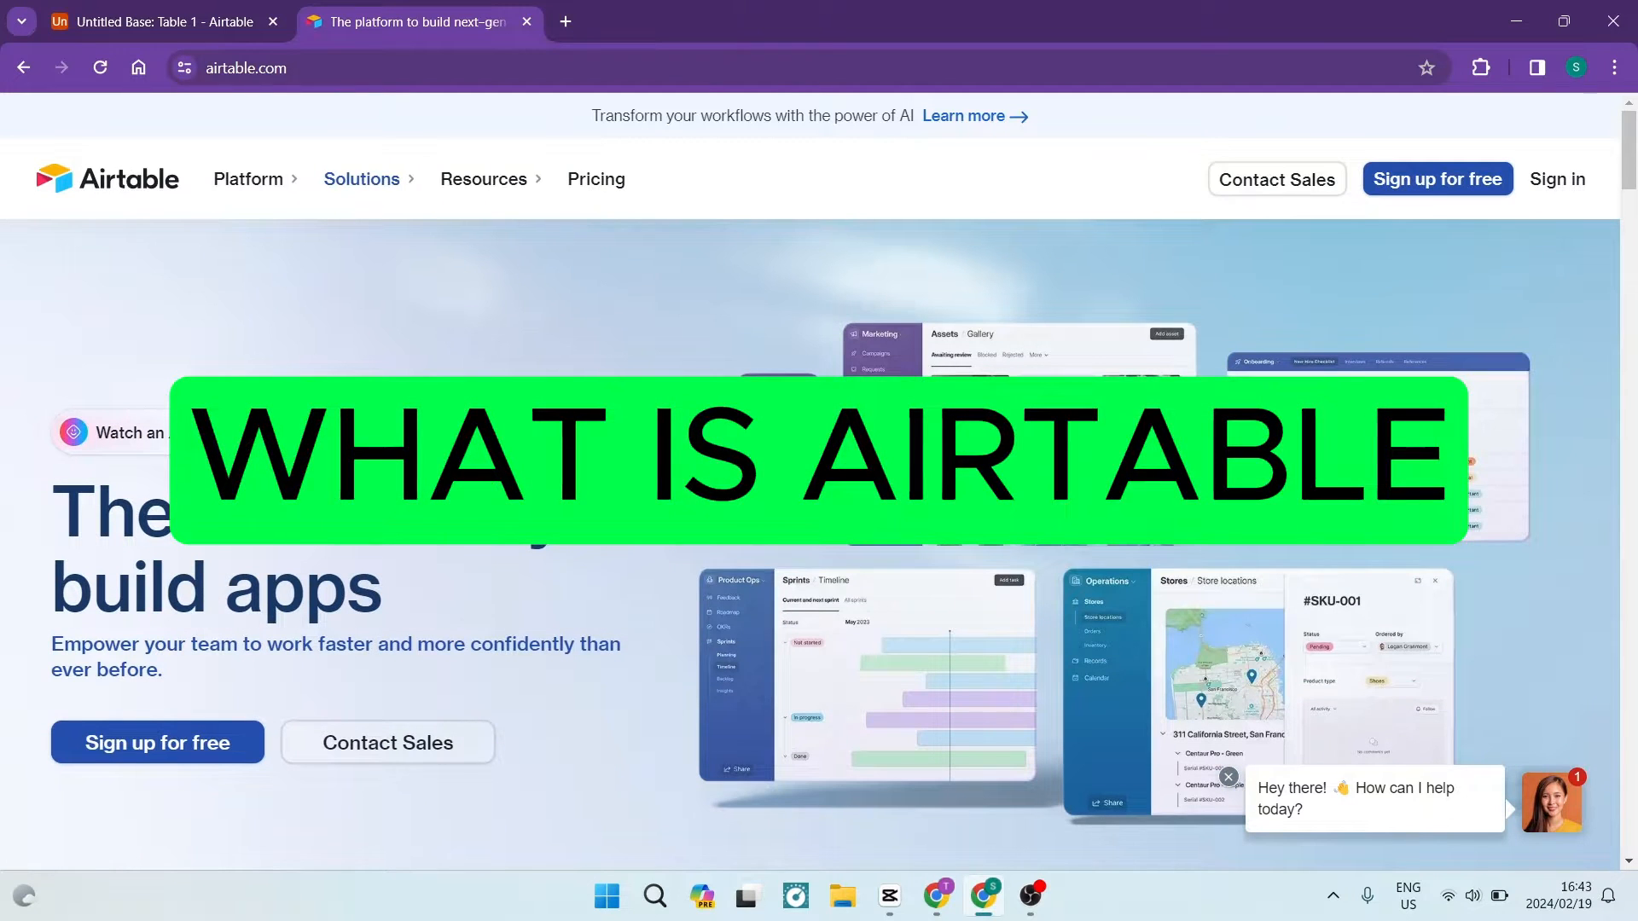
- Scroll the Airtable site, then browse the Platform, Solutions and Resources navigation menus
scroll(down, 3)
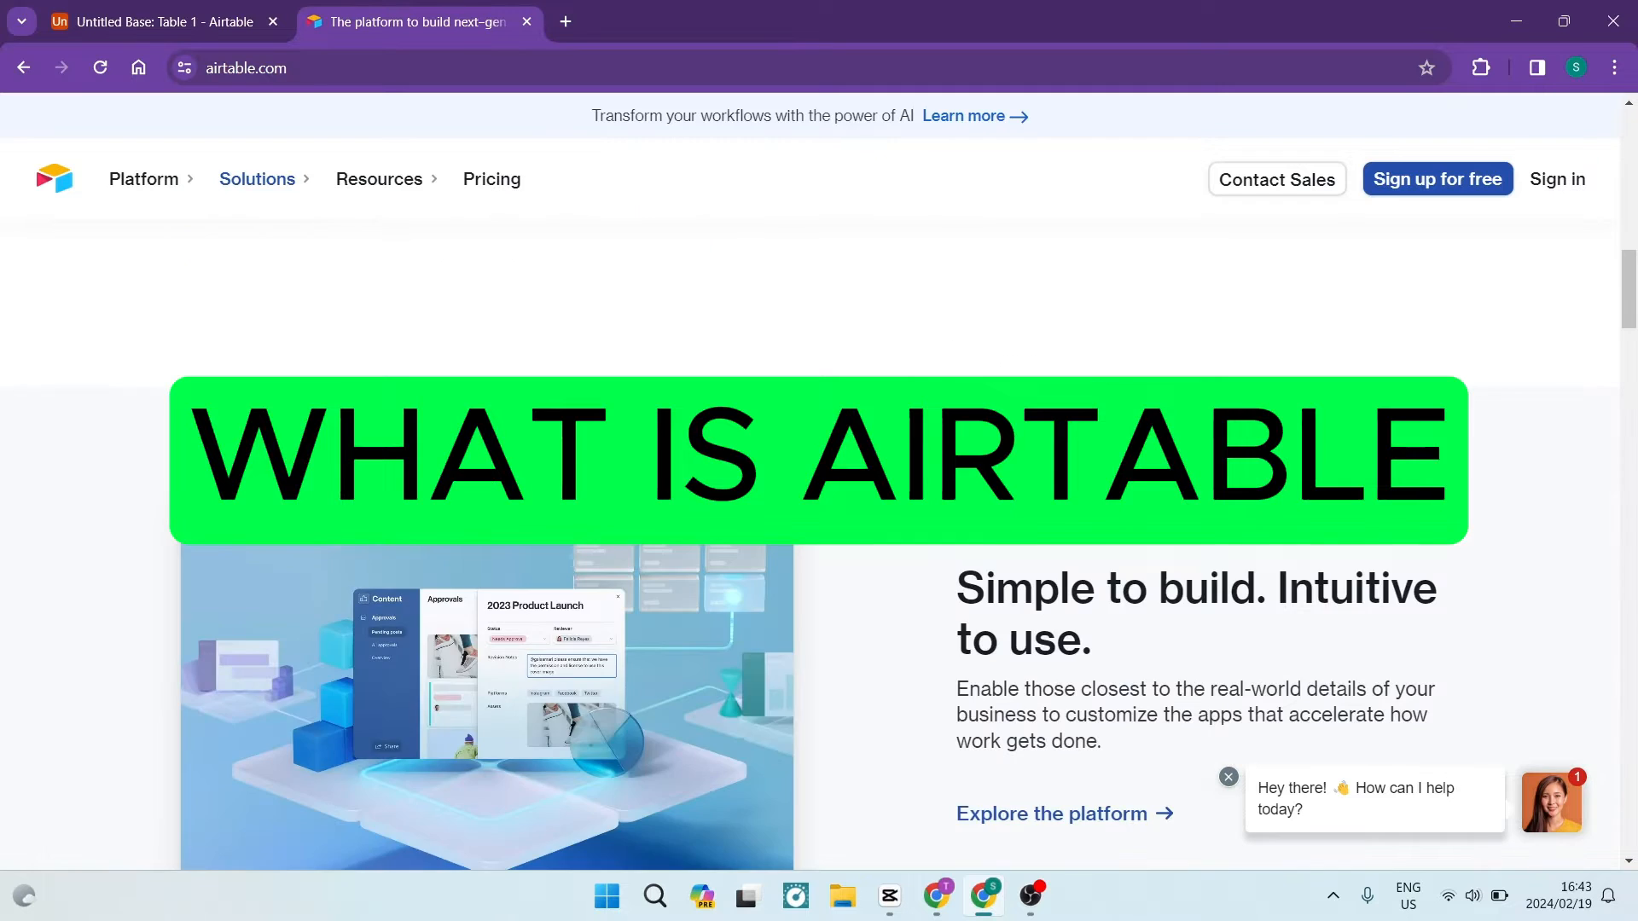
scroll(down, 3)
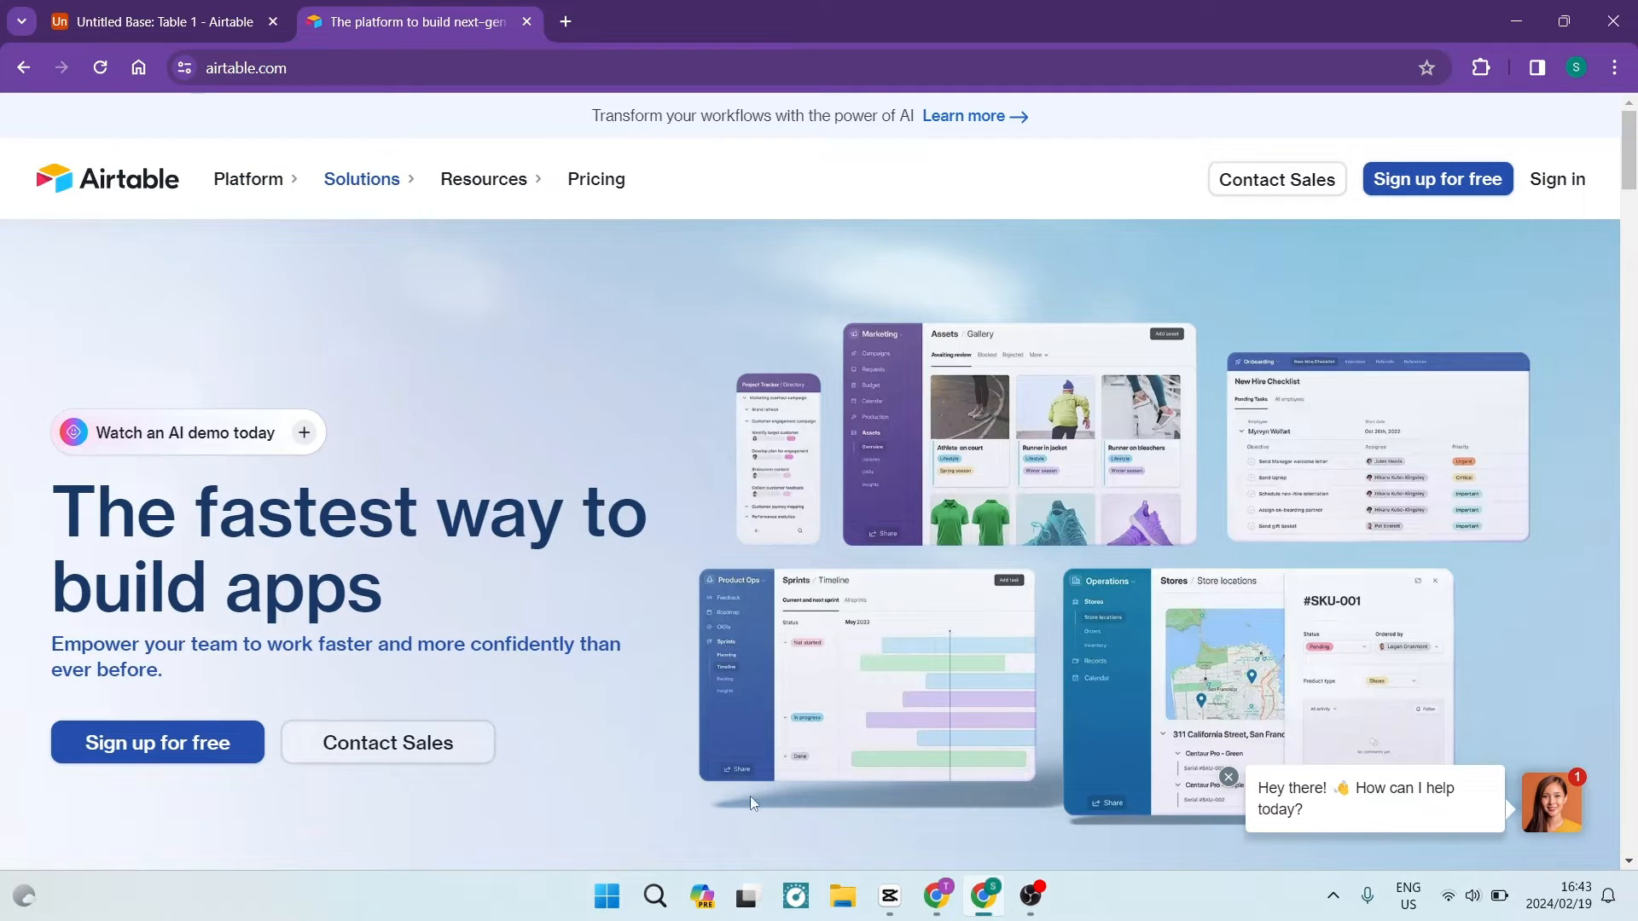
click(887, 897)
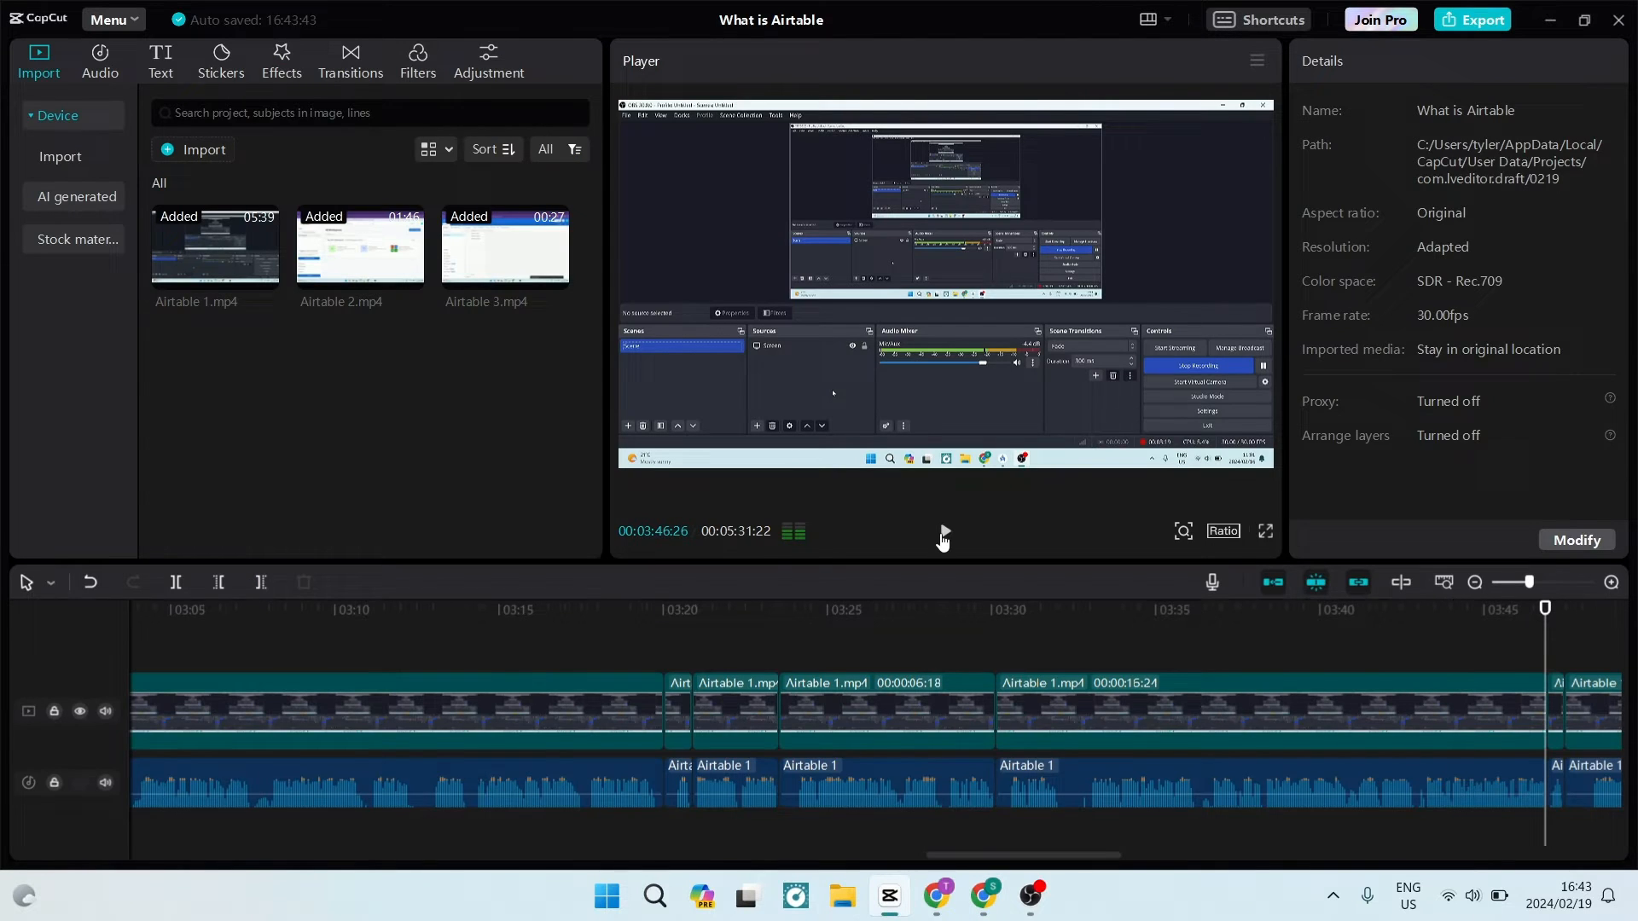
click(982, 902)
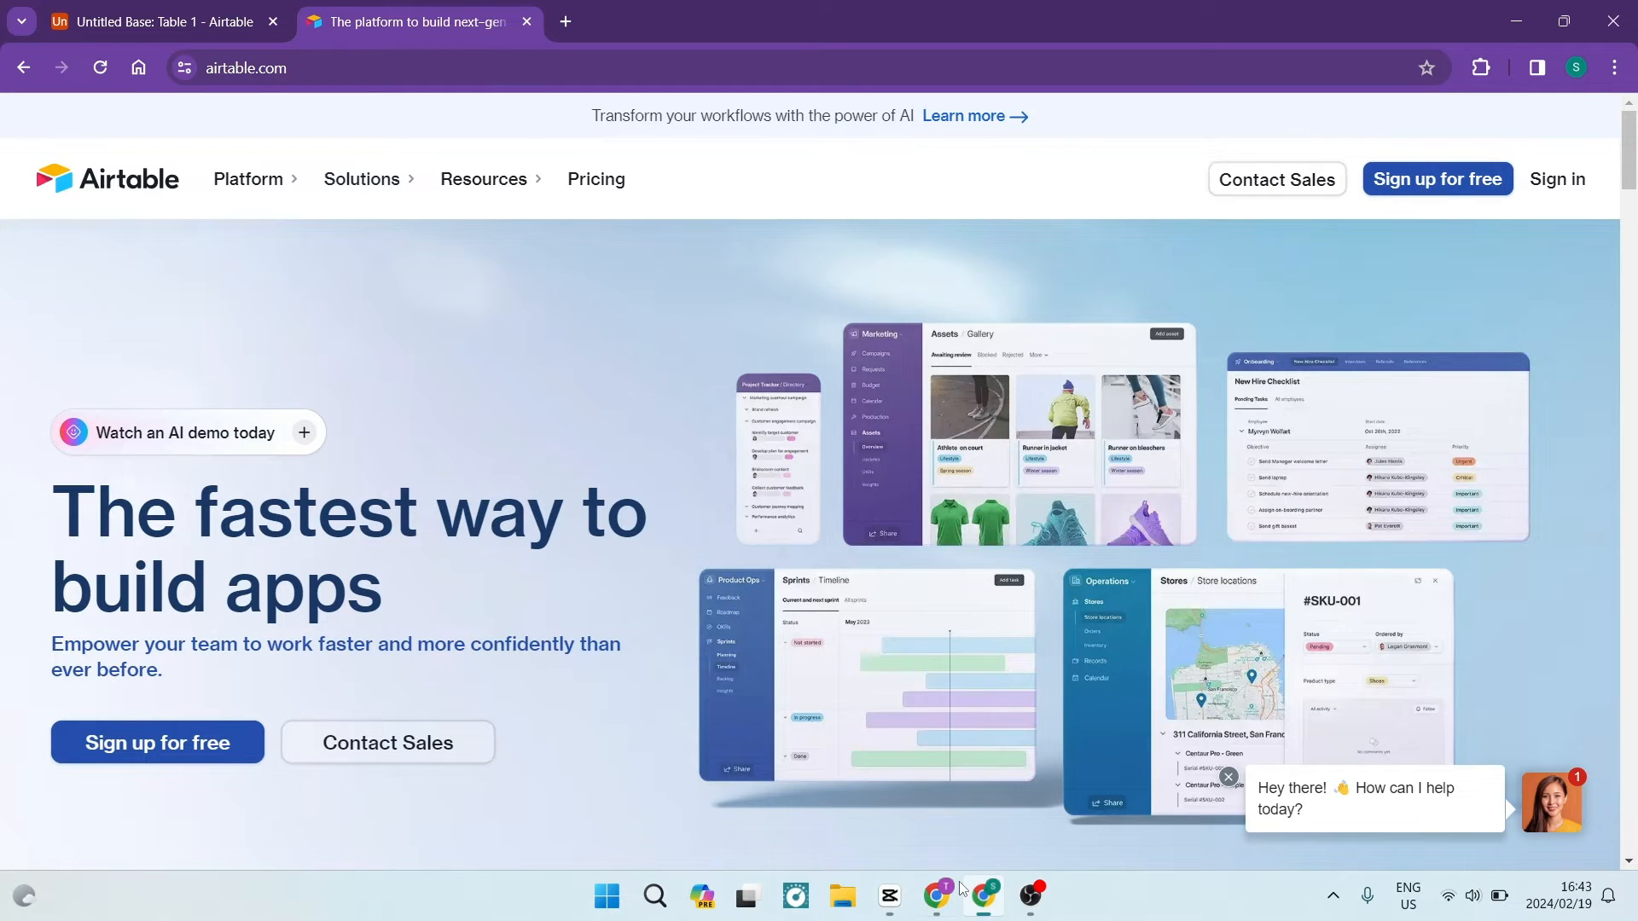
click(248, 178)
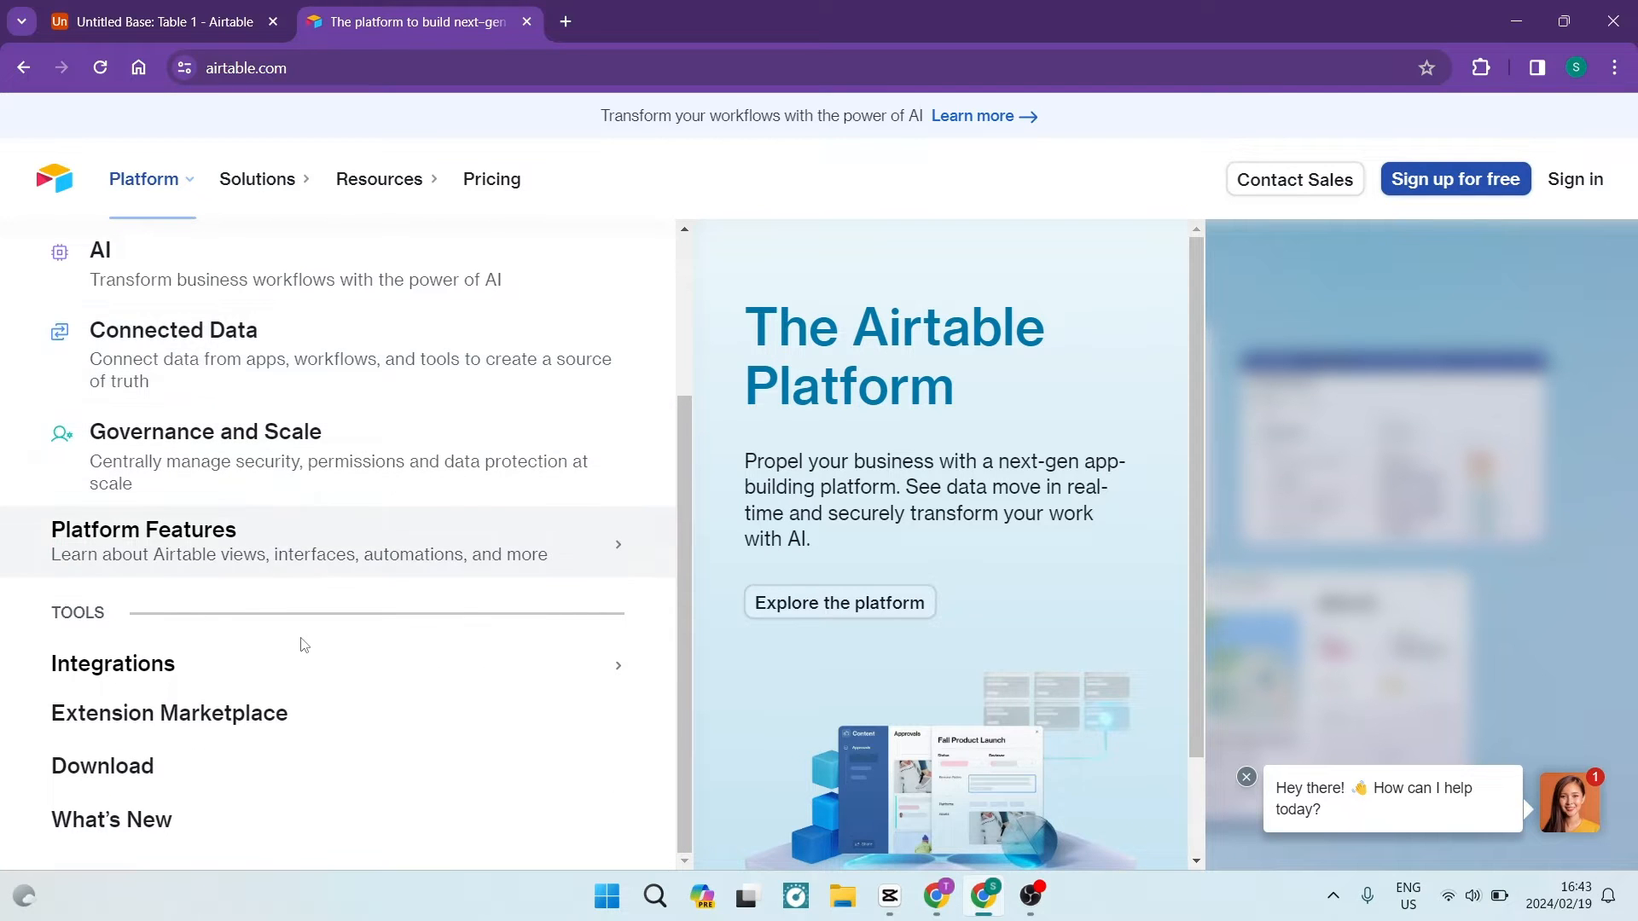
mouse_move(270, 613)
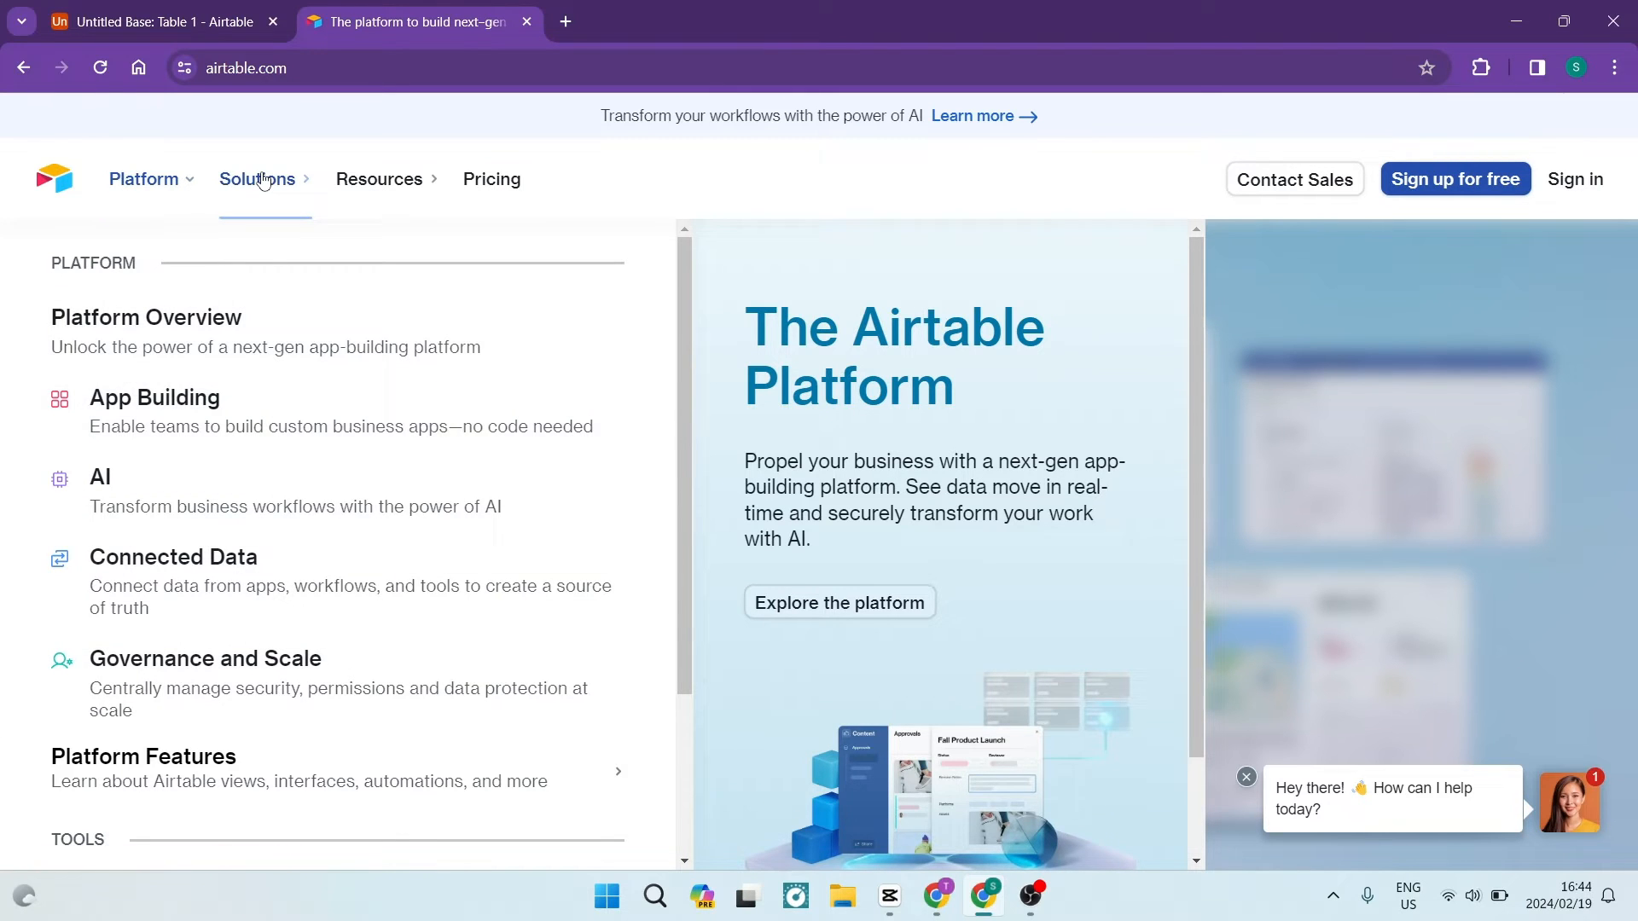
click(256, 178)
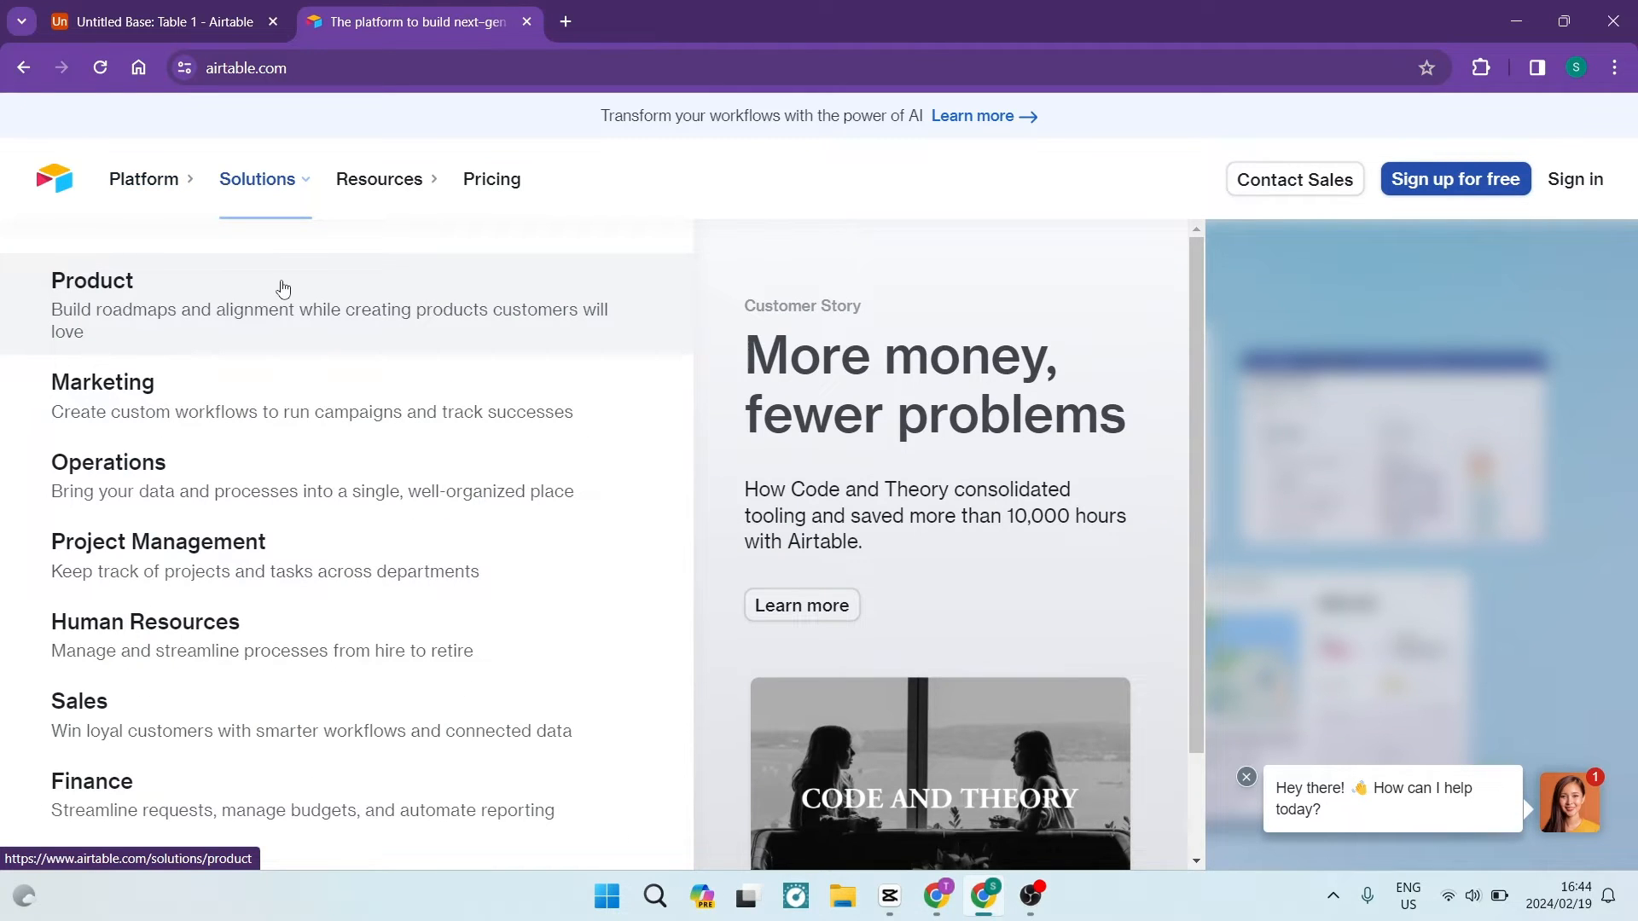
mouse_move(316, 552)
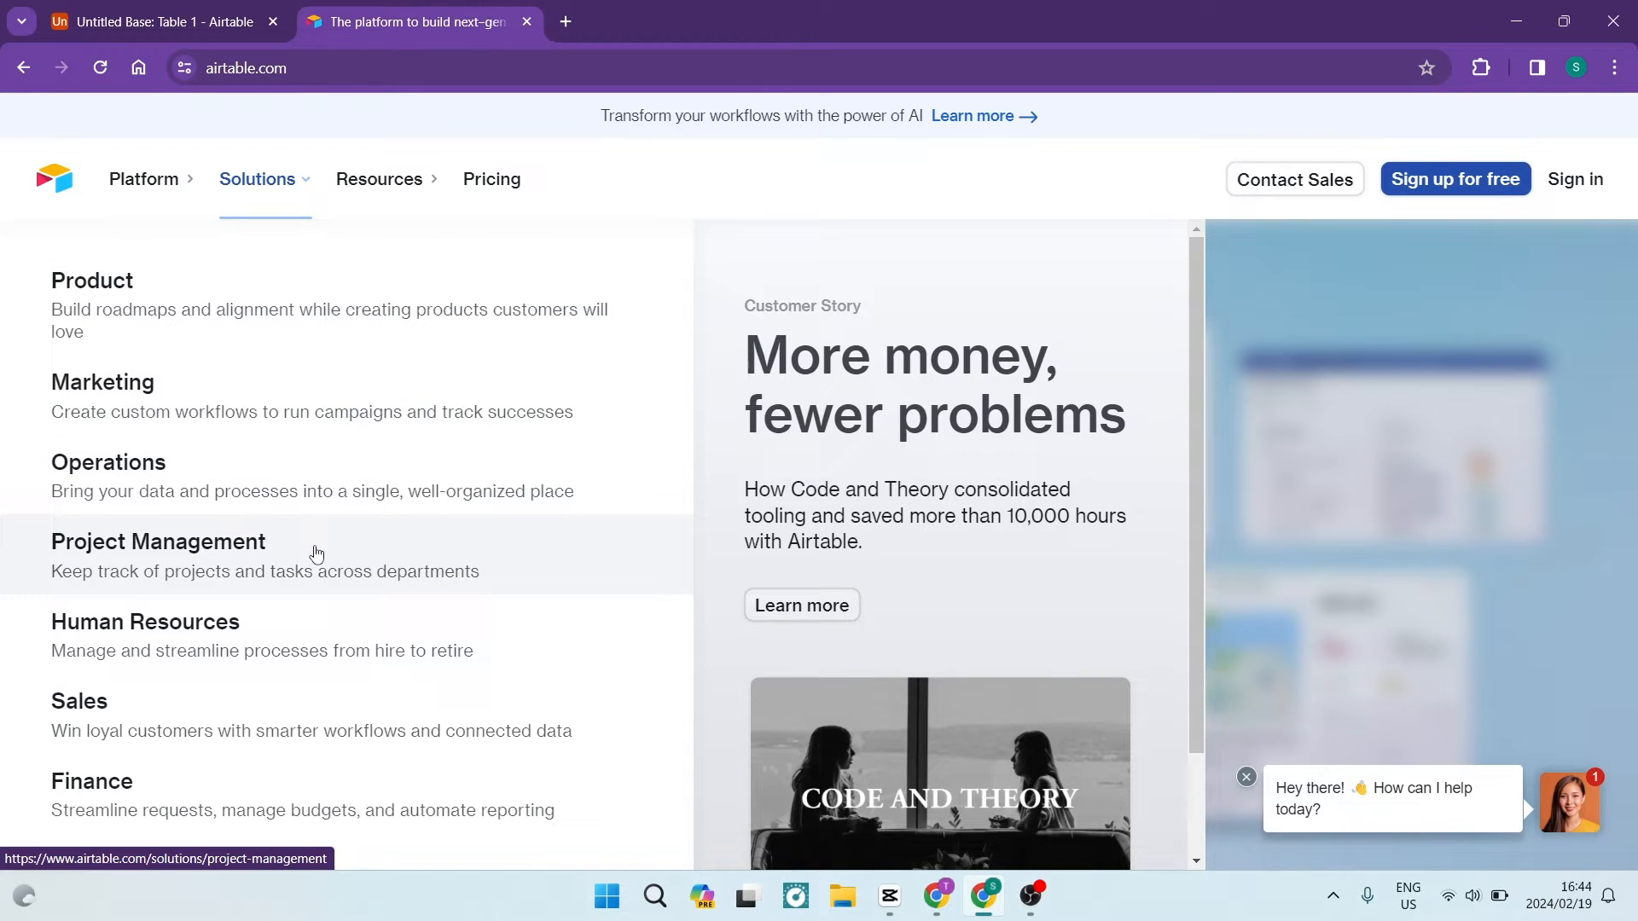
mouse_move(321, 693)
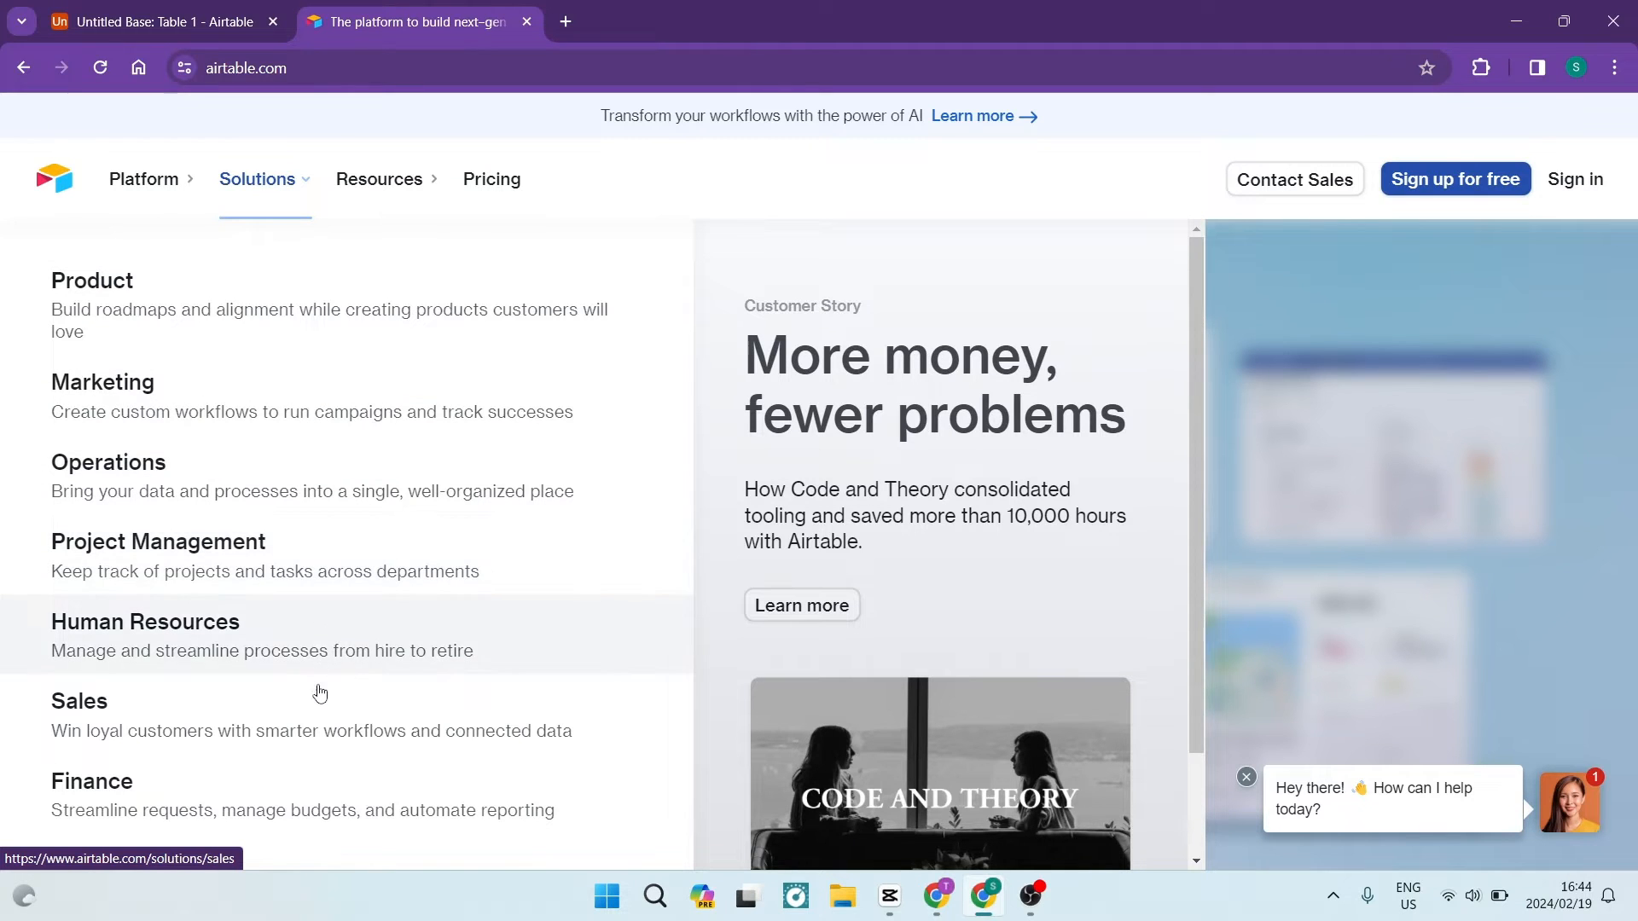
mouse_move(490, 604)
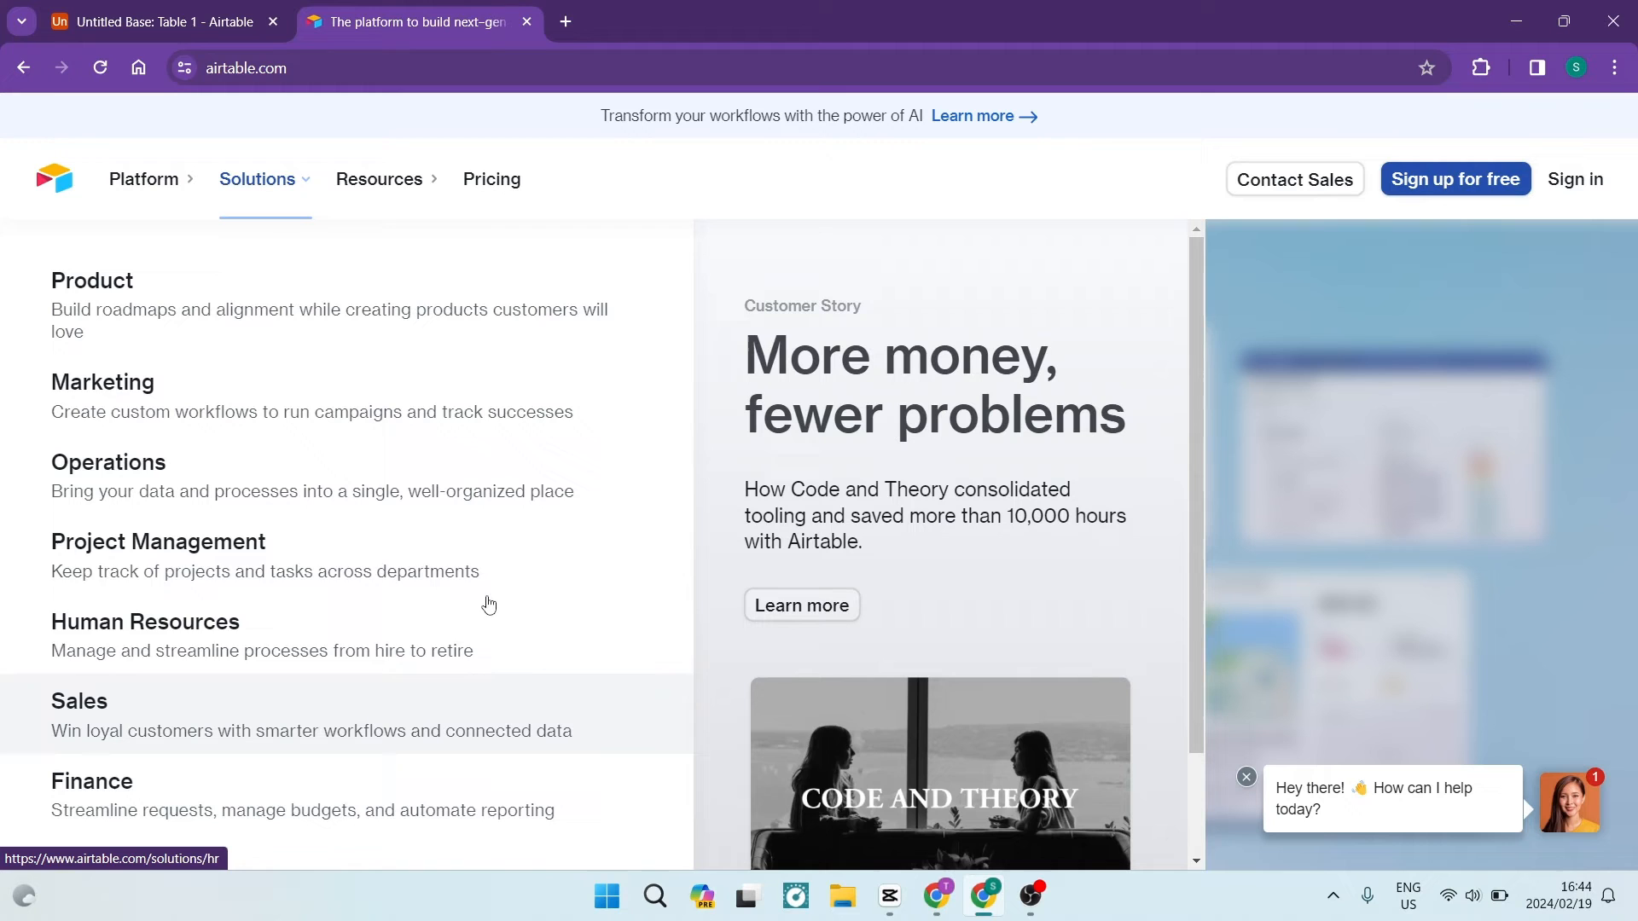
mouse_move(313, 461)
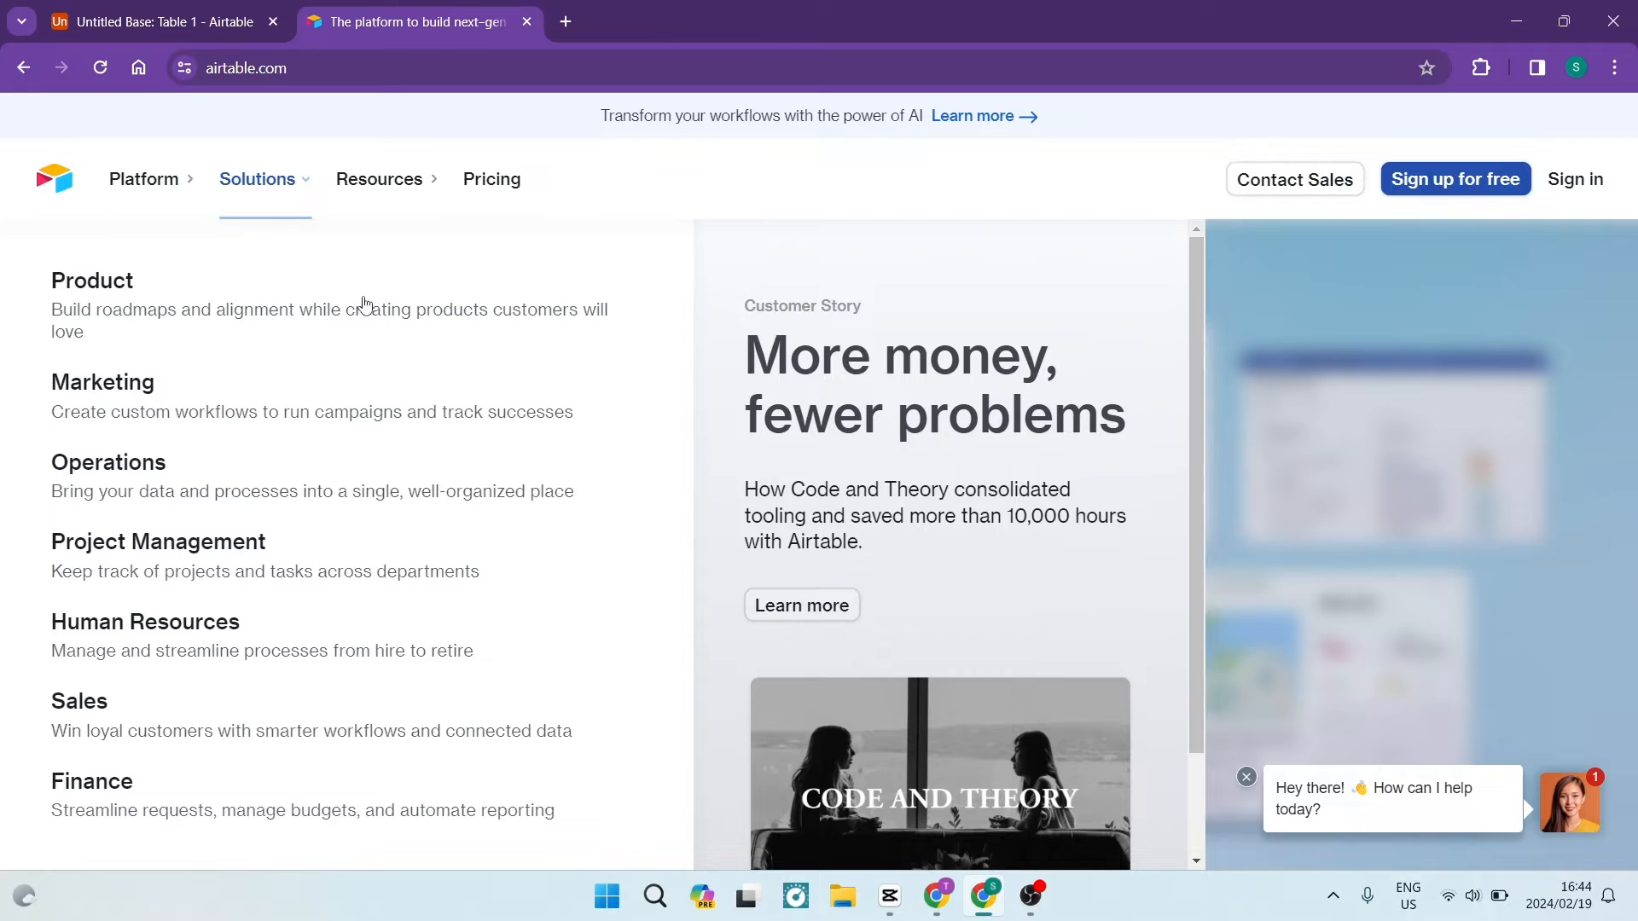
click(378, 178)
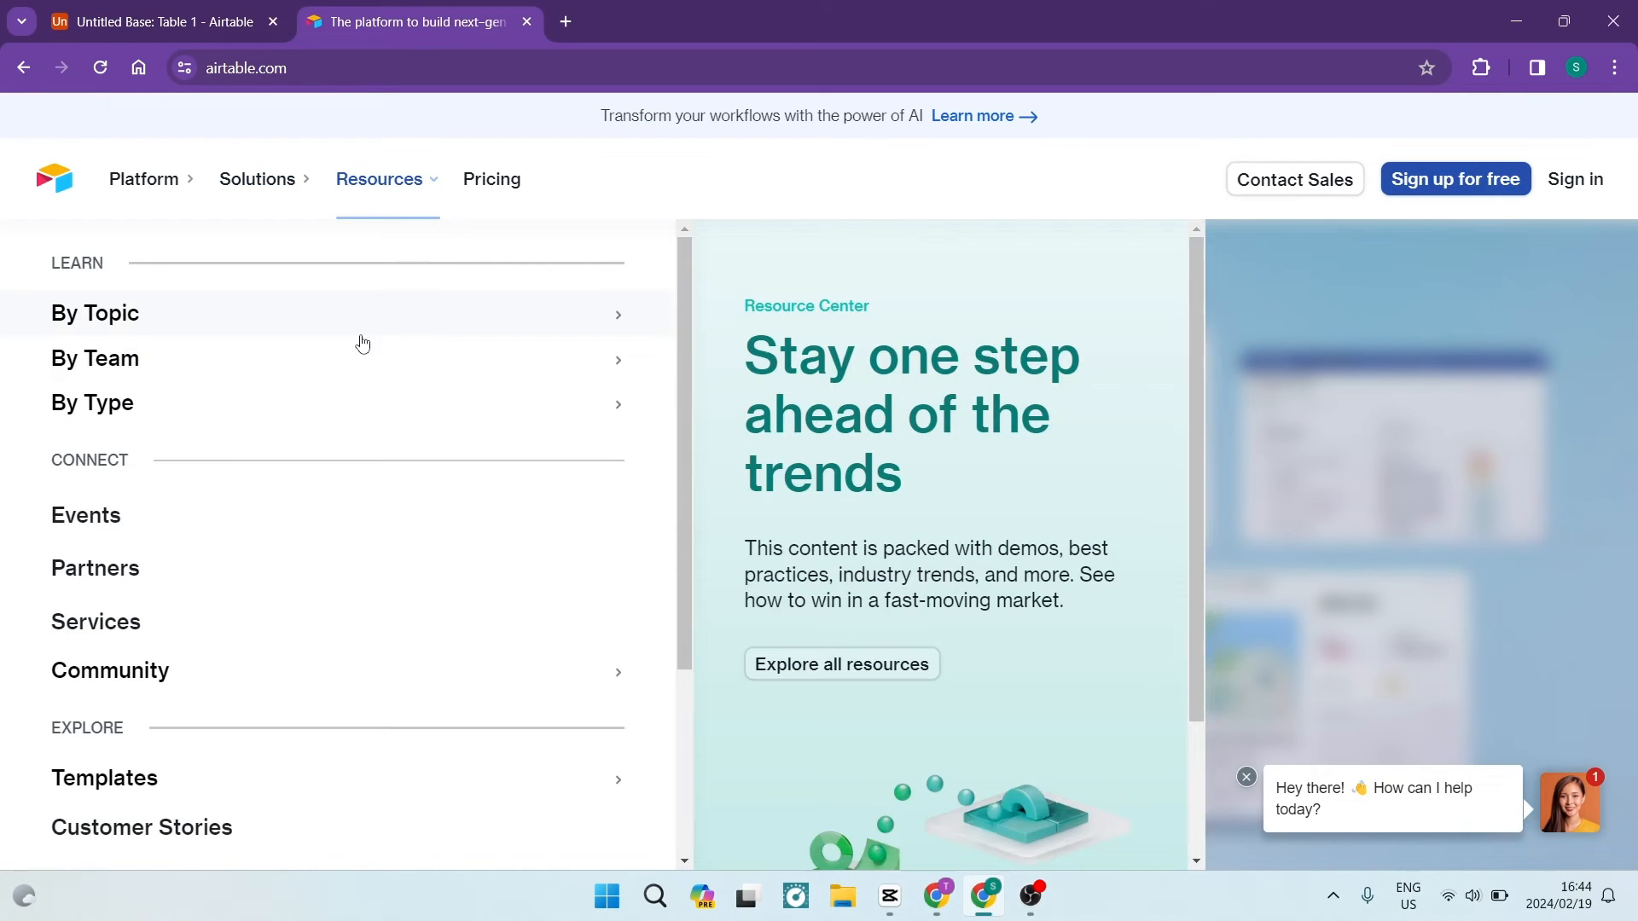
mouse_move(304, 492)
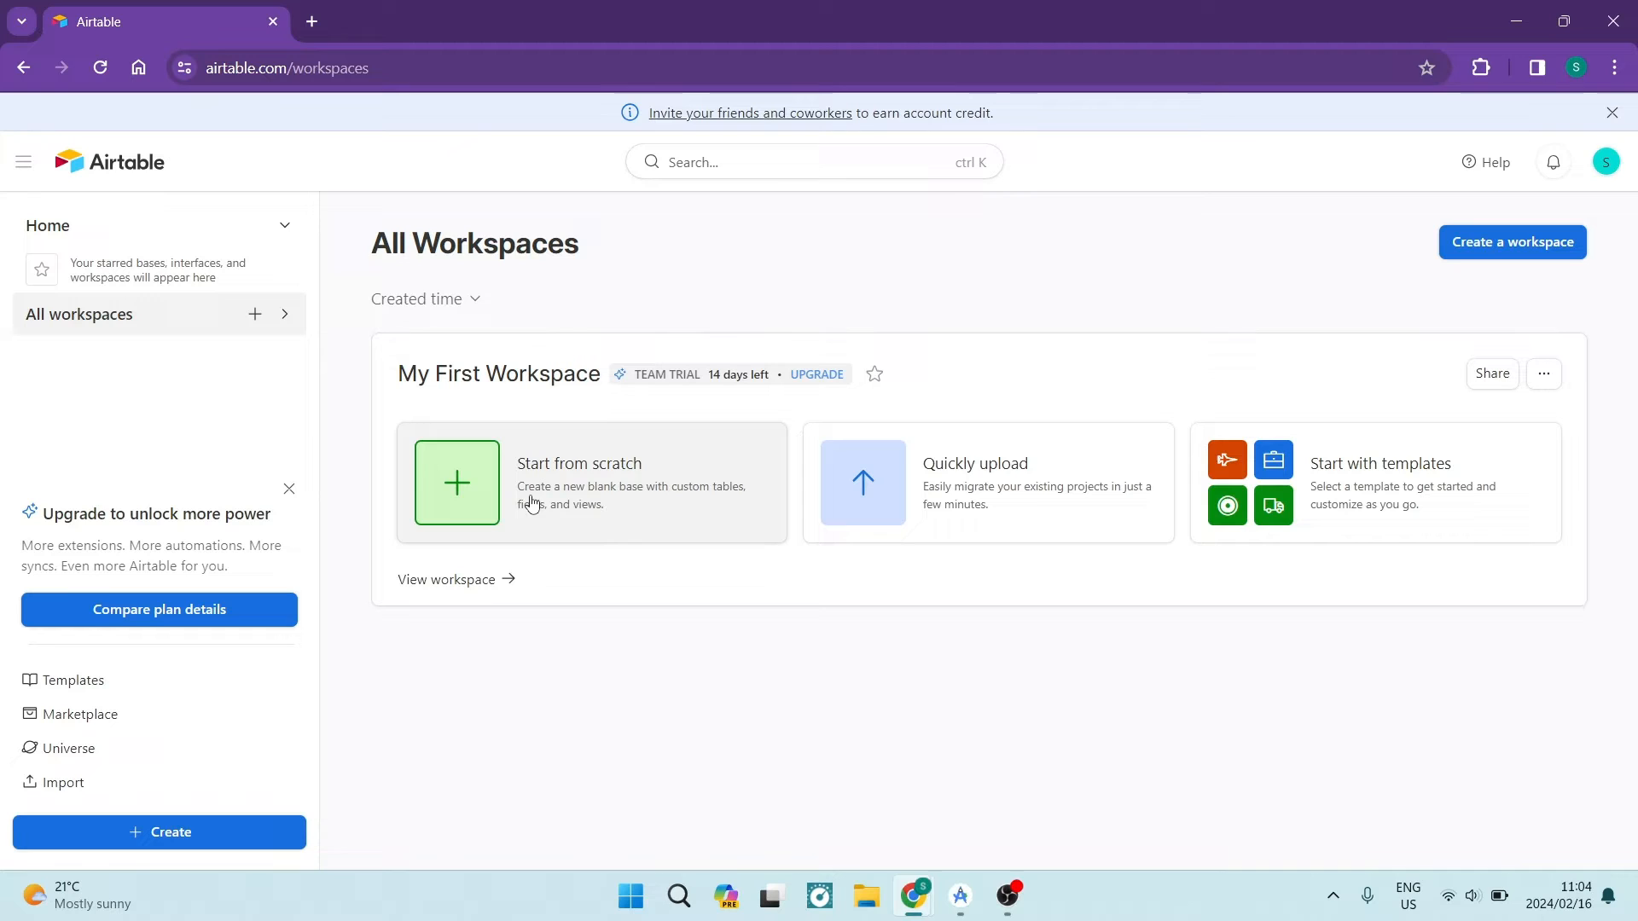
mouse_move(618, 443)
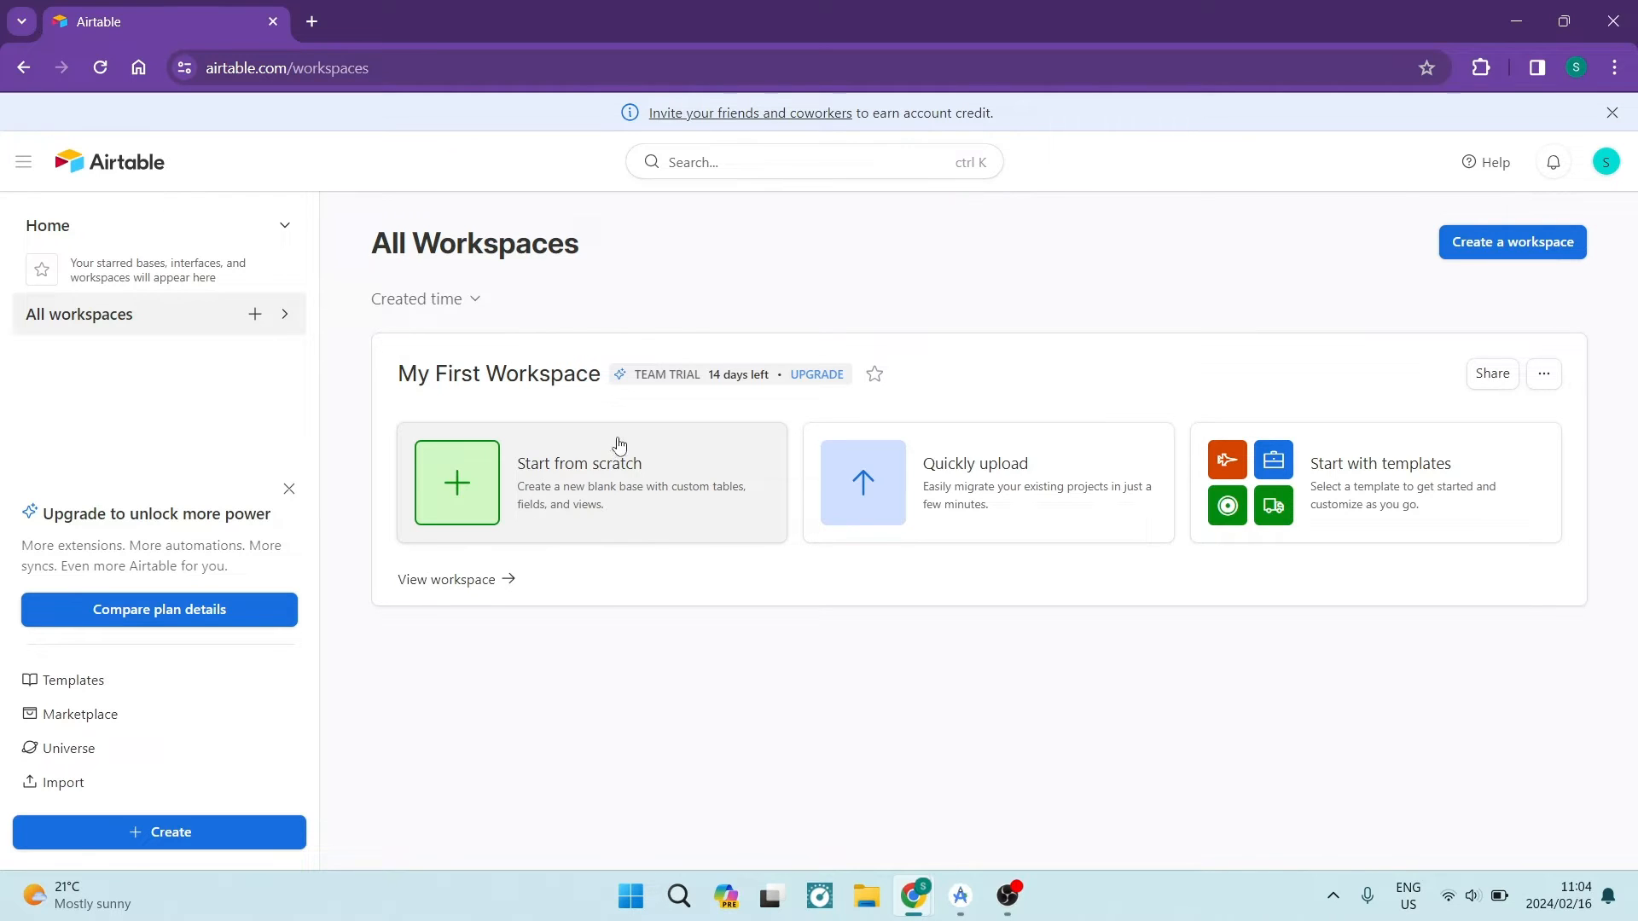
mouse_move(656, 309)
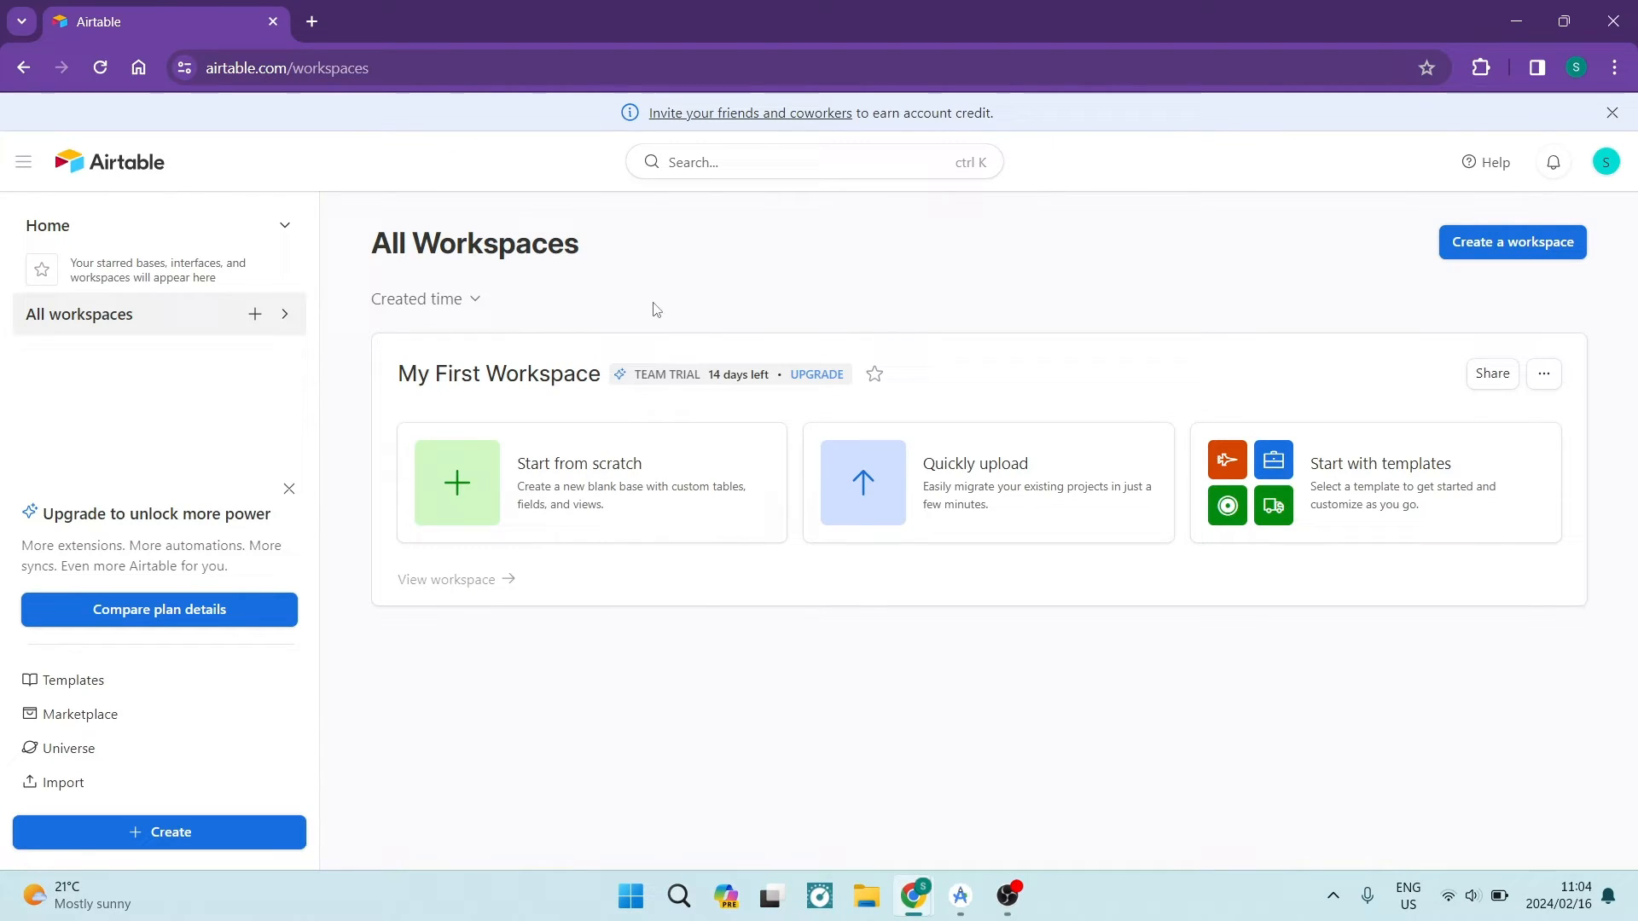
mouse_move(480, 491)
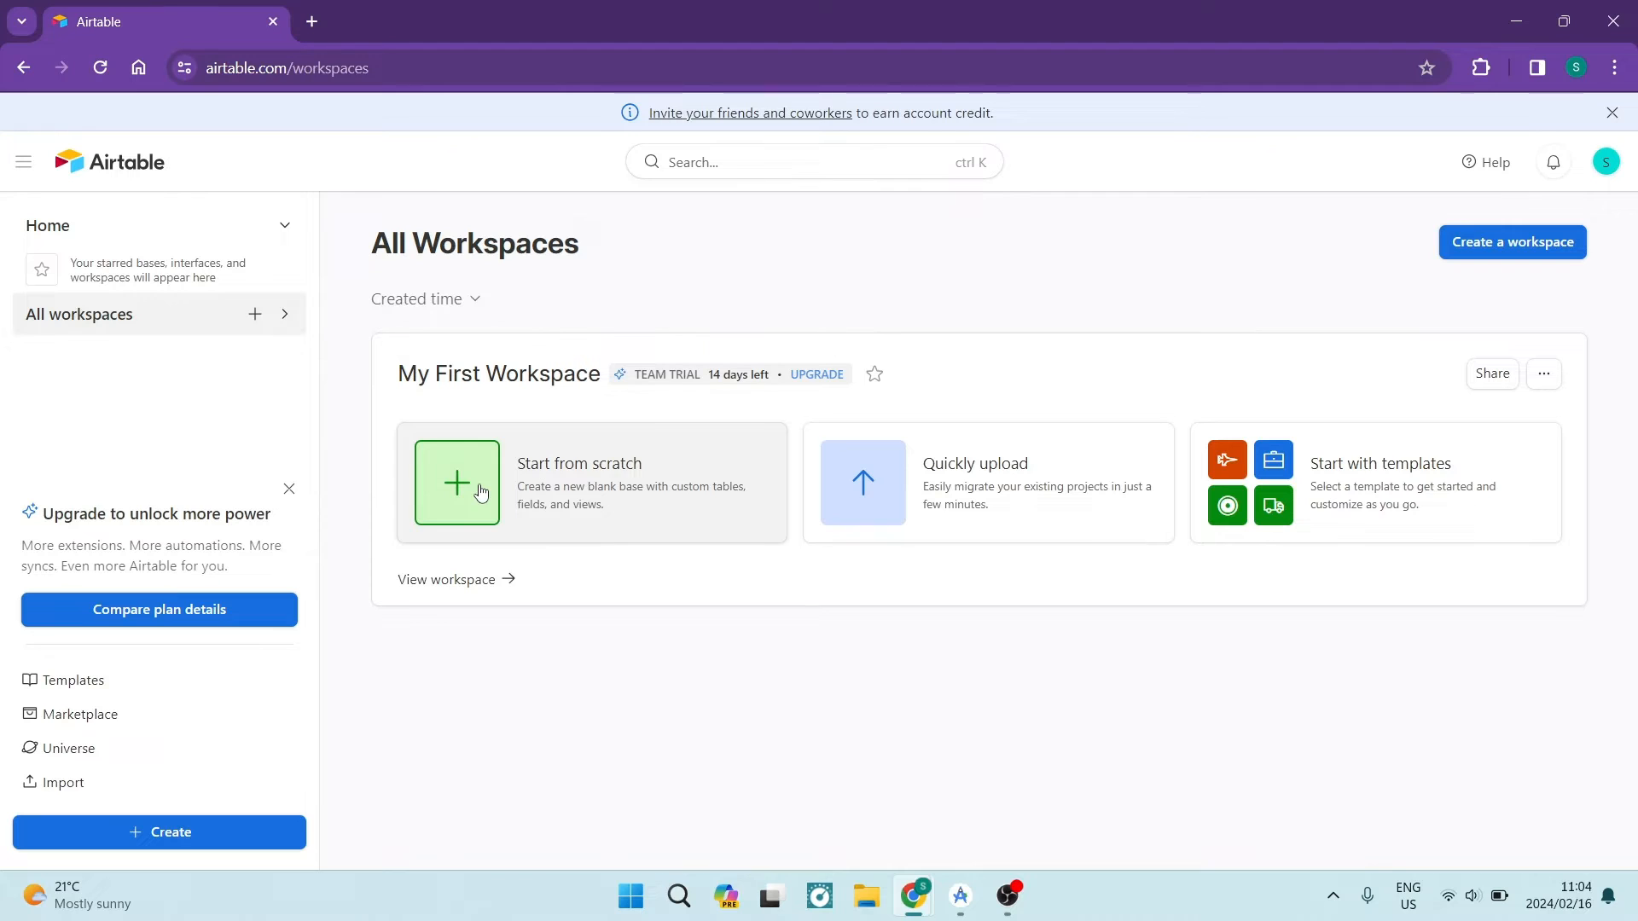
mouse_move(899, 462)
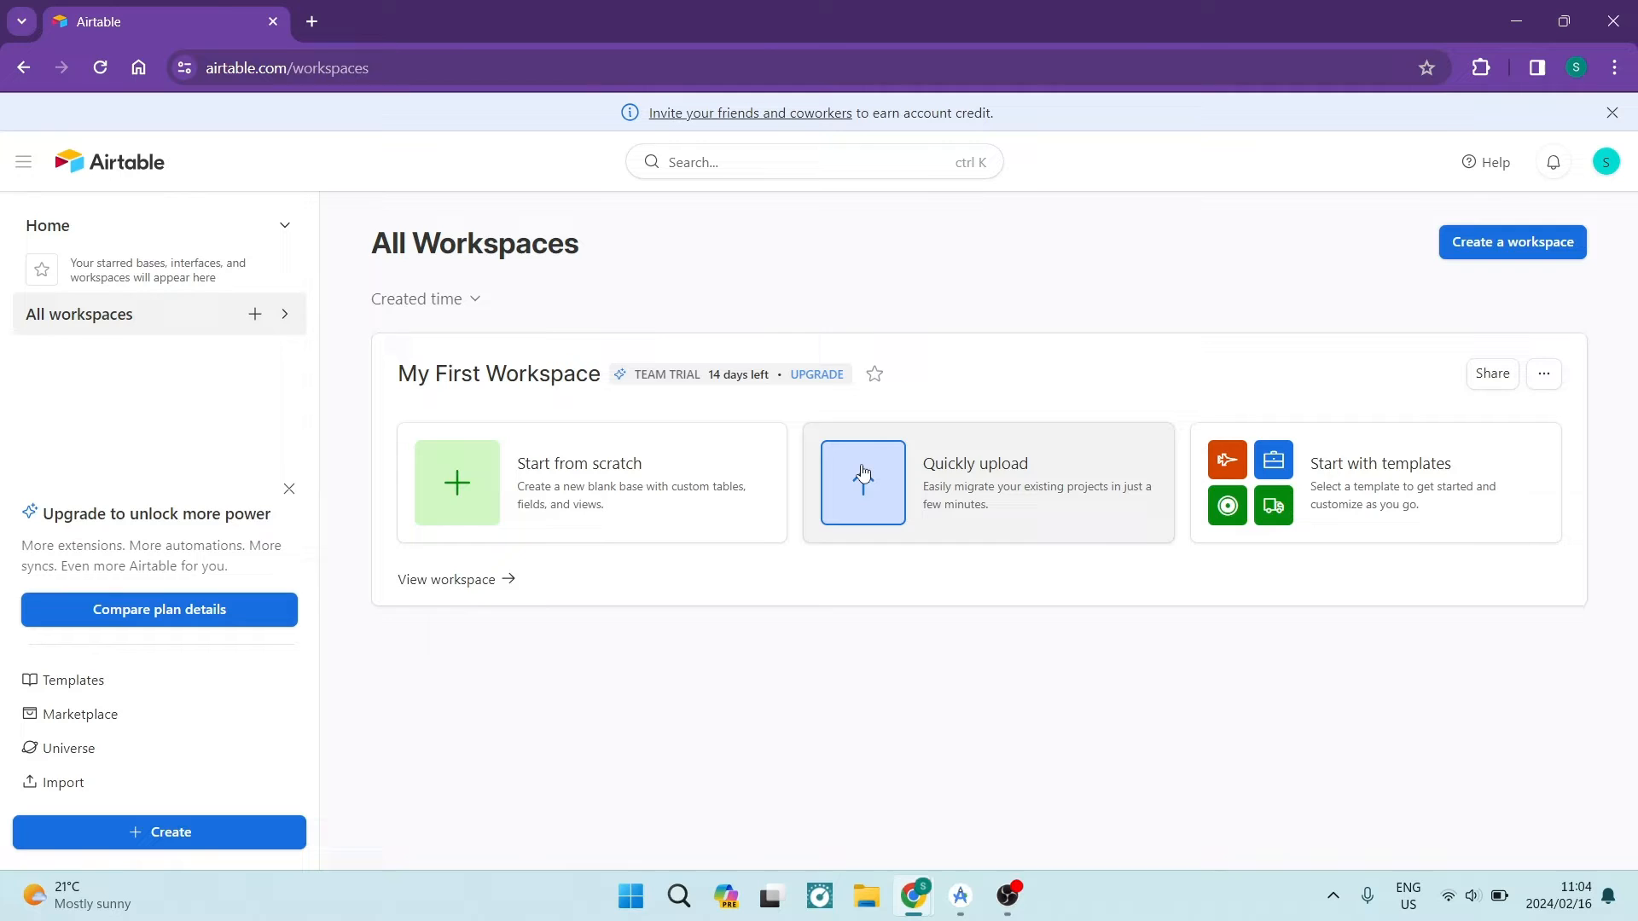
mouse_move(893, 470)
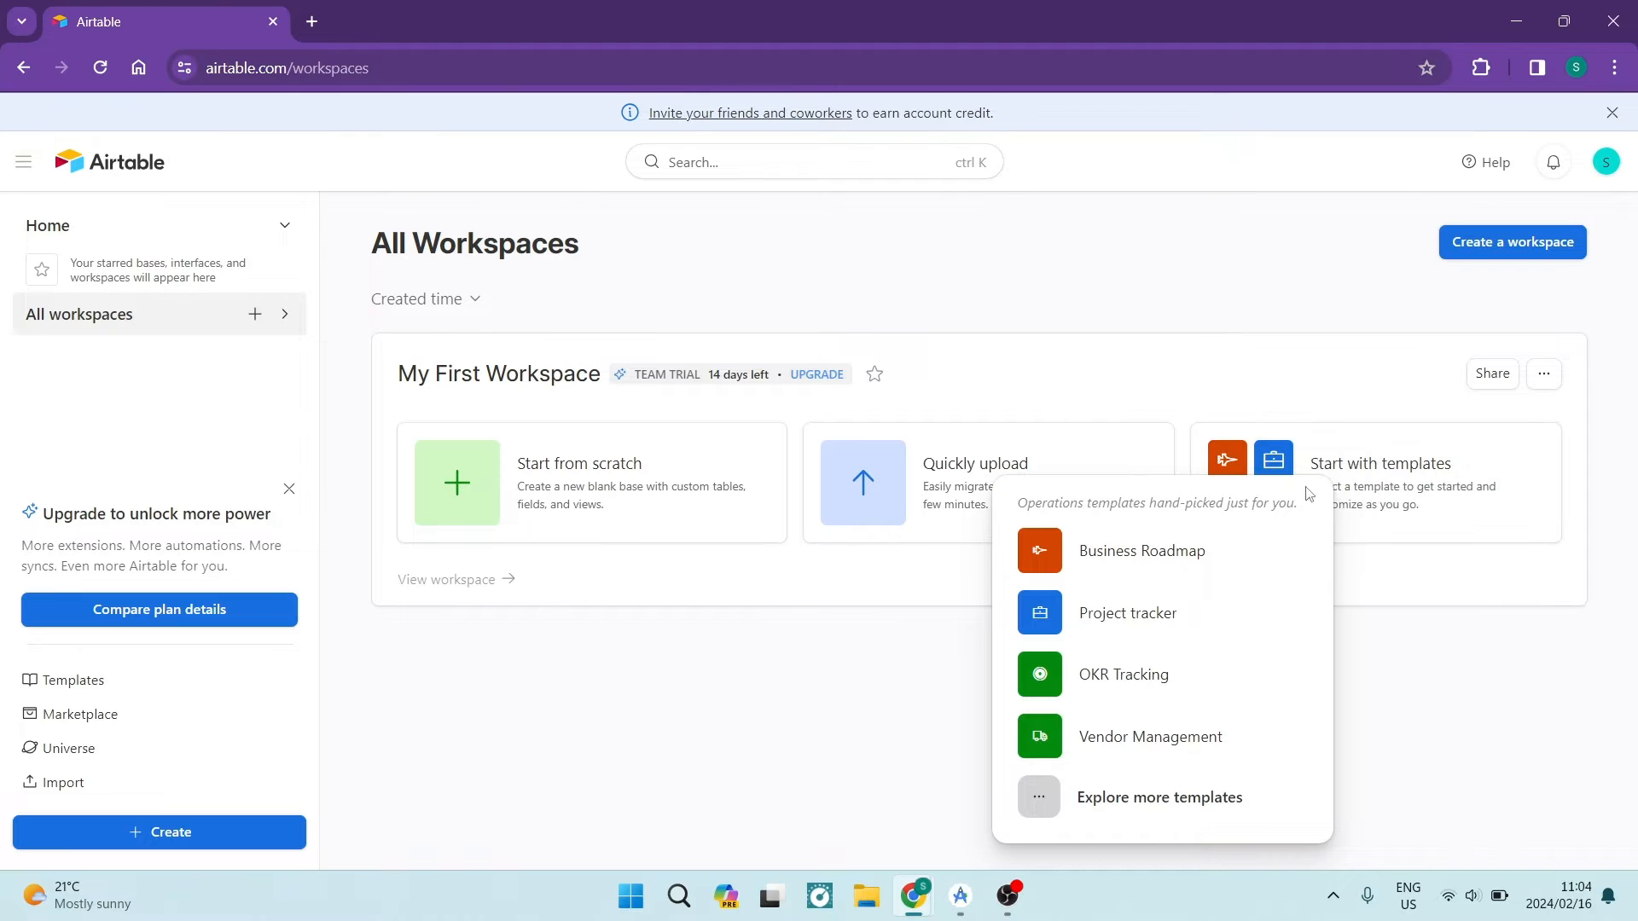
- Open the full template gallery and scroll through Marketing, Product & Design, Operations and Engineering templates
click(1159, 797)
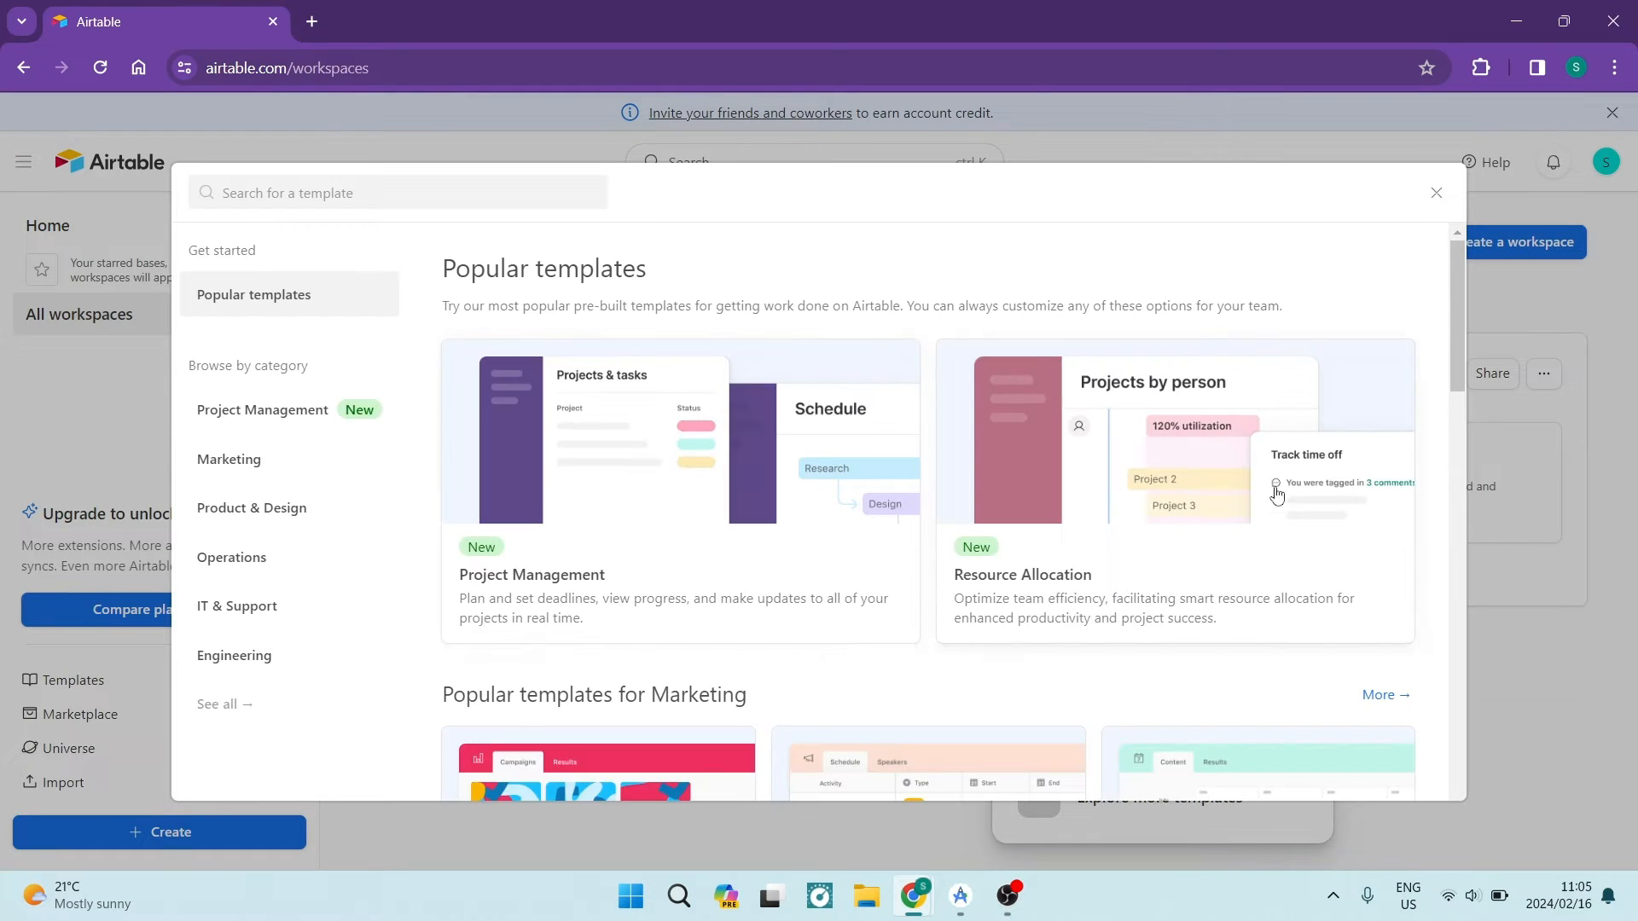
scroll(down, 3)
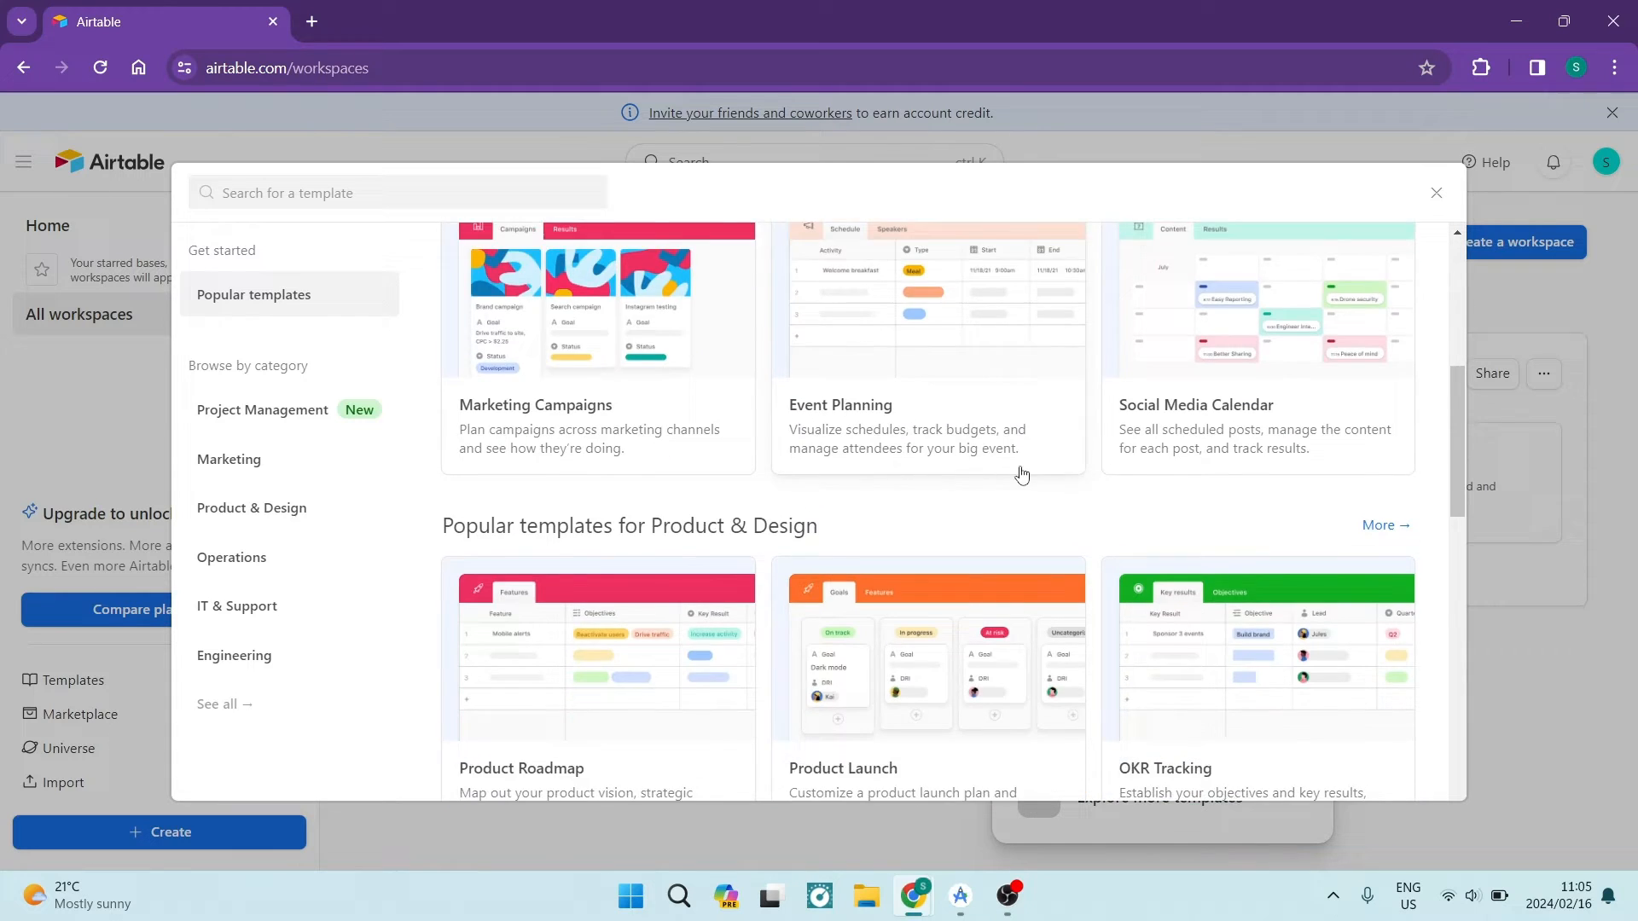
scroll(down, 3)
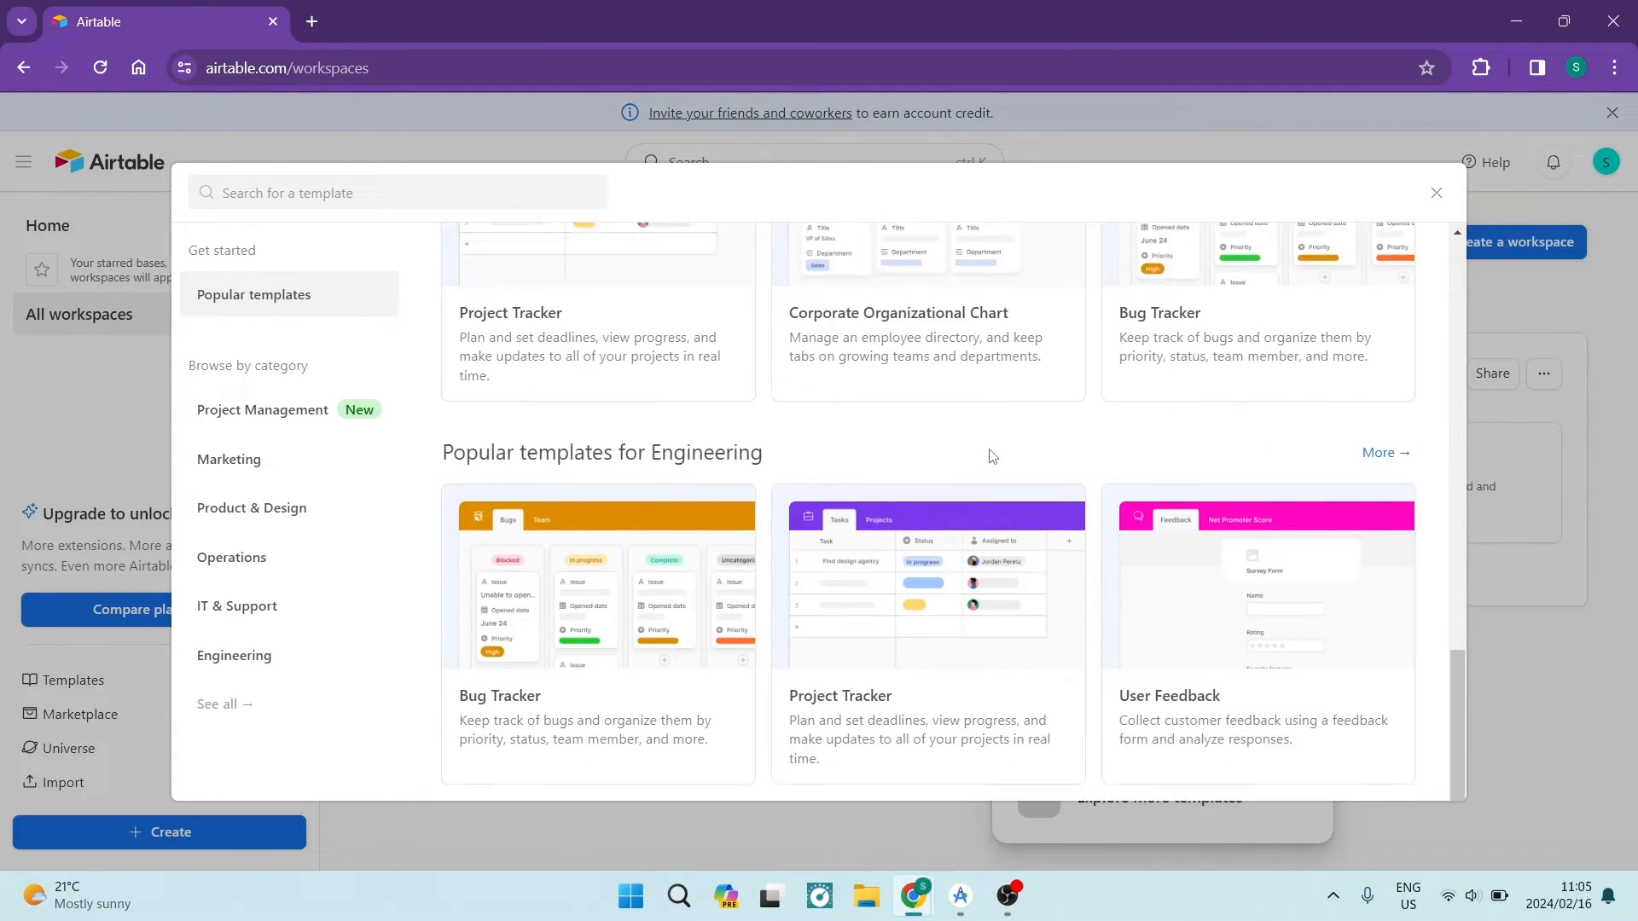
scroll(down, 3)
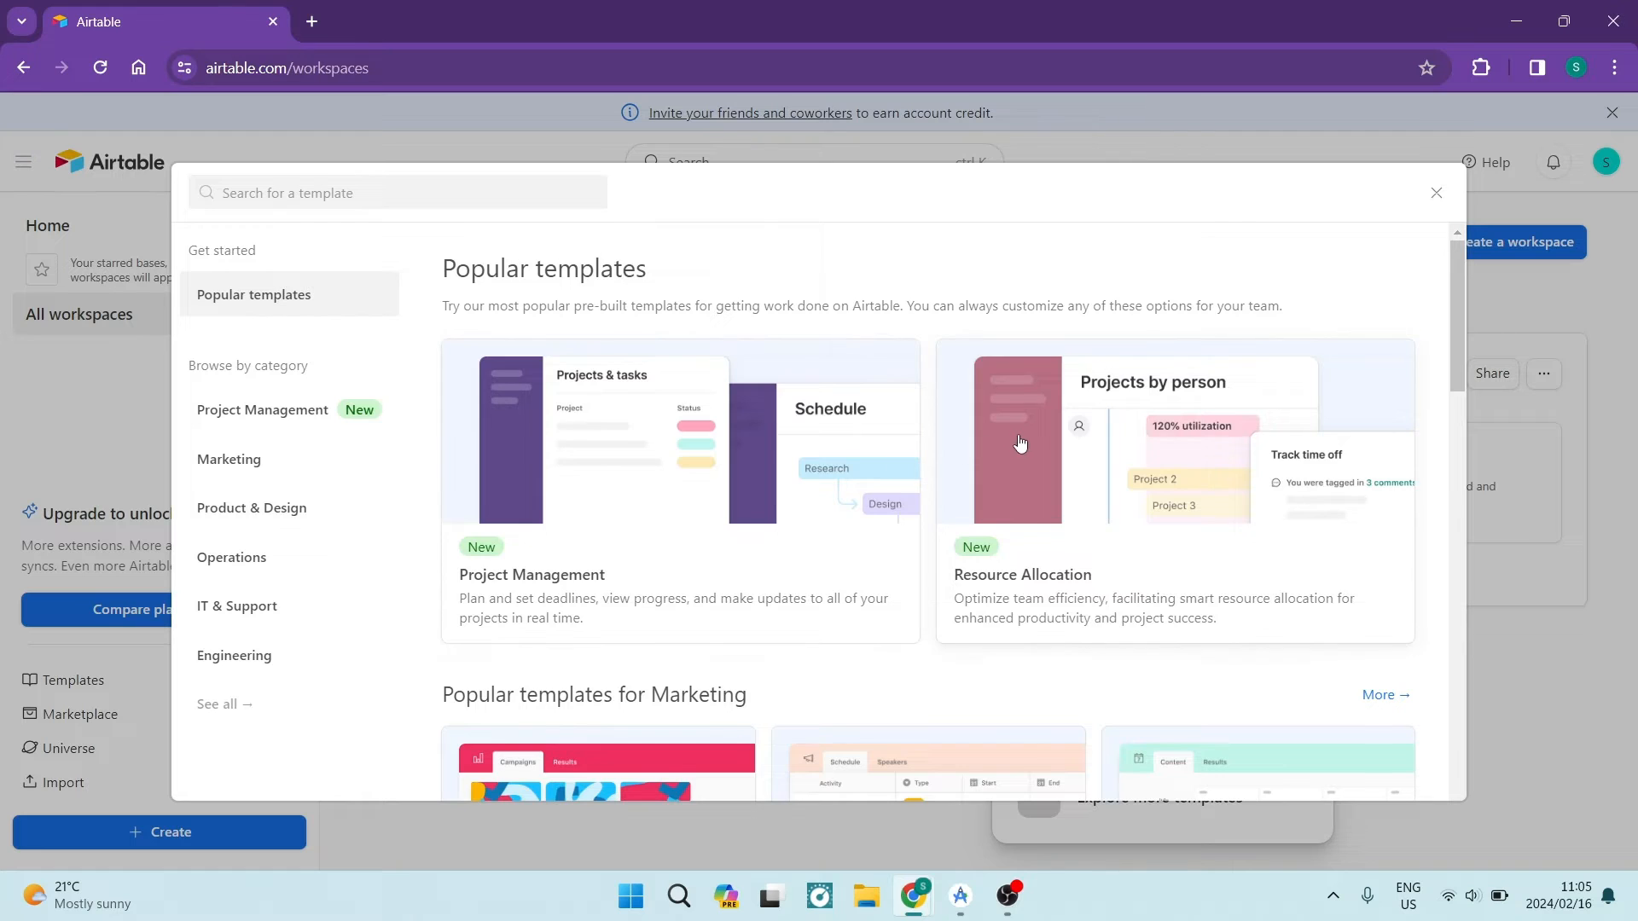
scroll(down, 3)
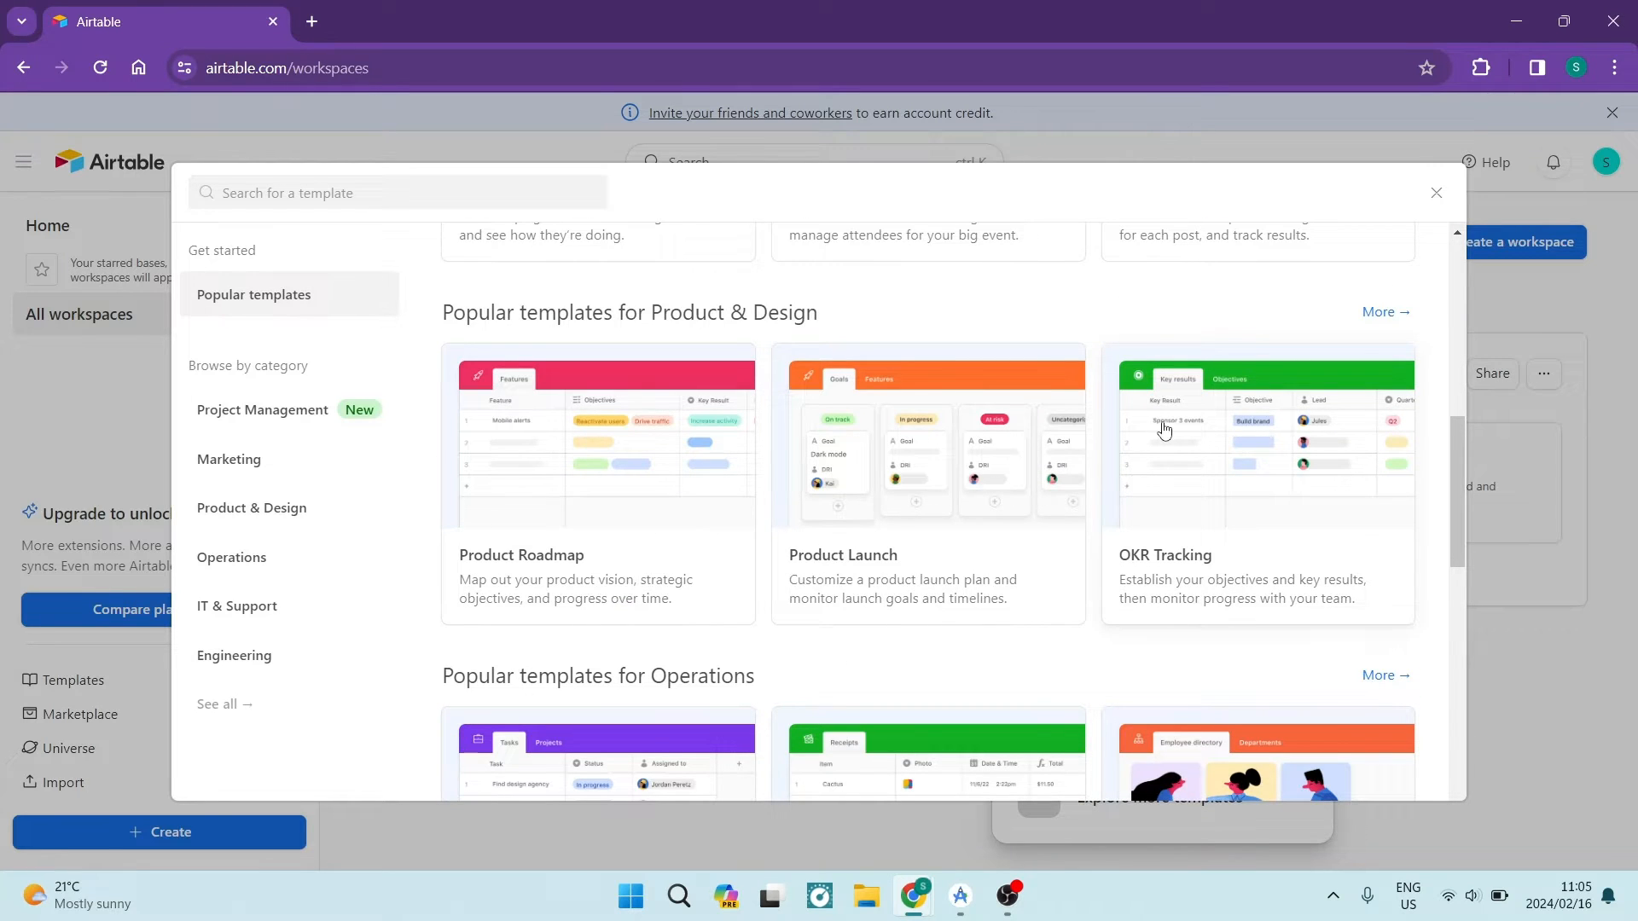
- Create the Project 1 base from scratch via guided setup, choosing a theme colour
click(1435, 193)
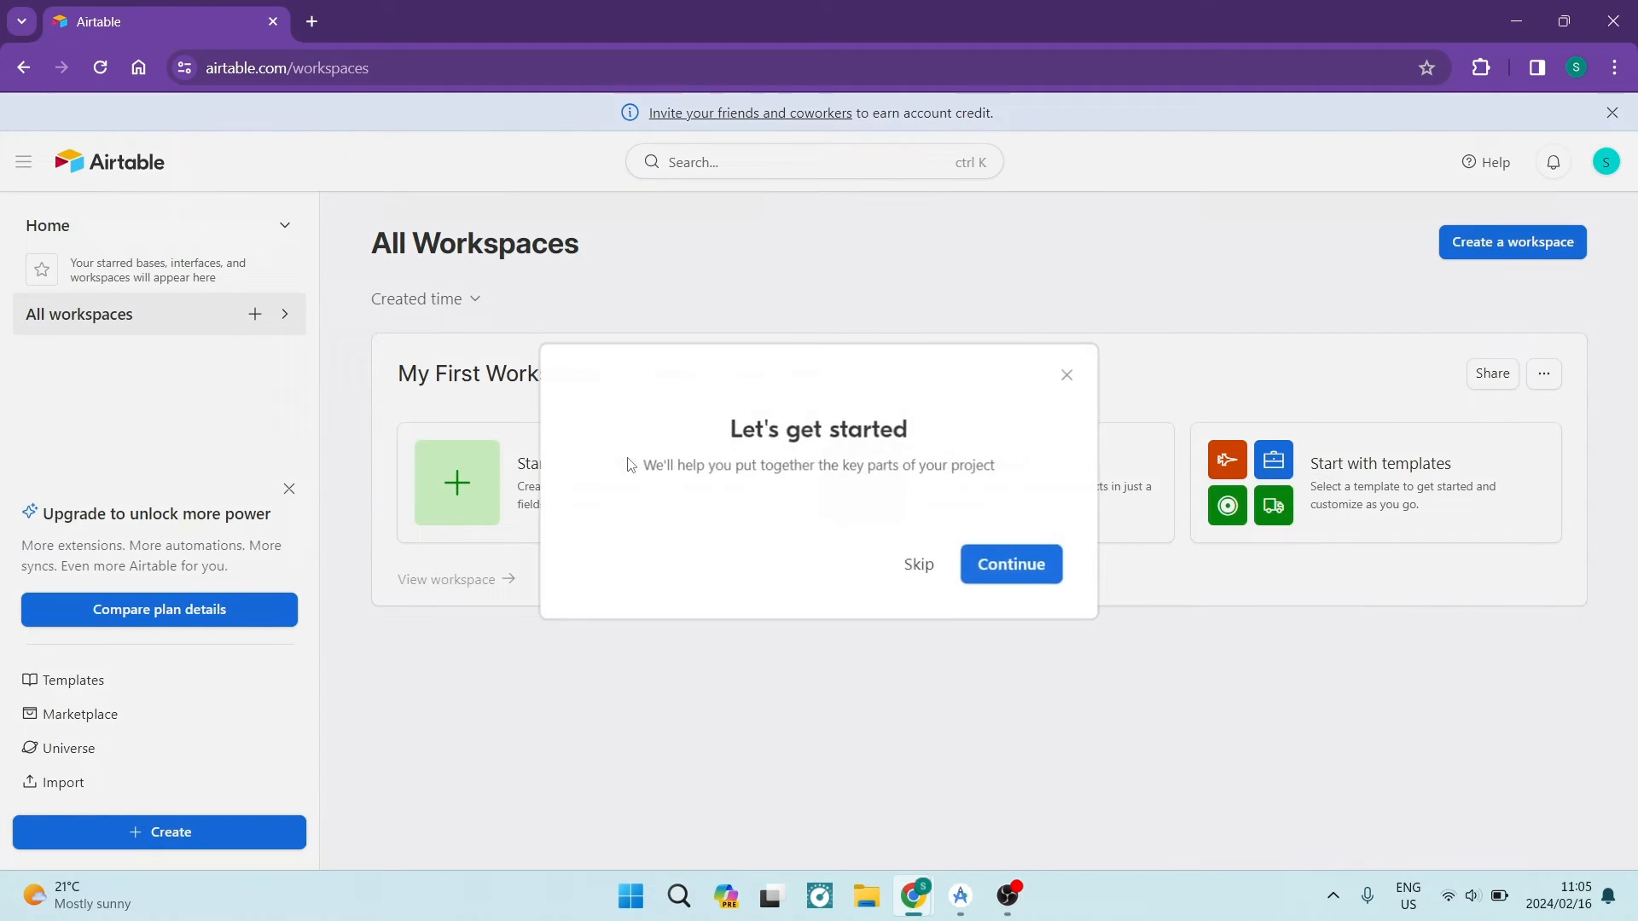
click(1009, 563)
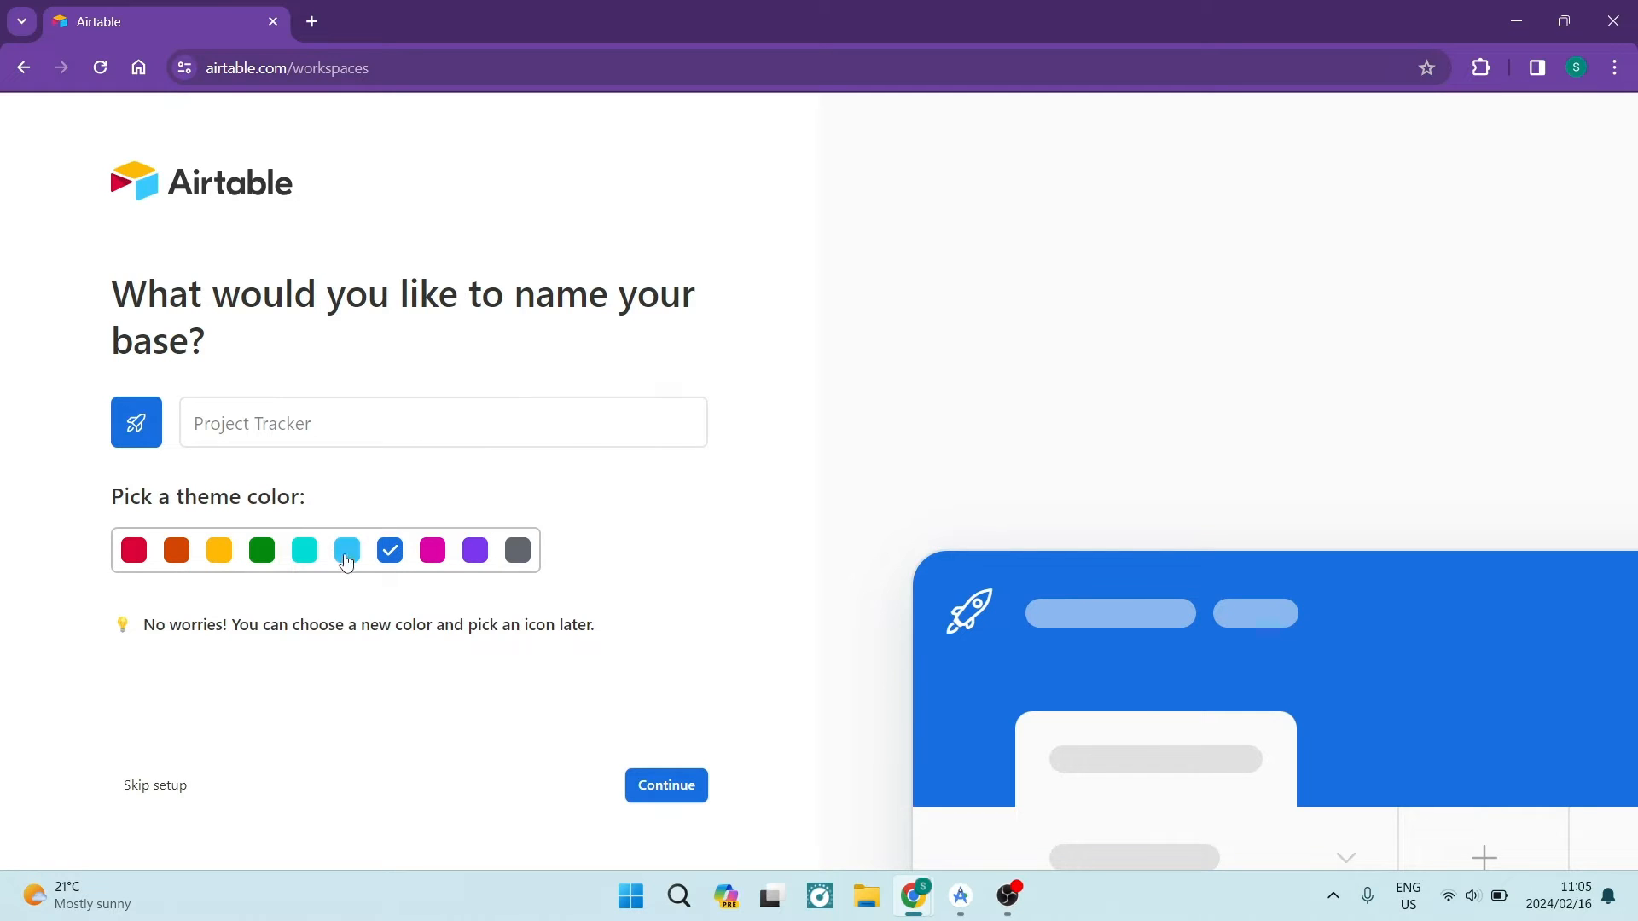
click(665, 785)
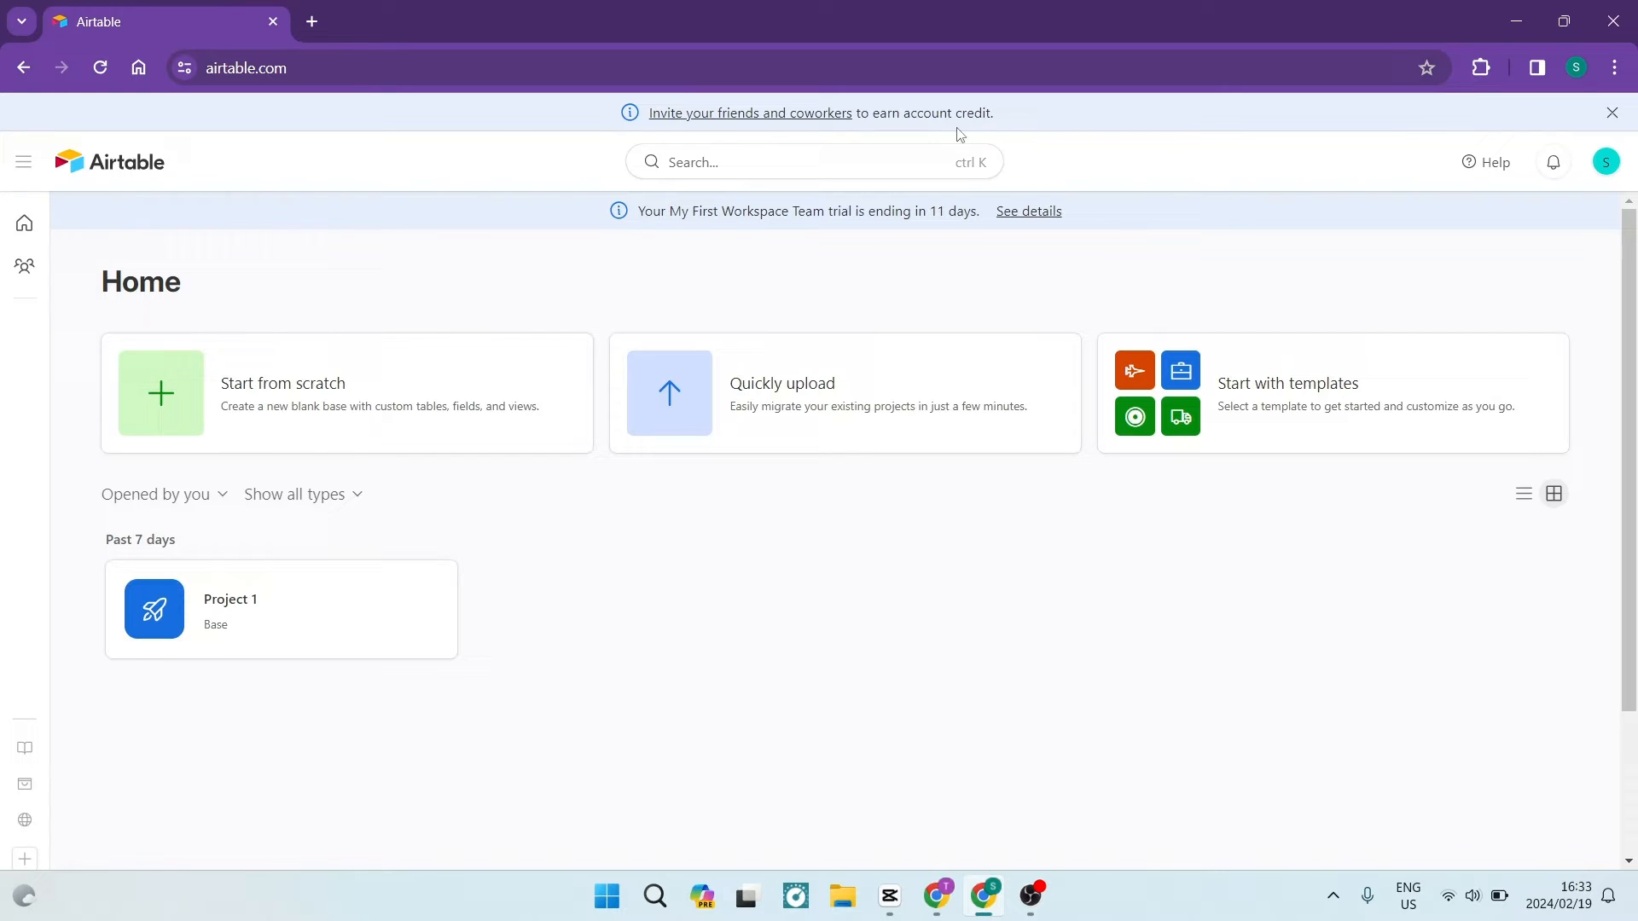
mouse_move(1118, 345)
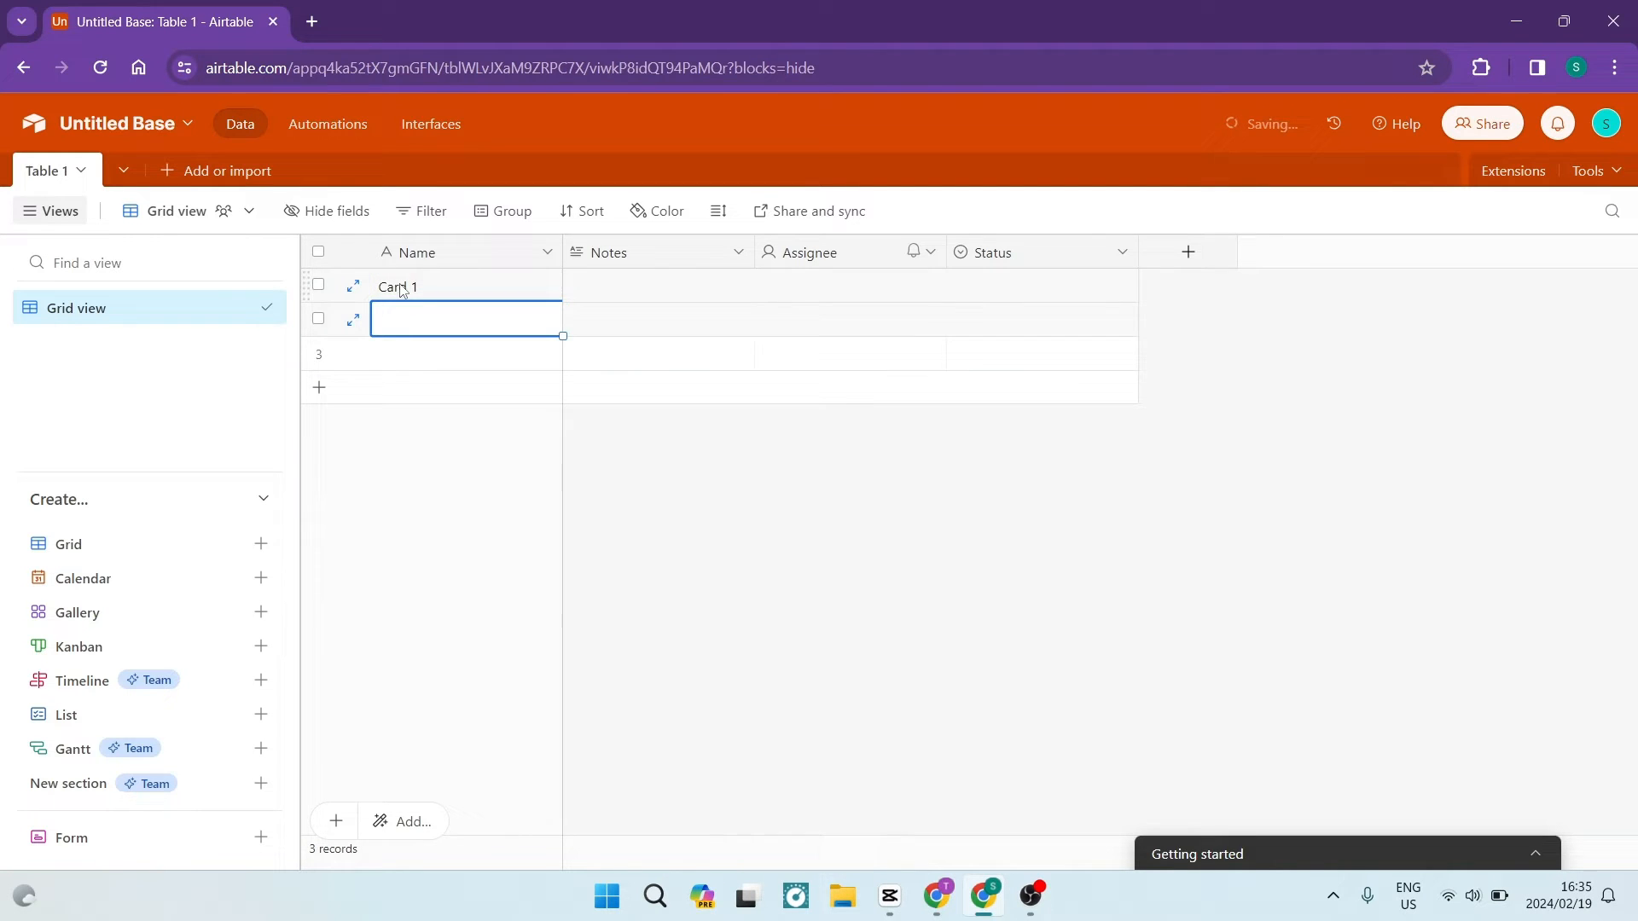
- Drag across the record rows in Table 1's grid
drag(465, 285, 465, 318)
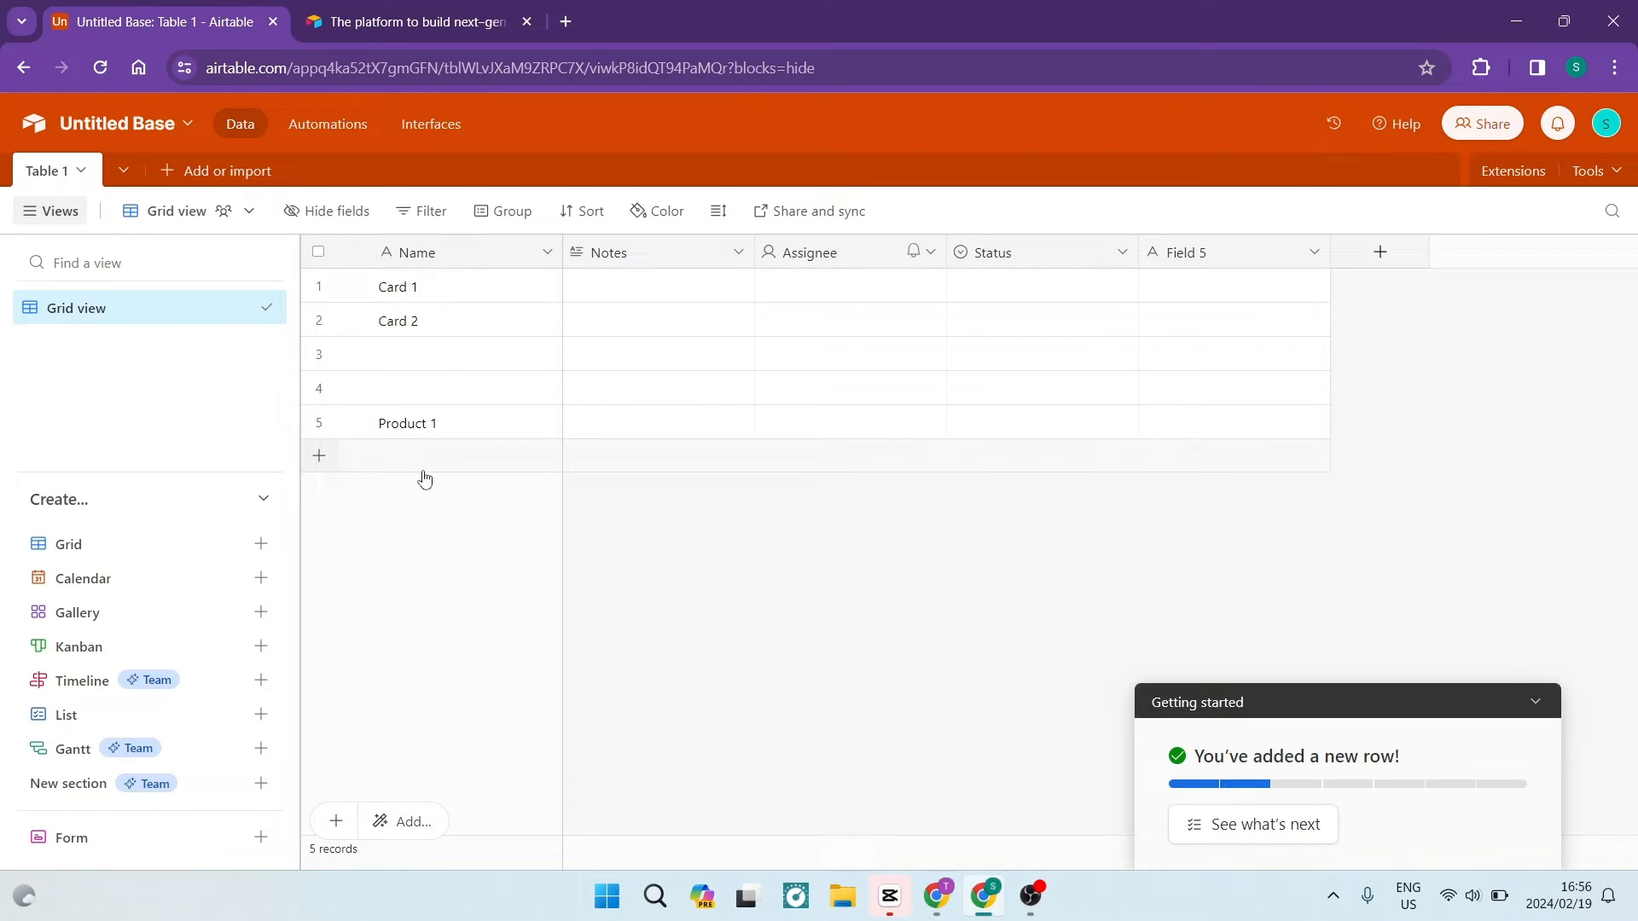
- Preview the suggested automation triggers, then return to Table 1's data grid with Card 1 and Card 2
click(326, 123)
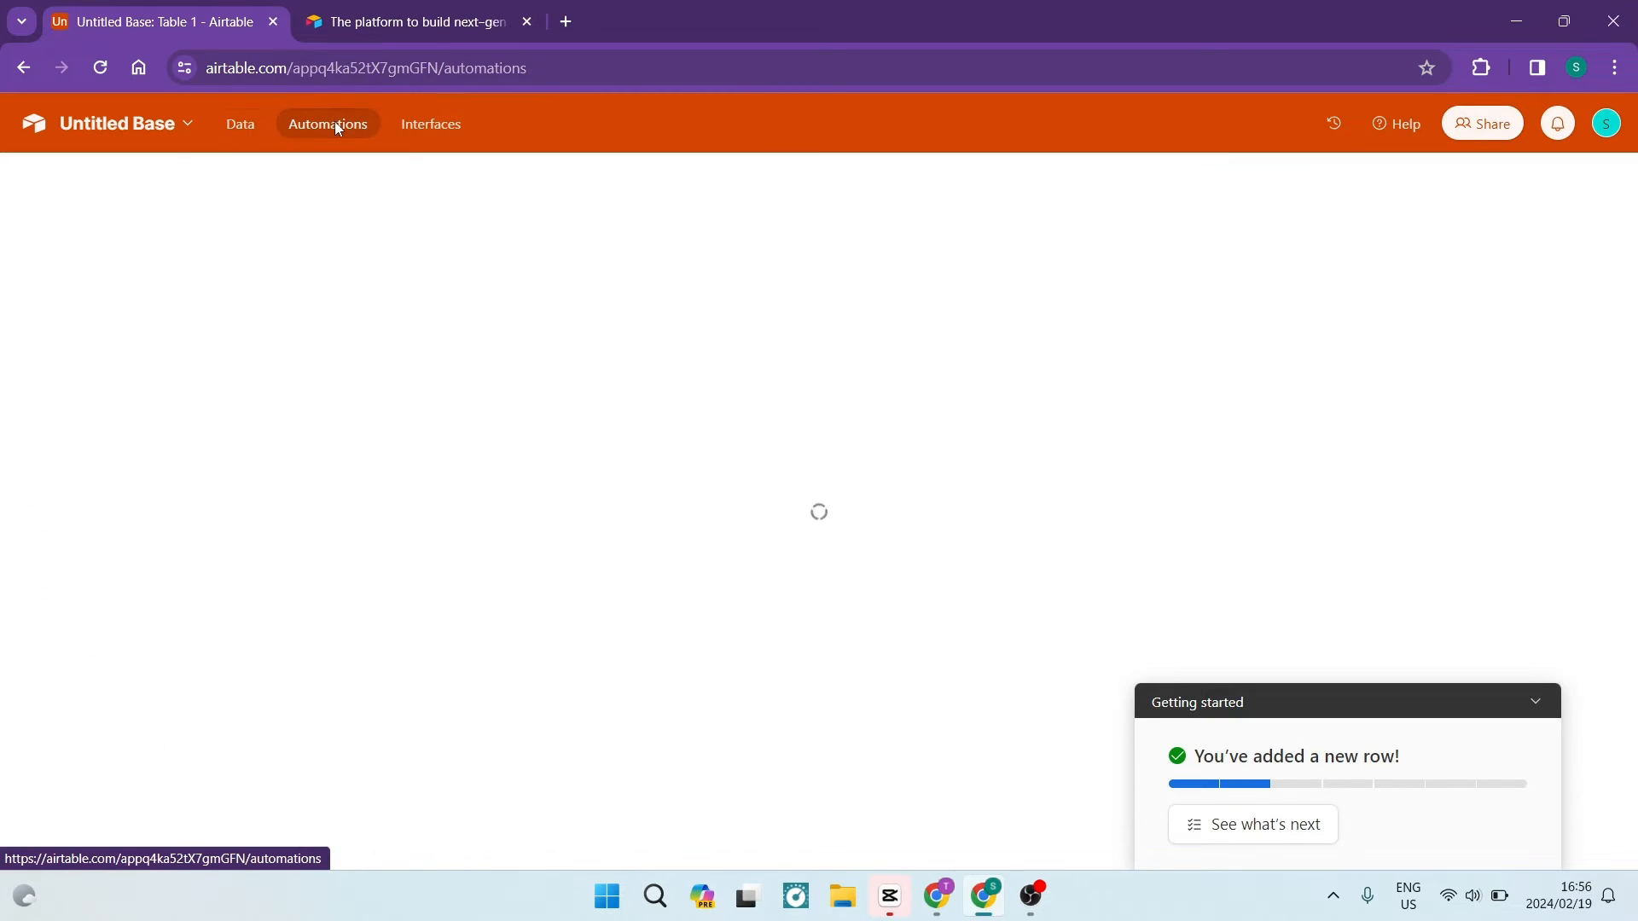
click(327, 123)
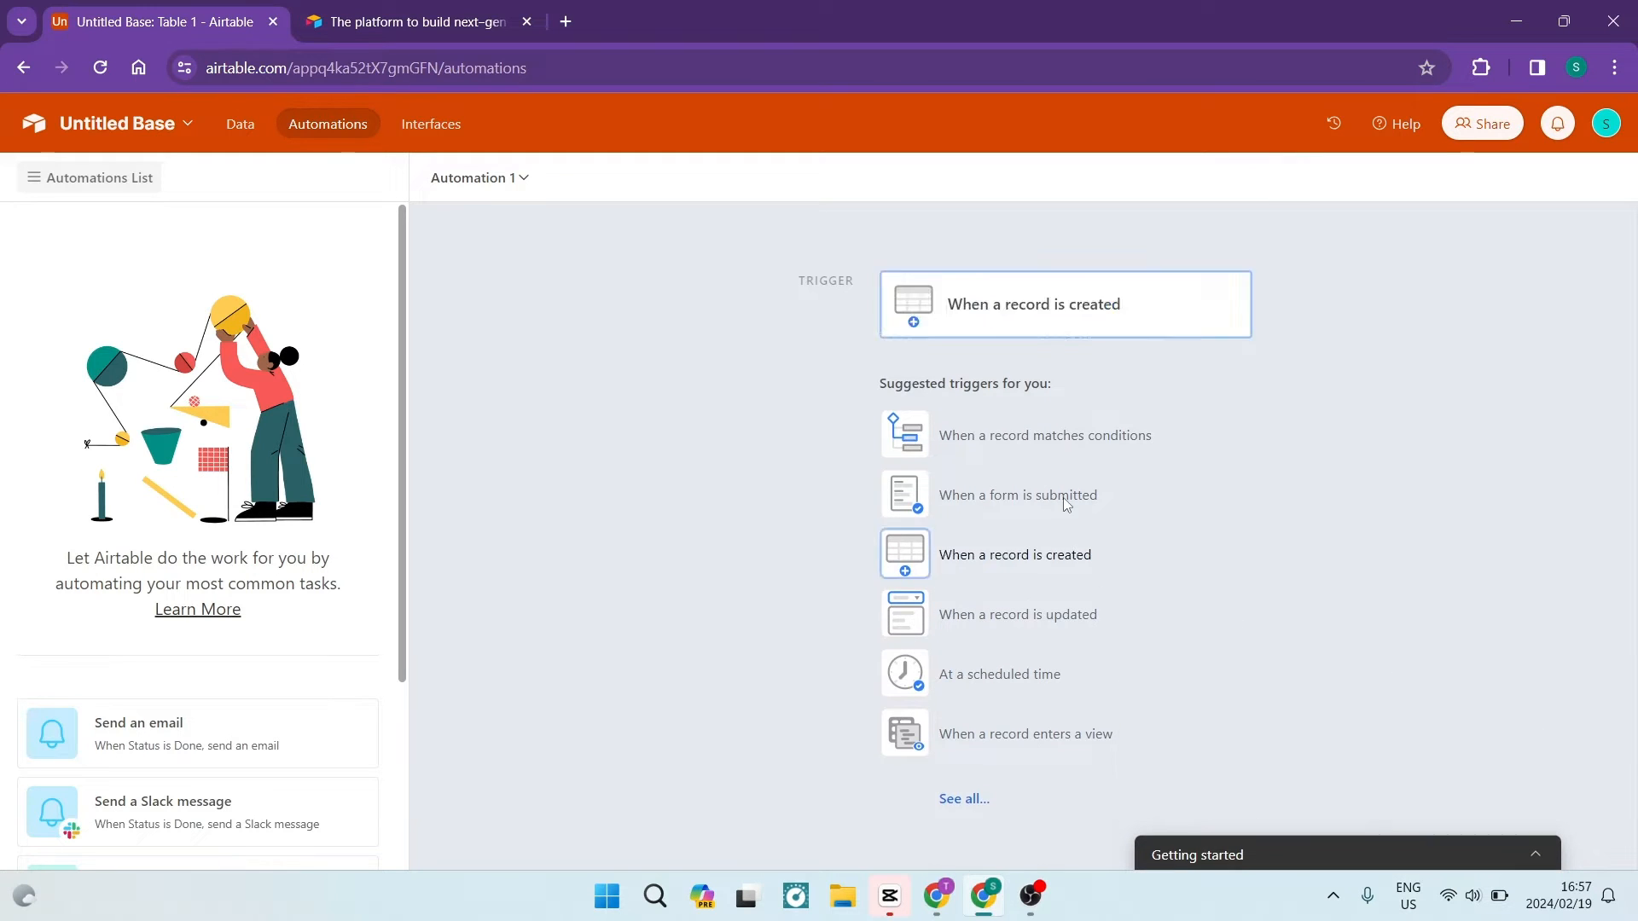
mouse_move(1020, 539)
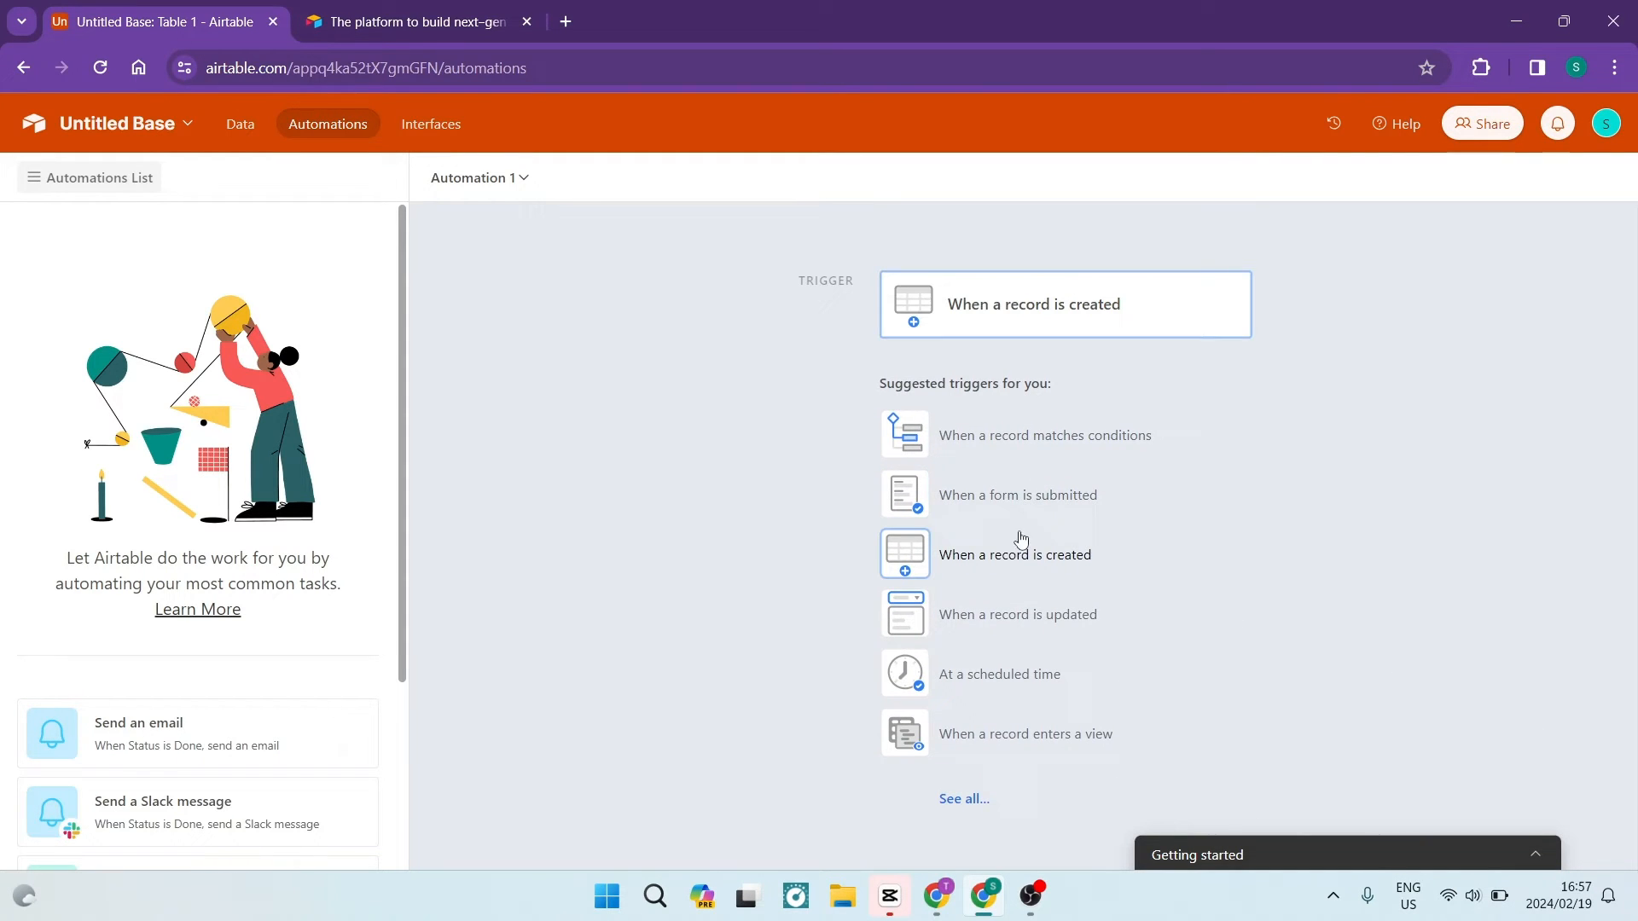
click(999, 674)
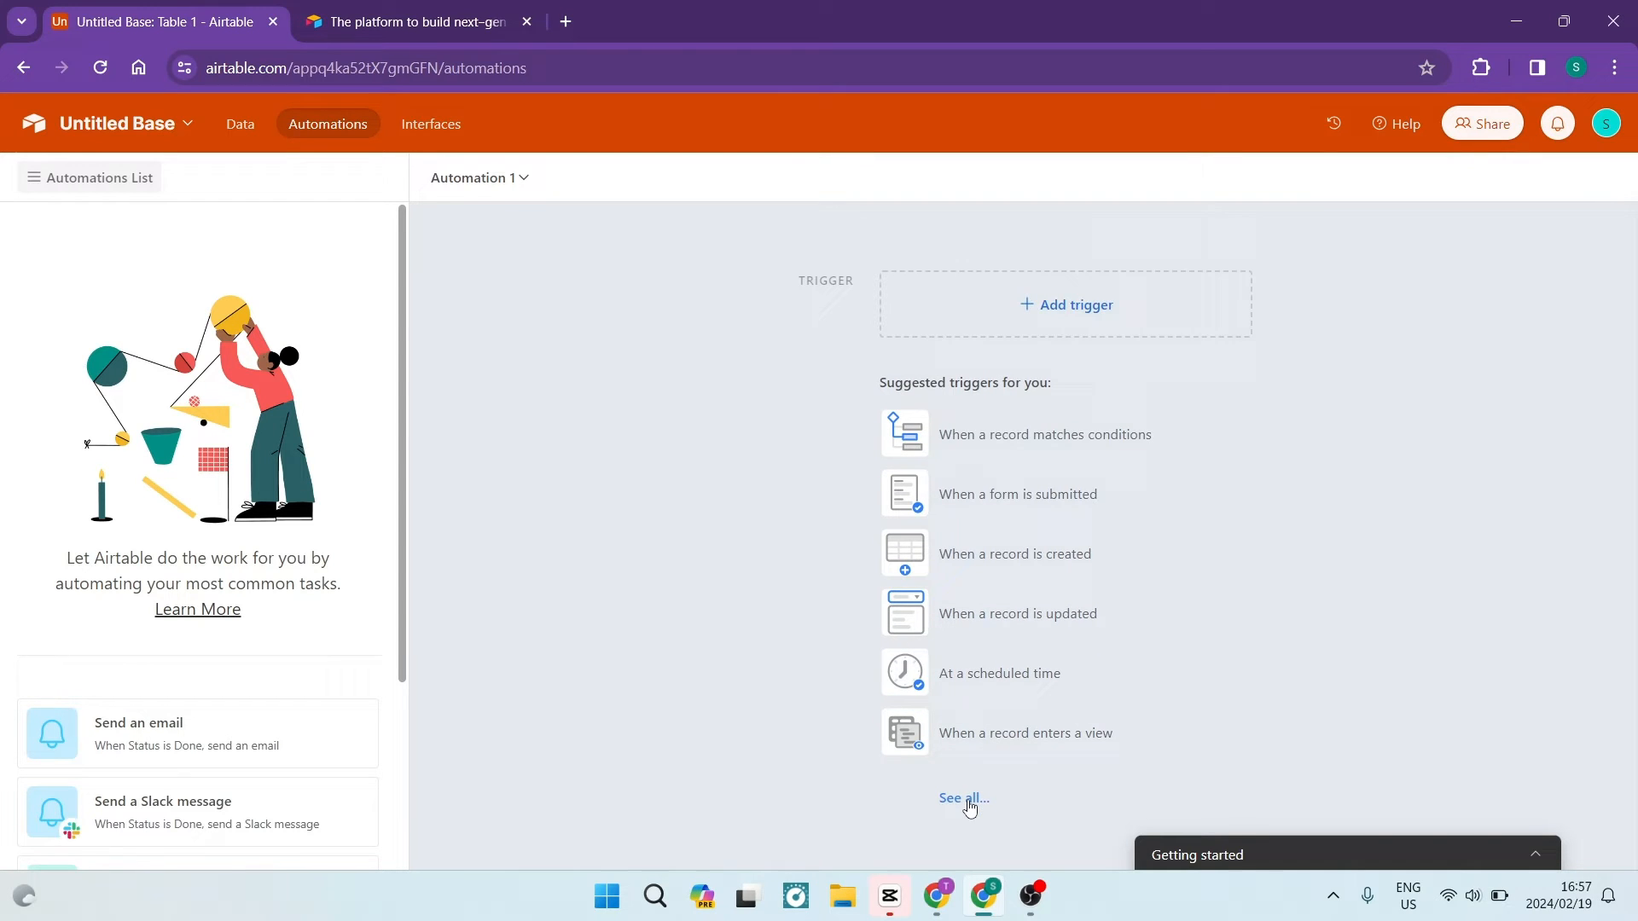
click(962, 799)
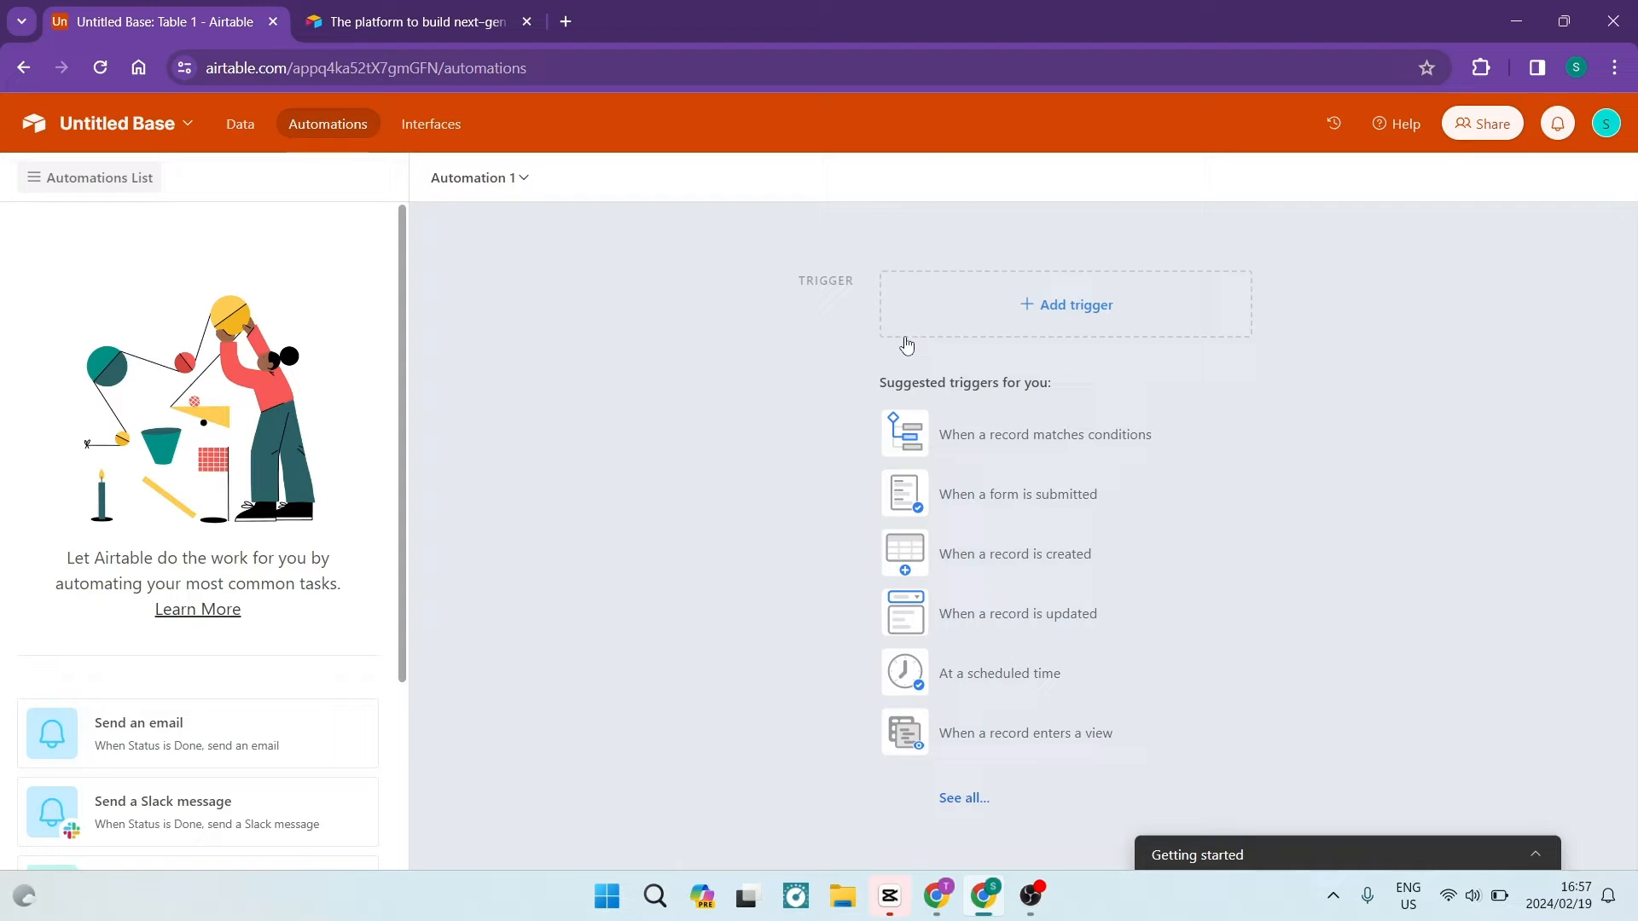
click(239, 123)
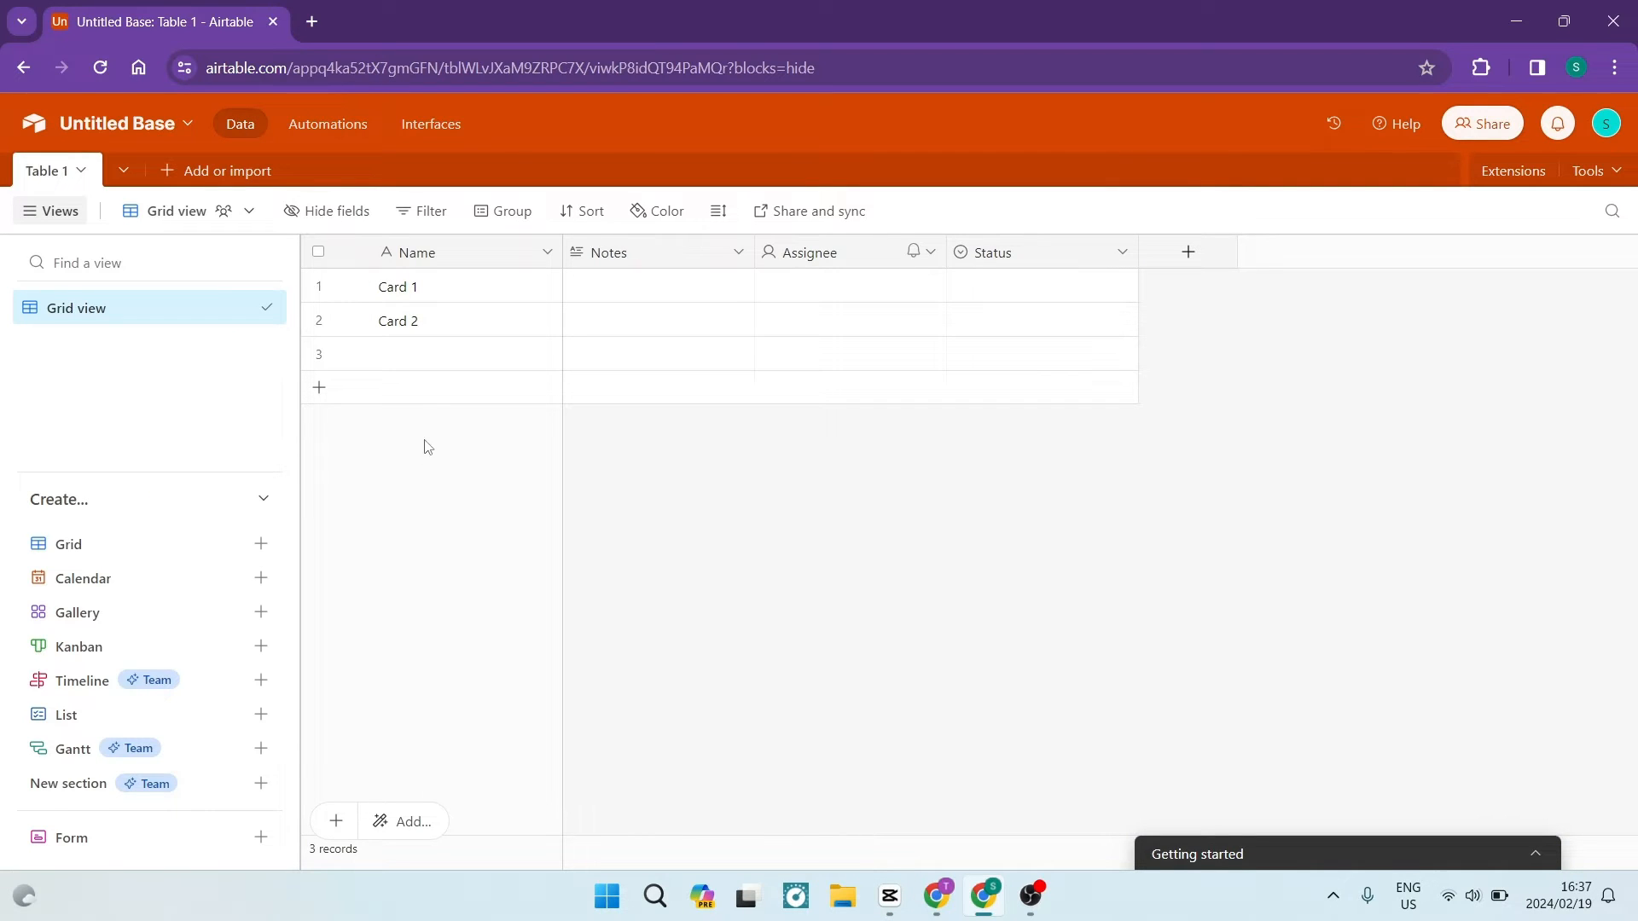
mouse_move(376, 354)
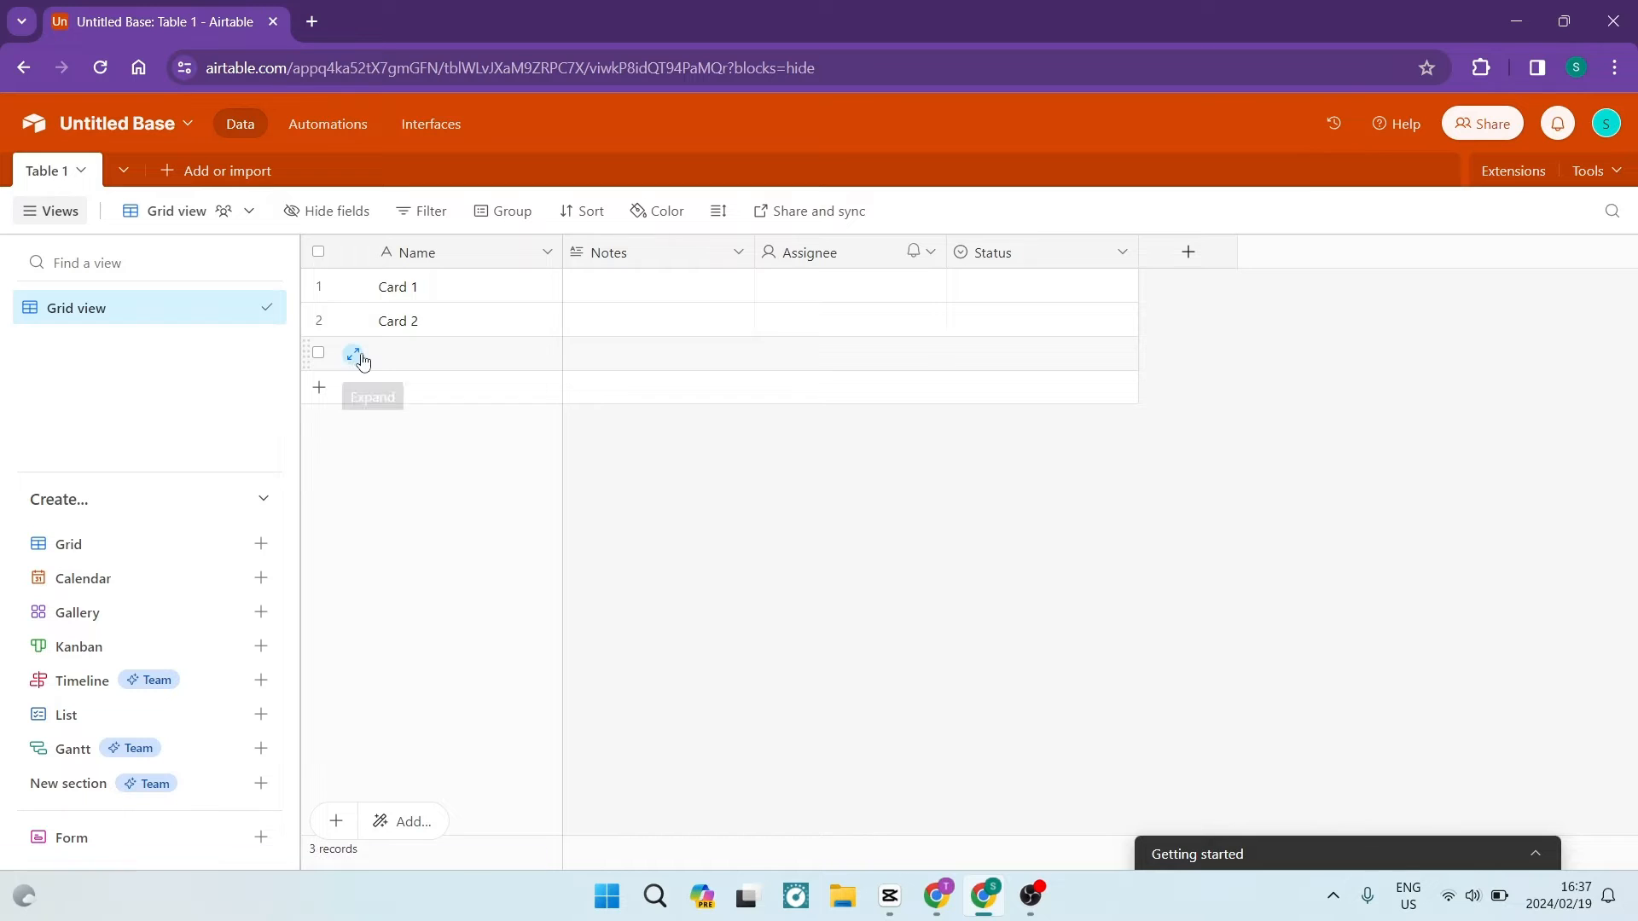
- Expand Card 2, add Field 5 to the table, and cancel the description settings
click(355, 321)
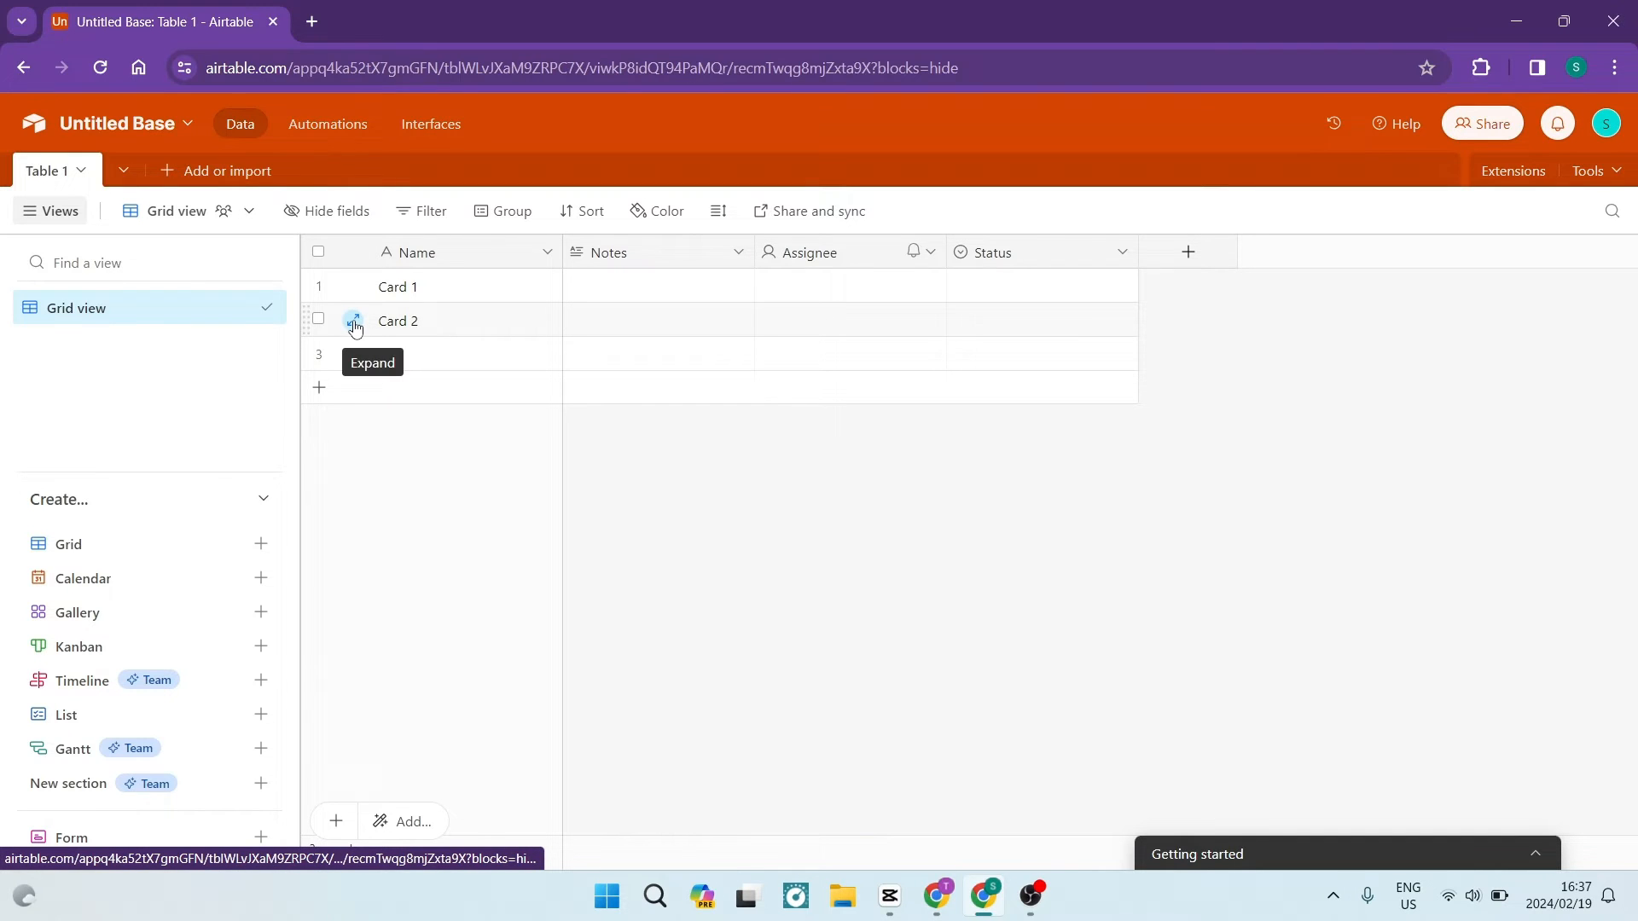
click(354, 320)
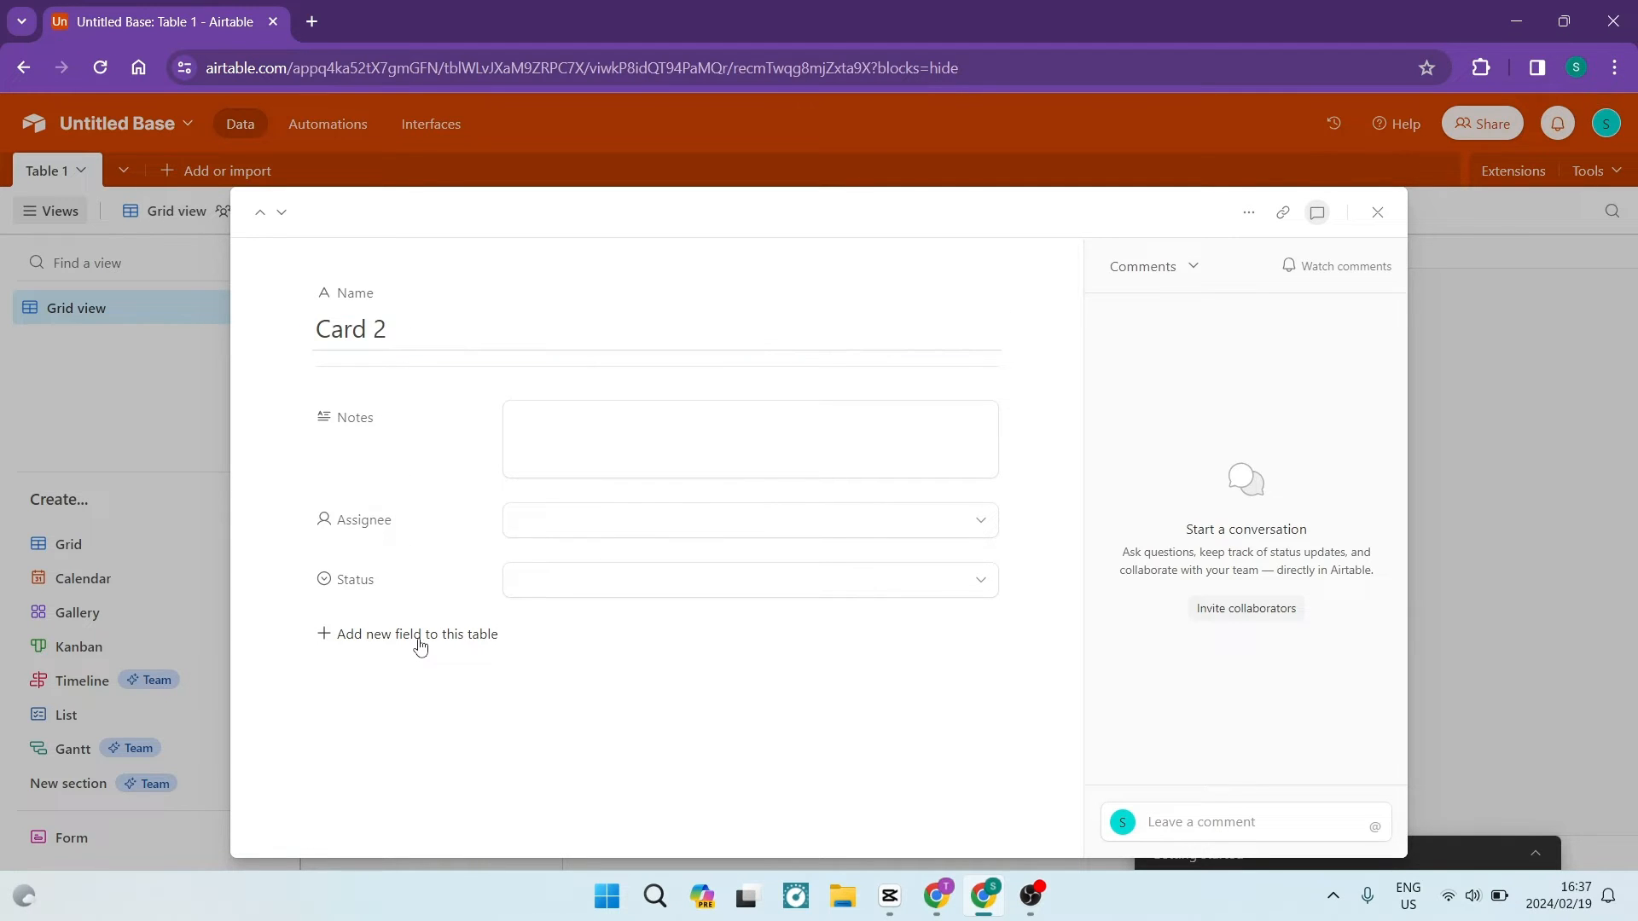
click(417, 634)
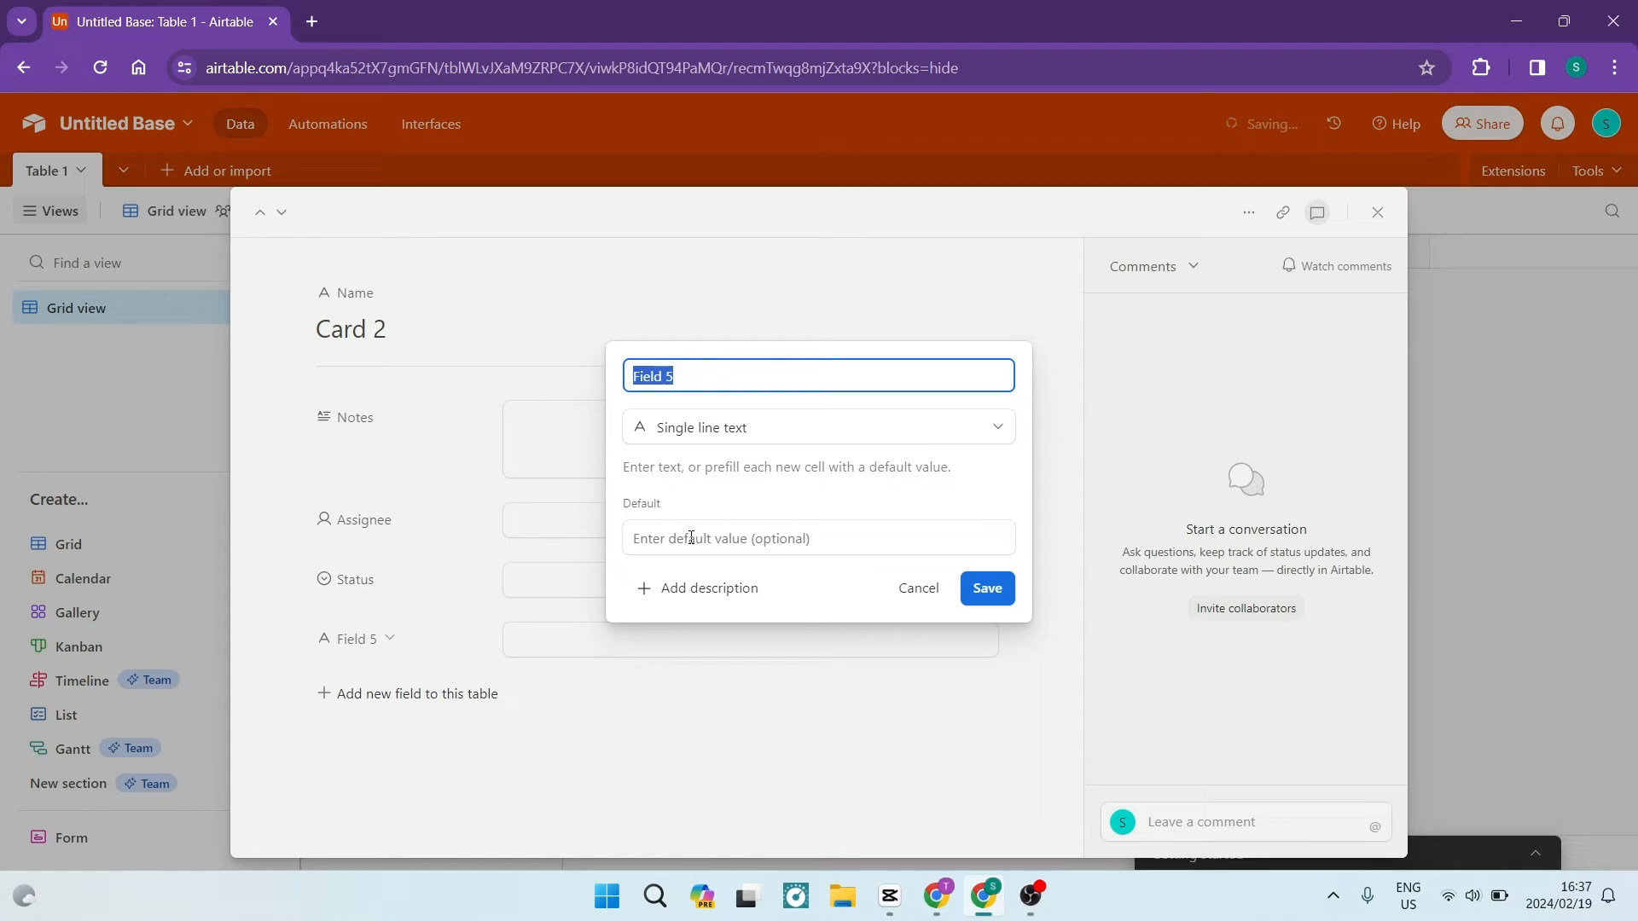
click(983, 588)
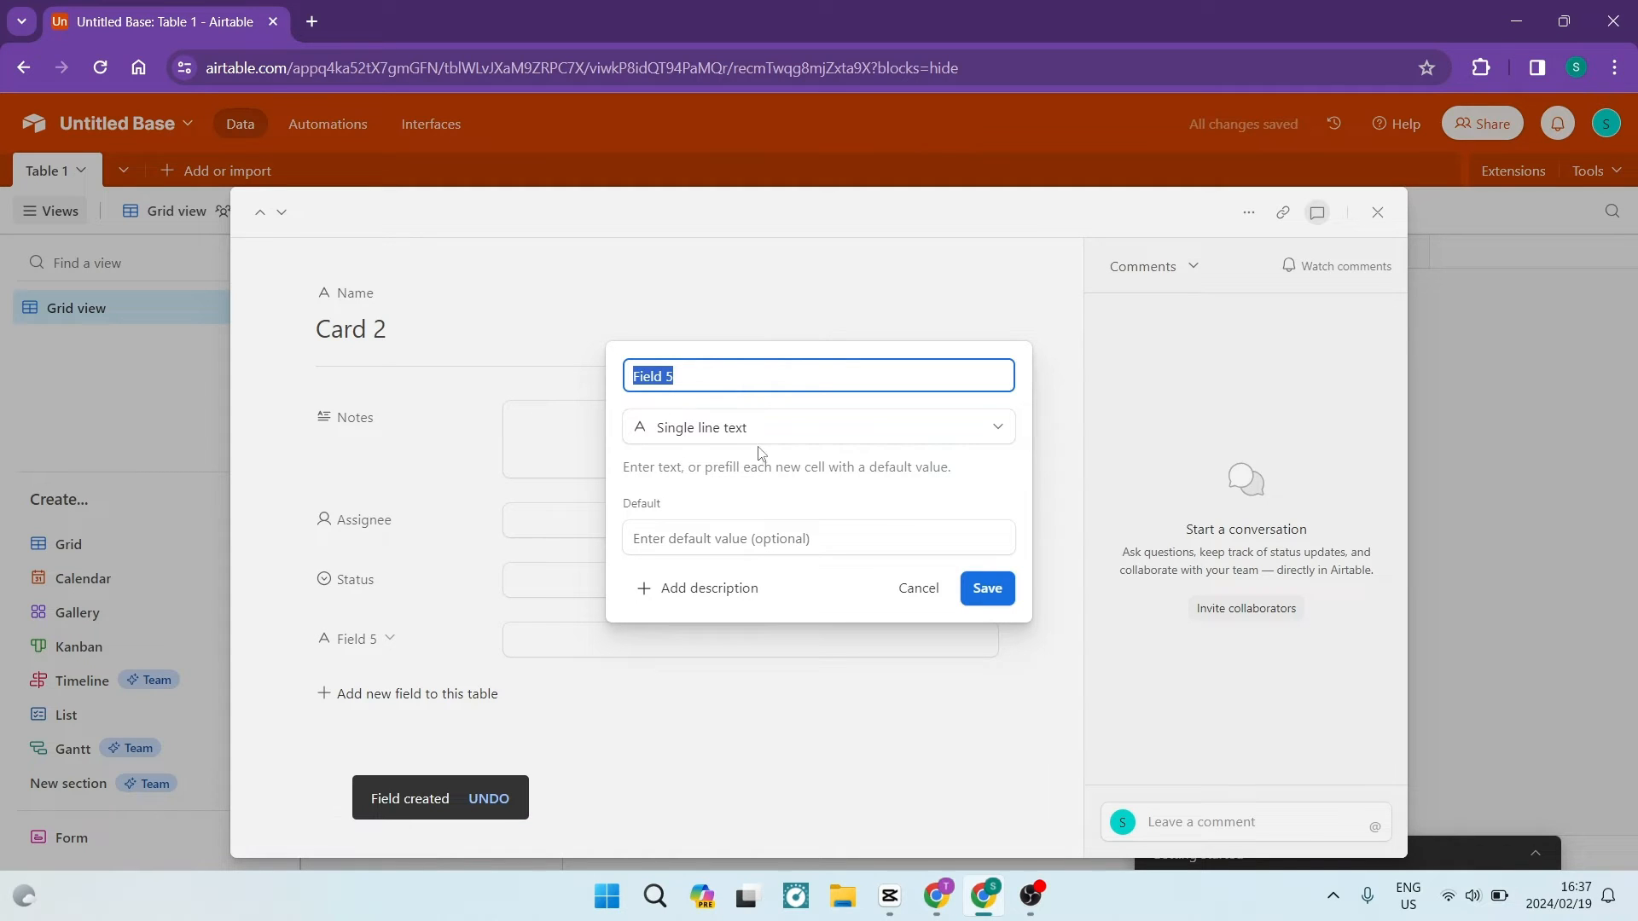
mouse_move(853, 574)
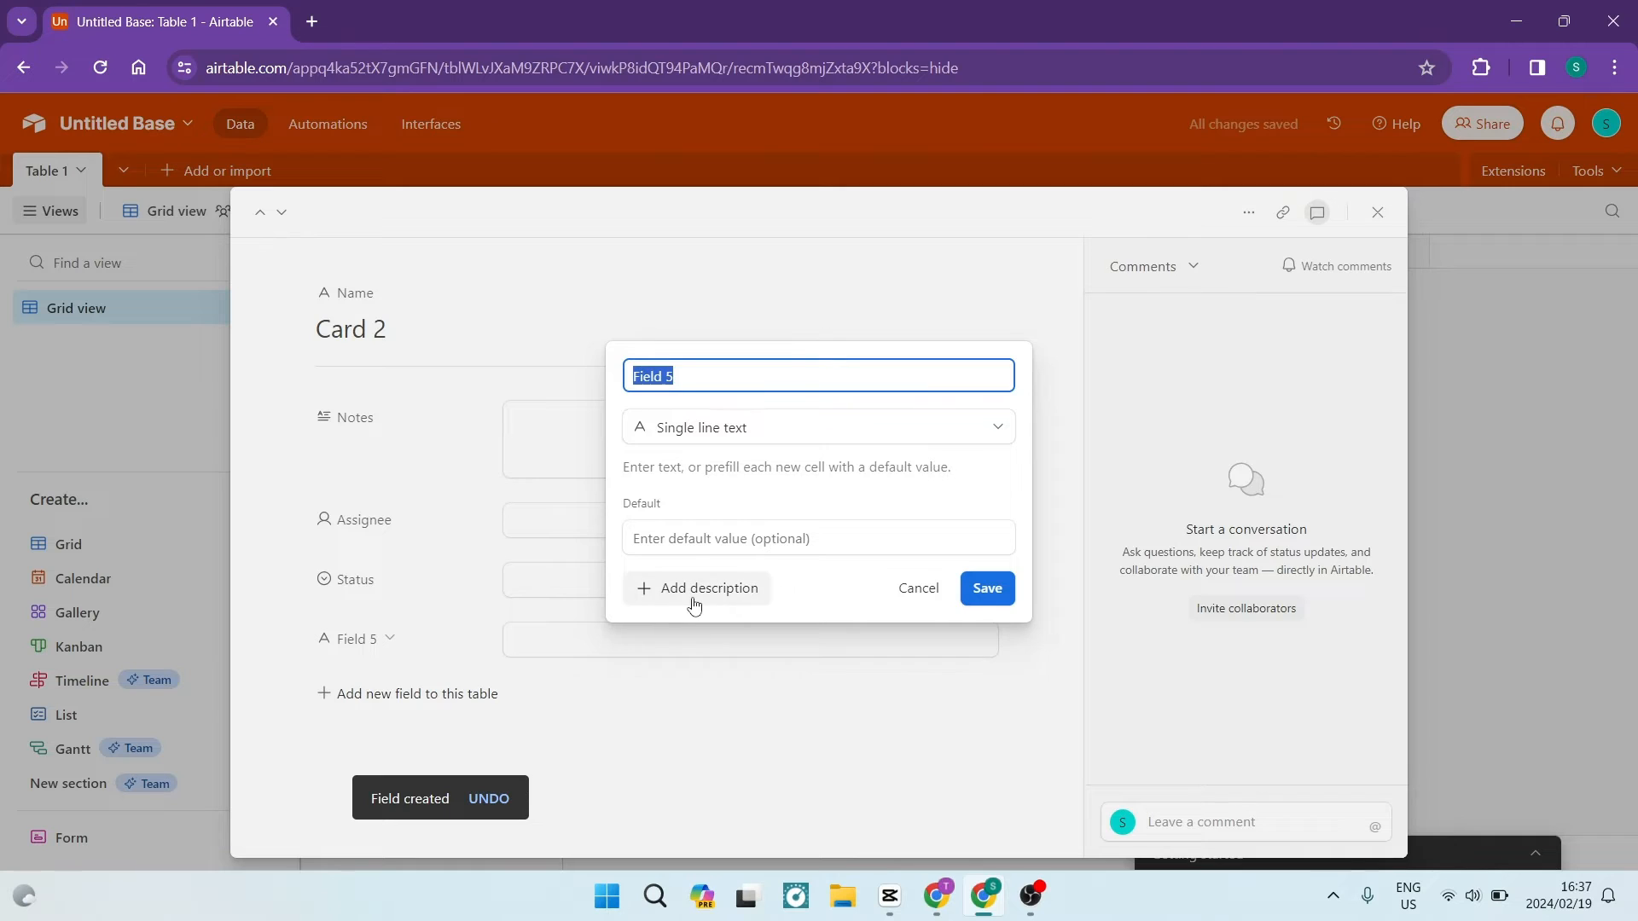
click(696, 588)
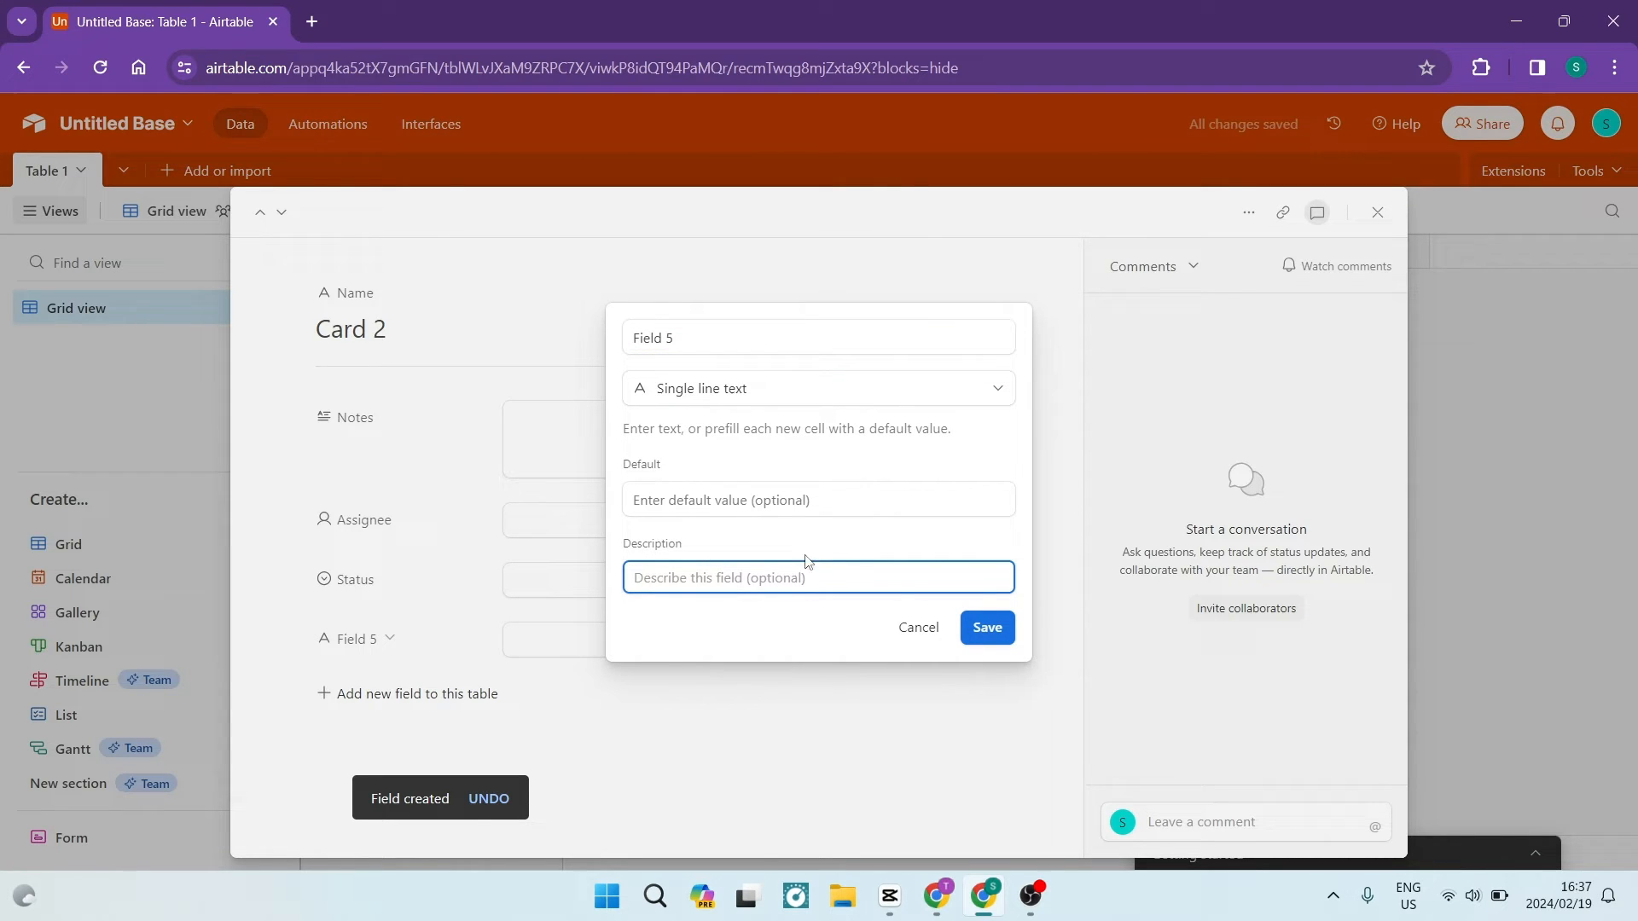
mouse_move(919, 628)
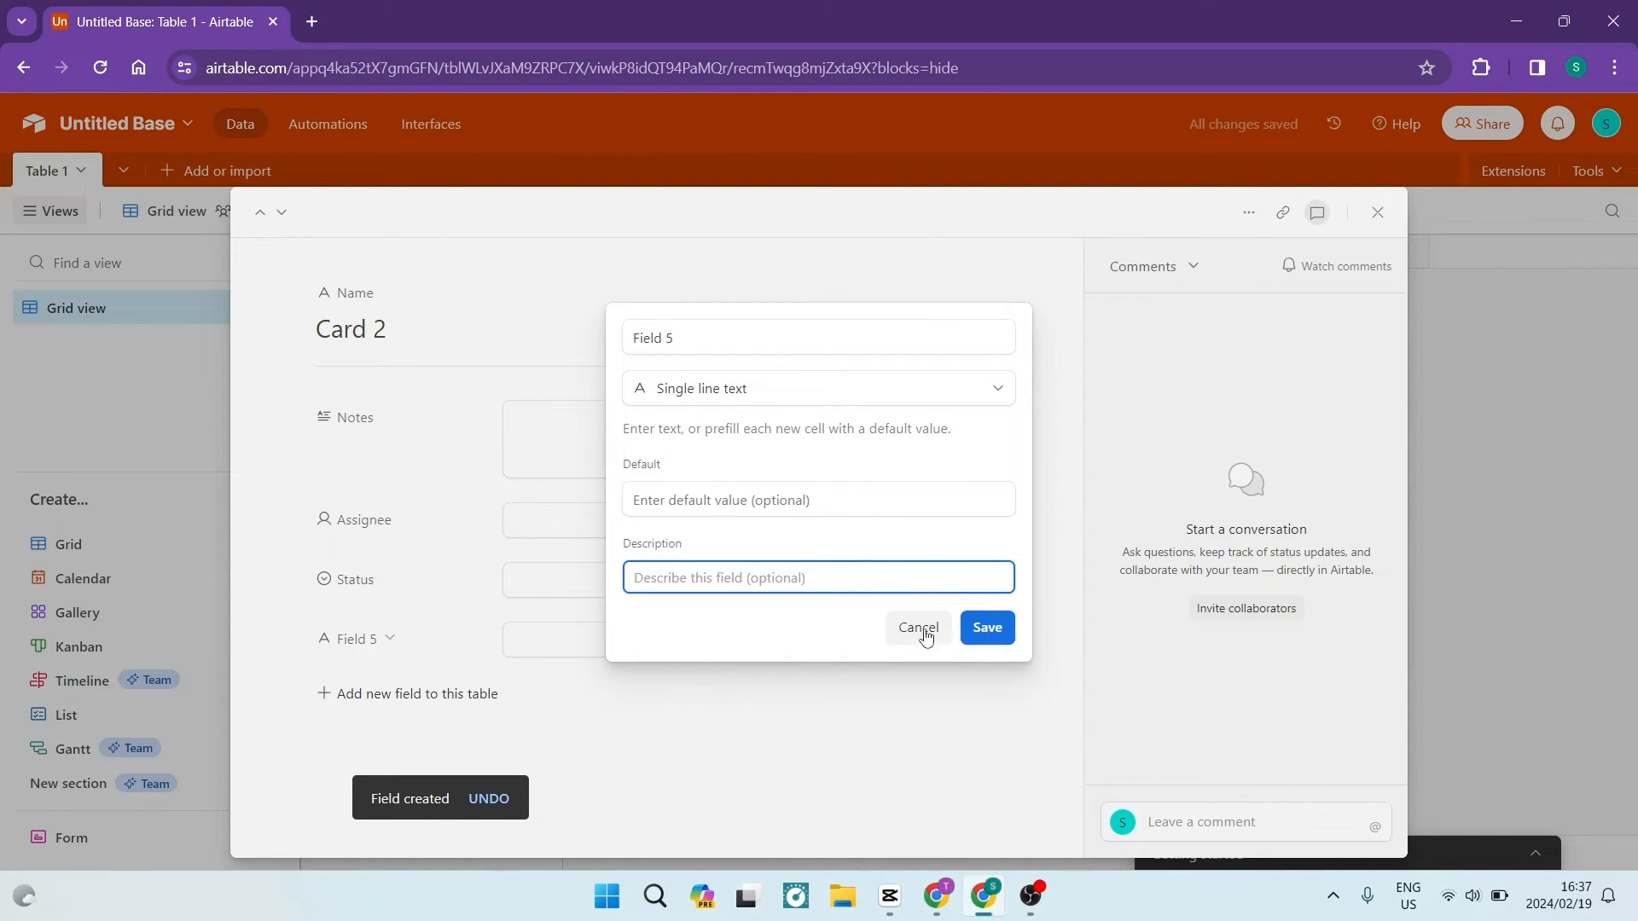
click(917, 627)
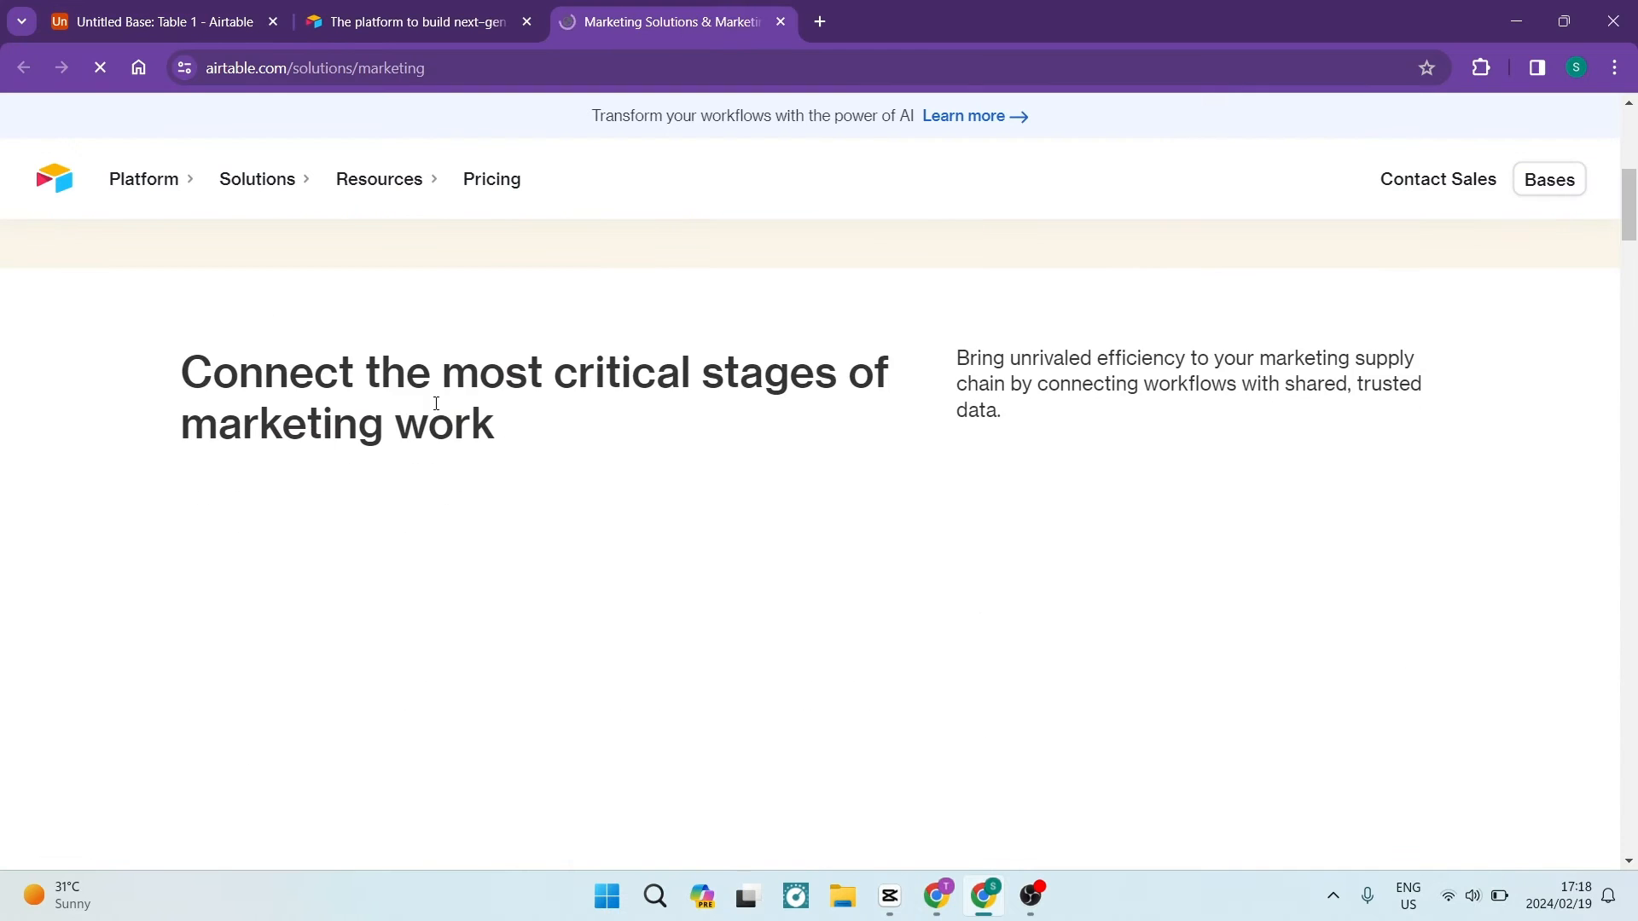
- Scroll through the Marketing, Product and Sales solution pages, then return to the Untitled Base tab
scroll(down, 3)
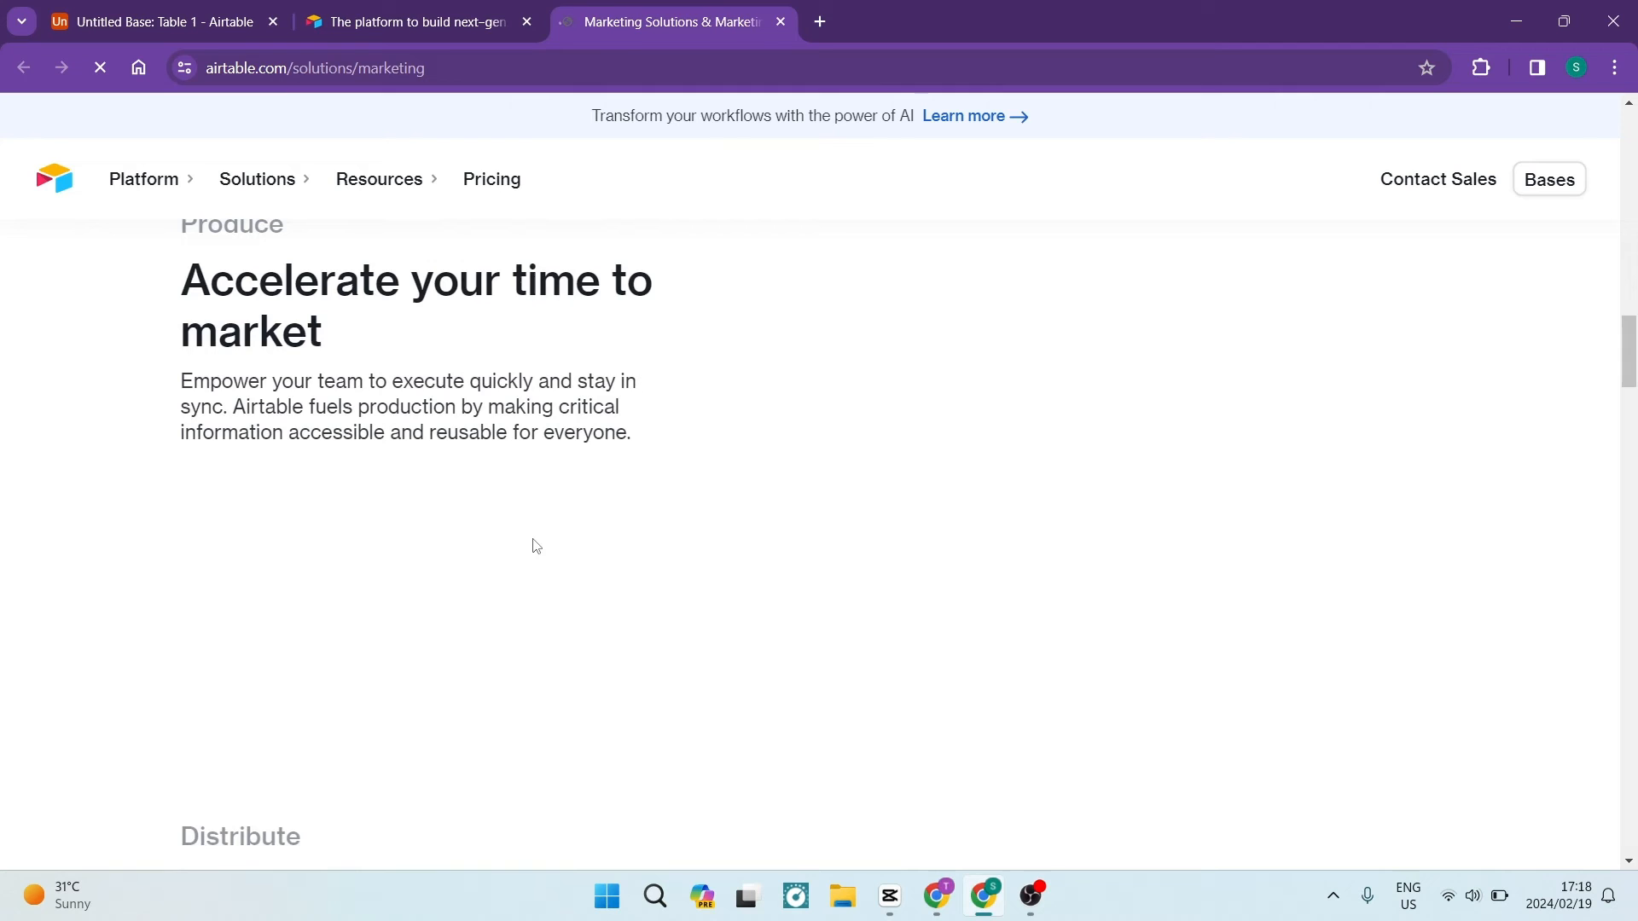
scroll(down, 3)
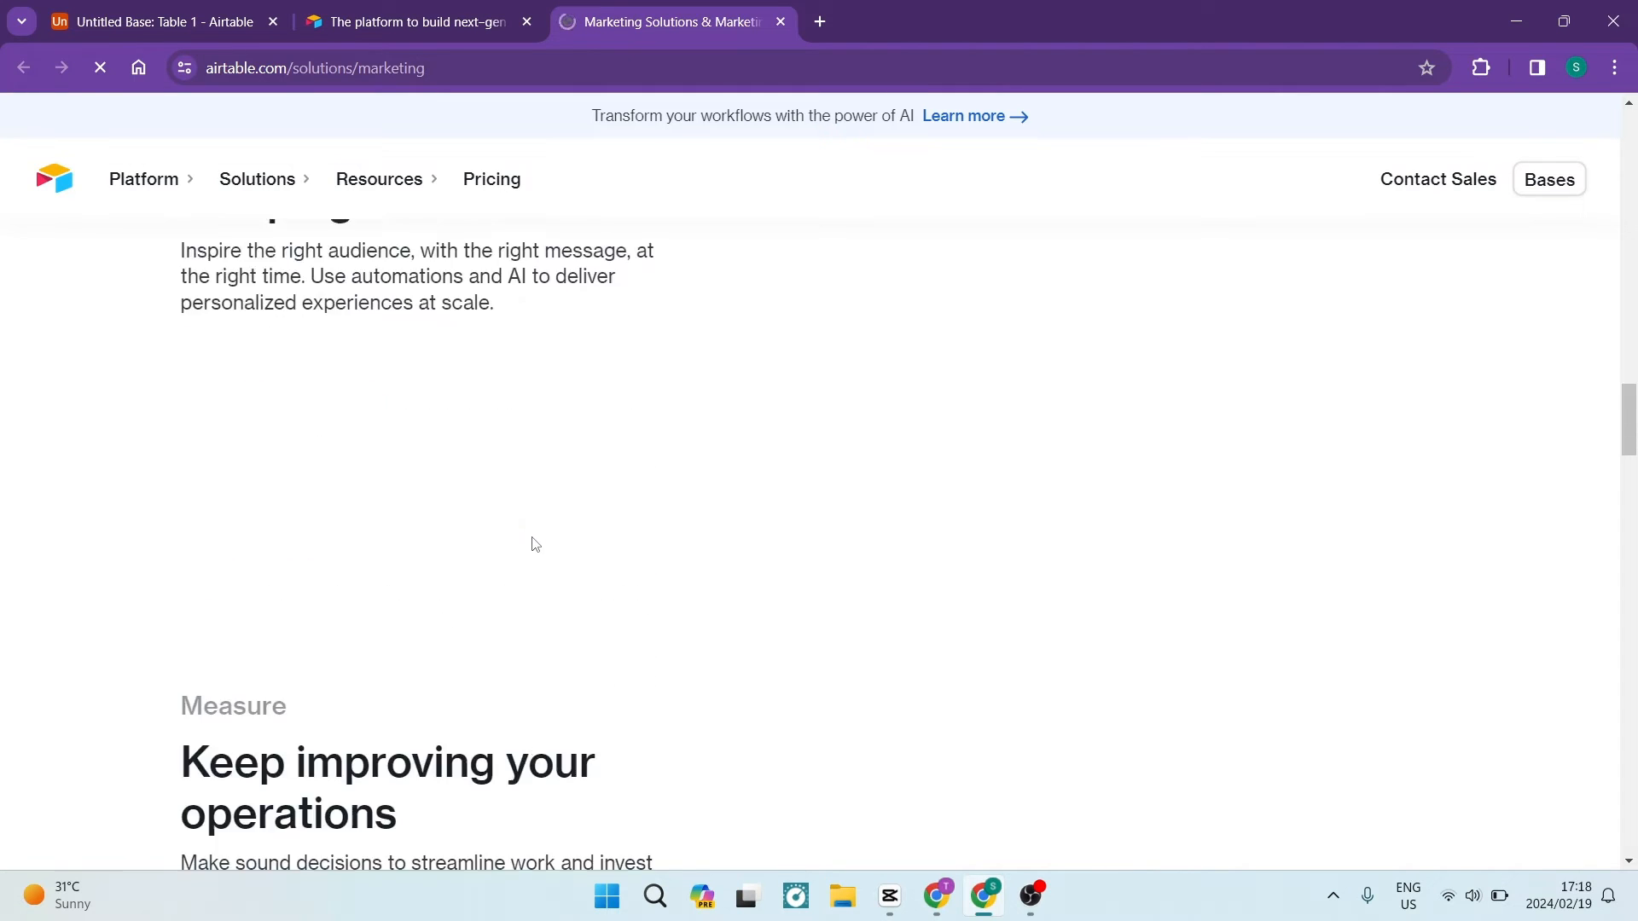
scroll(up, 3)
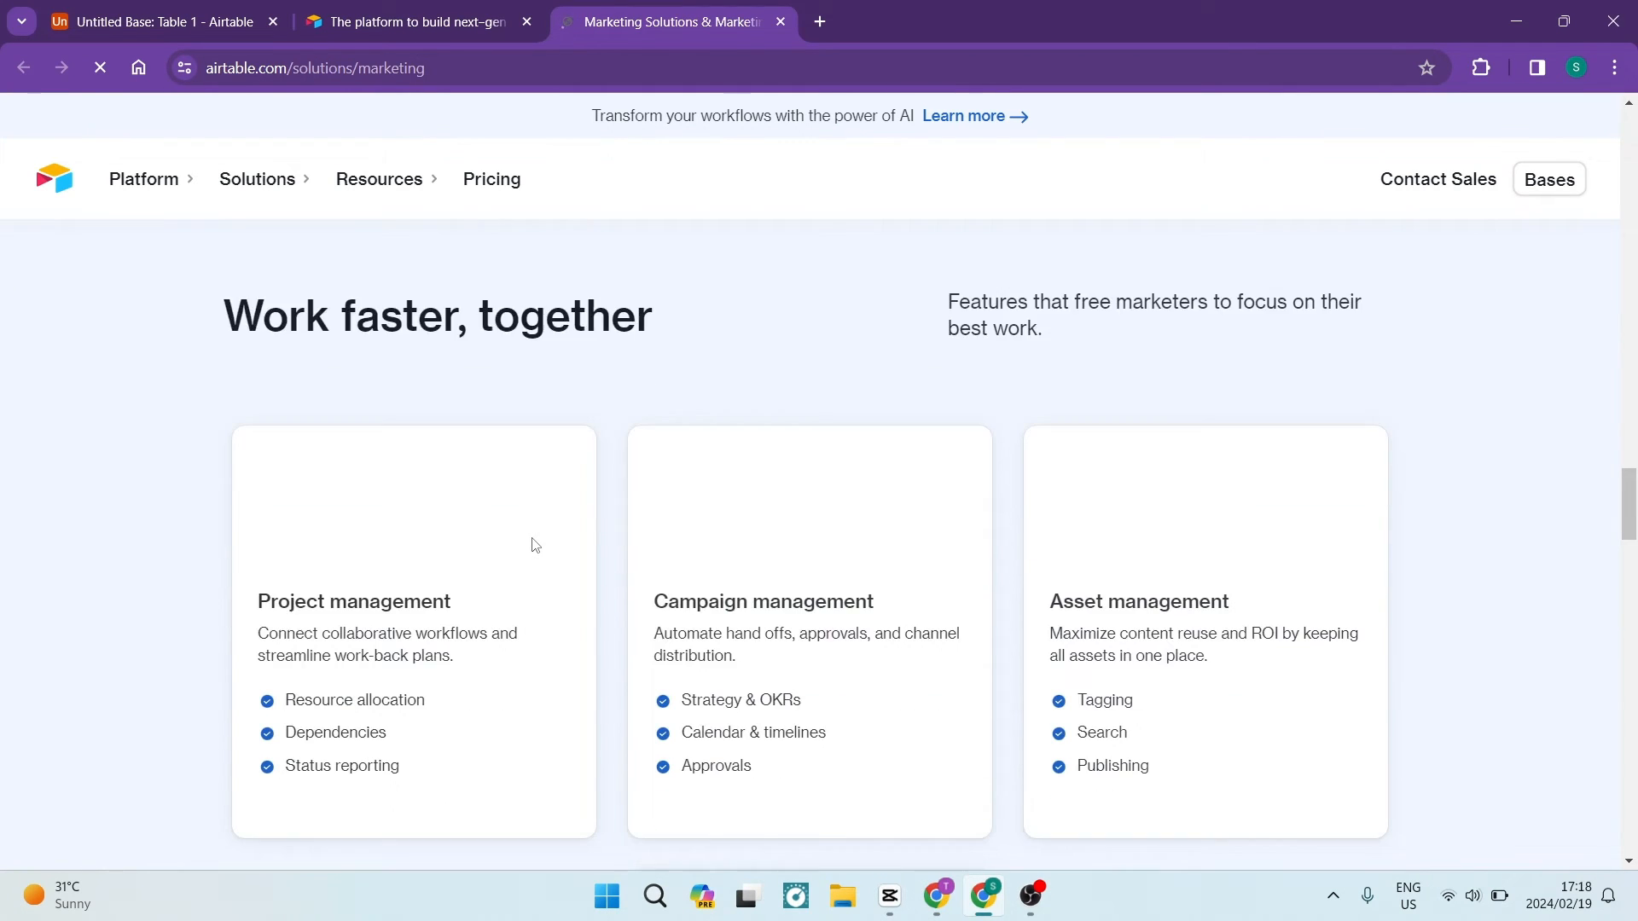
scroll(down, 3)
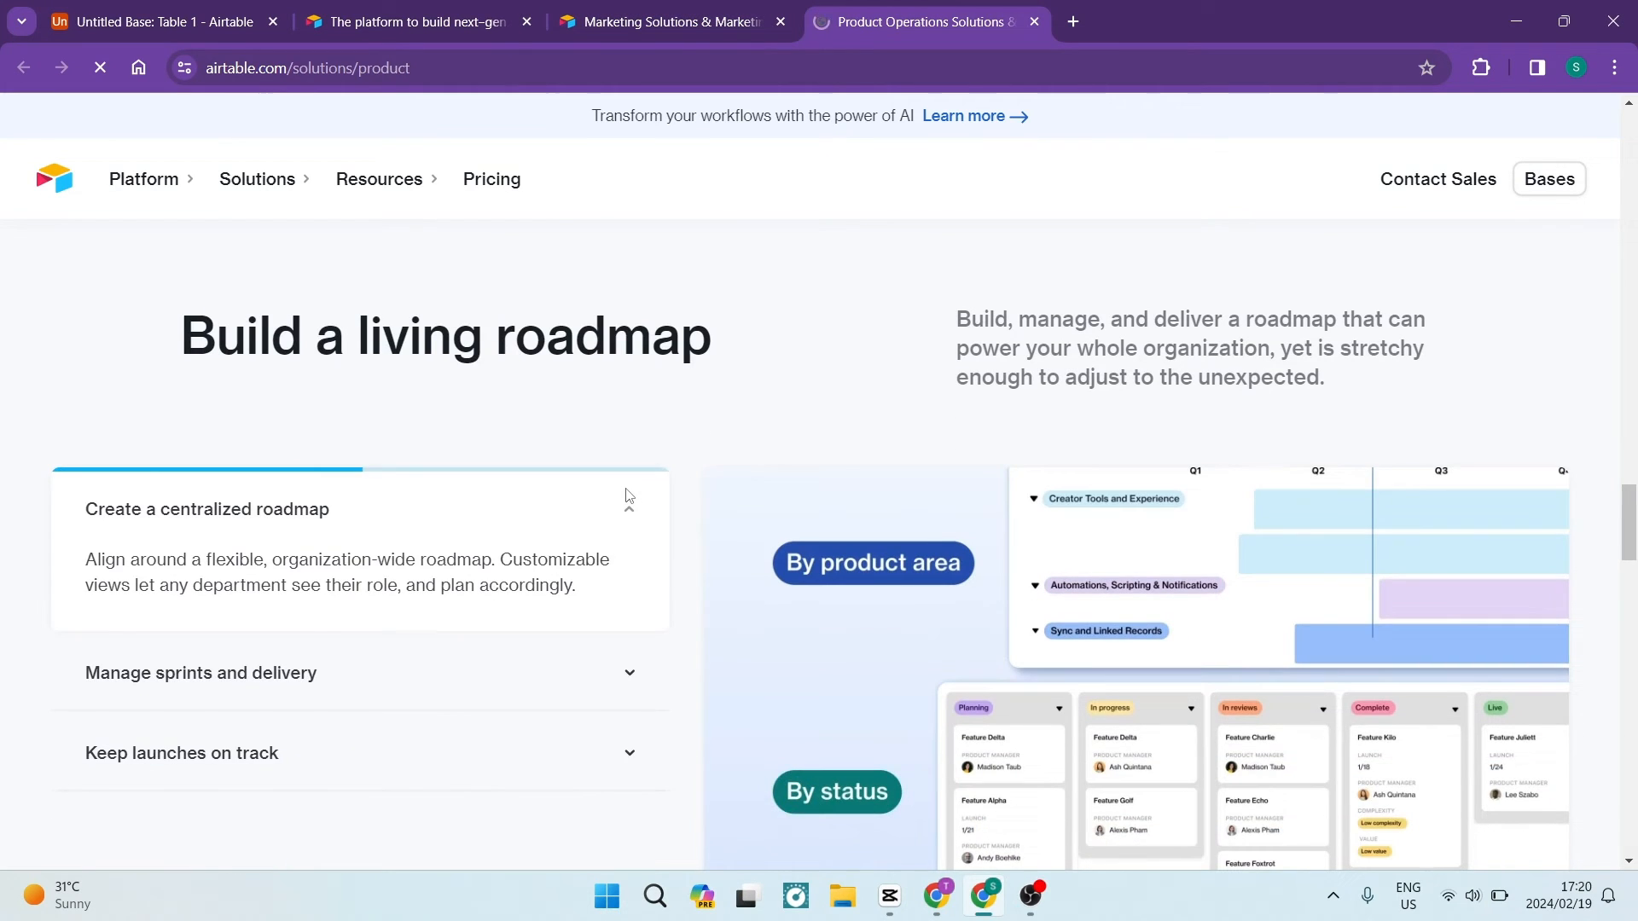
scroll(down, 3)
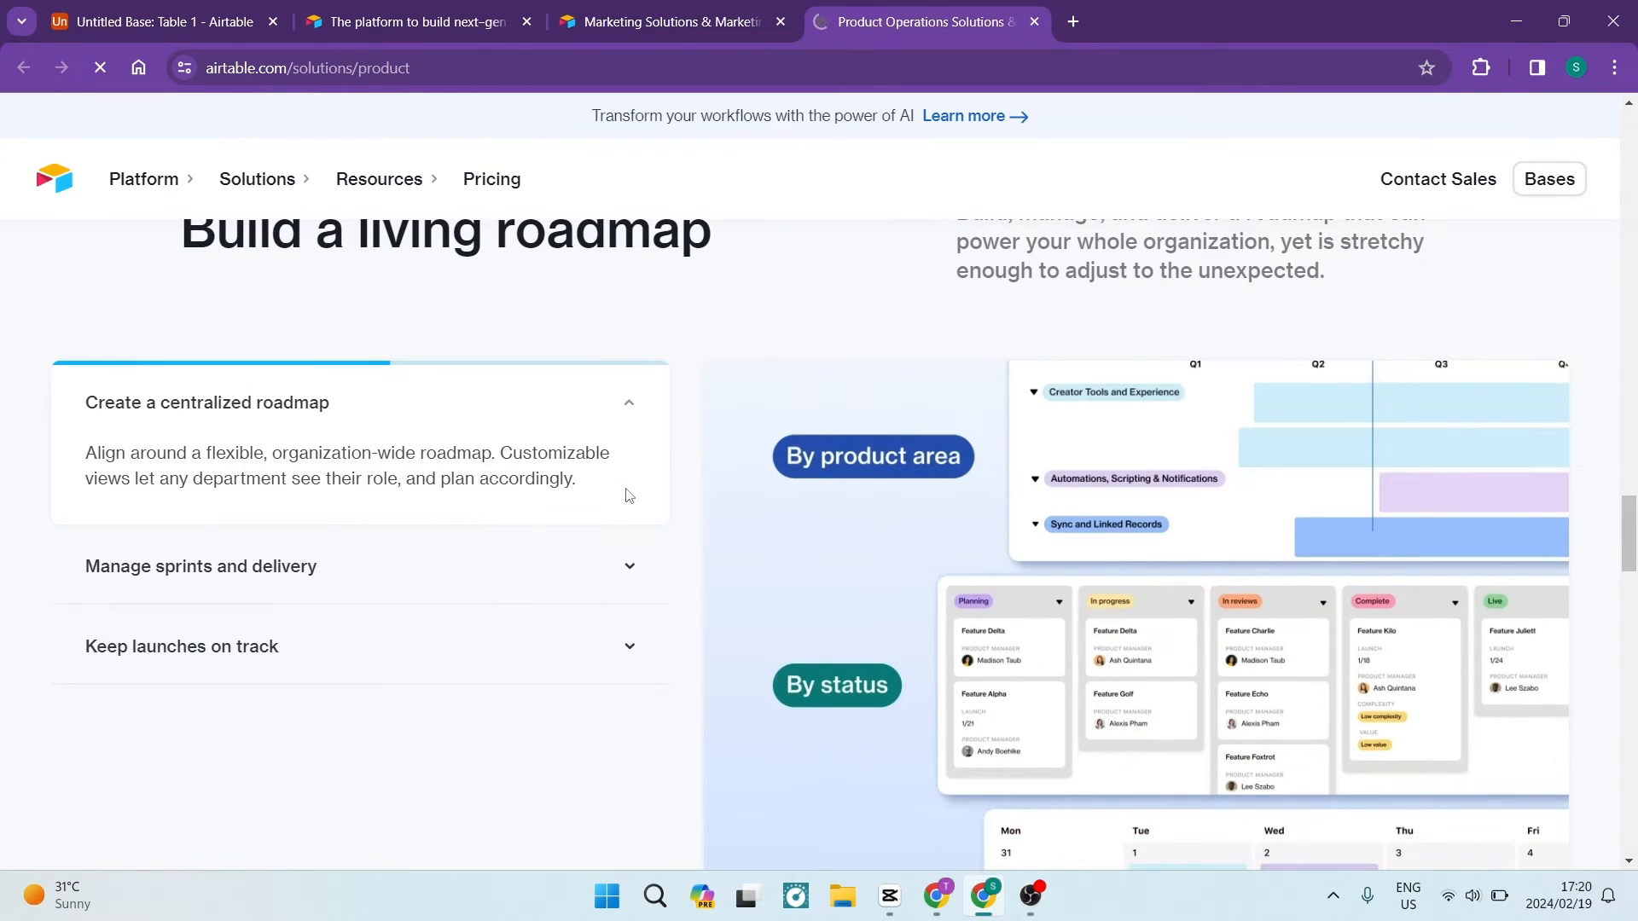
scroll(down, 3)
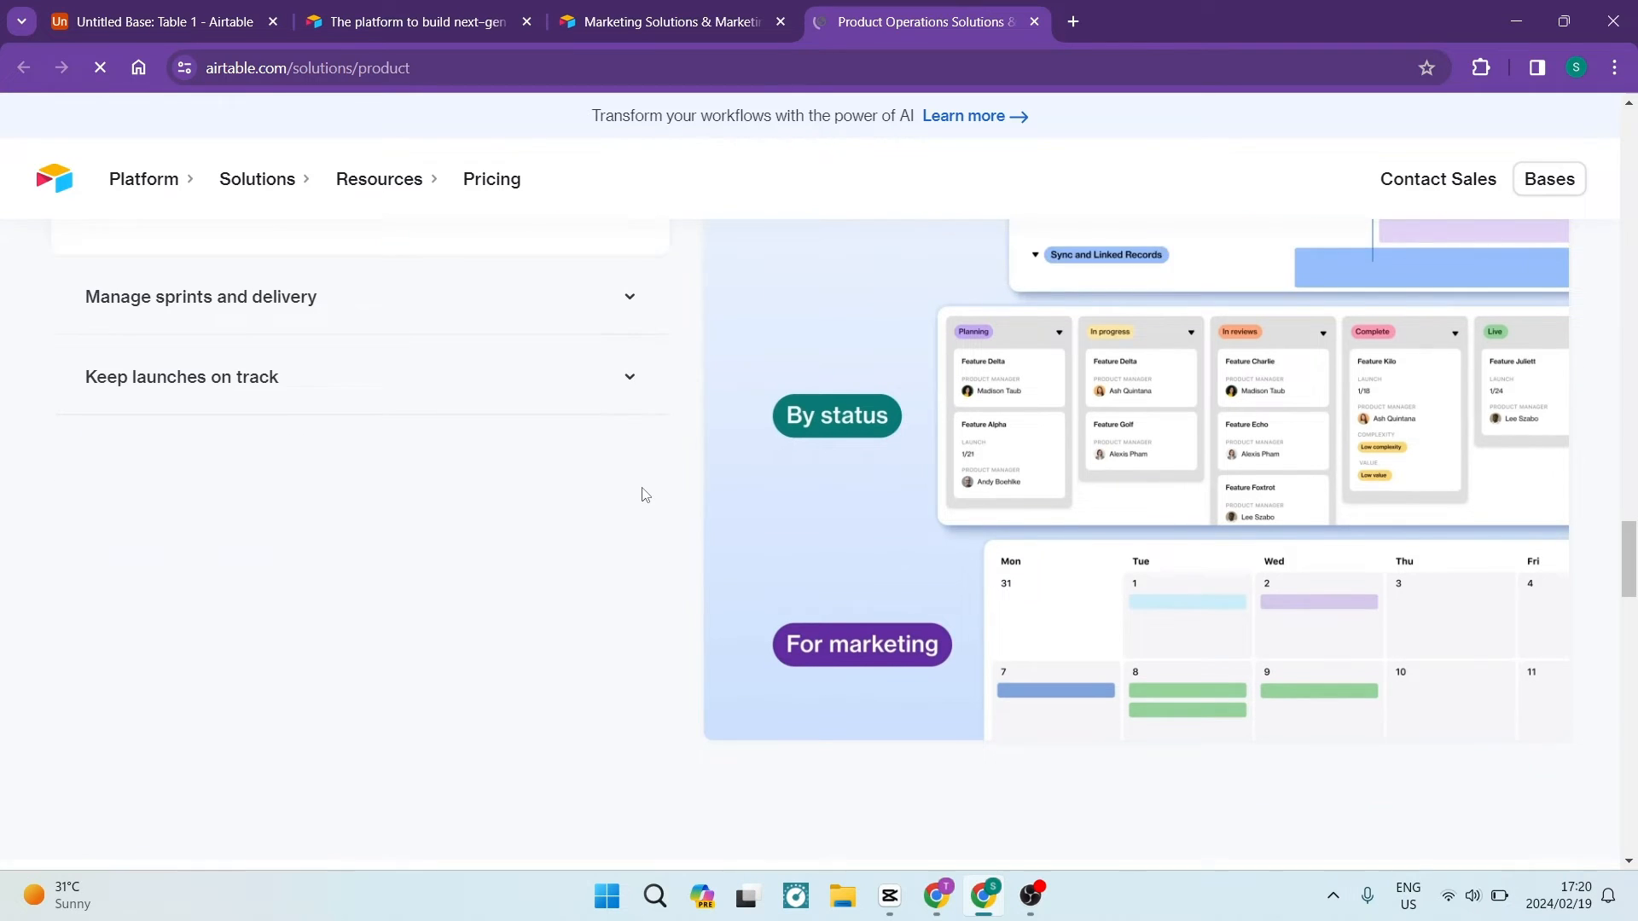
scroll(down, 3)
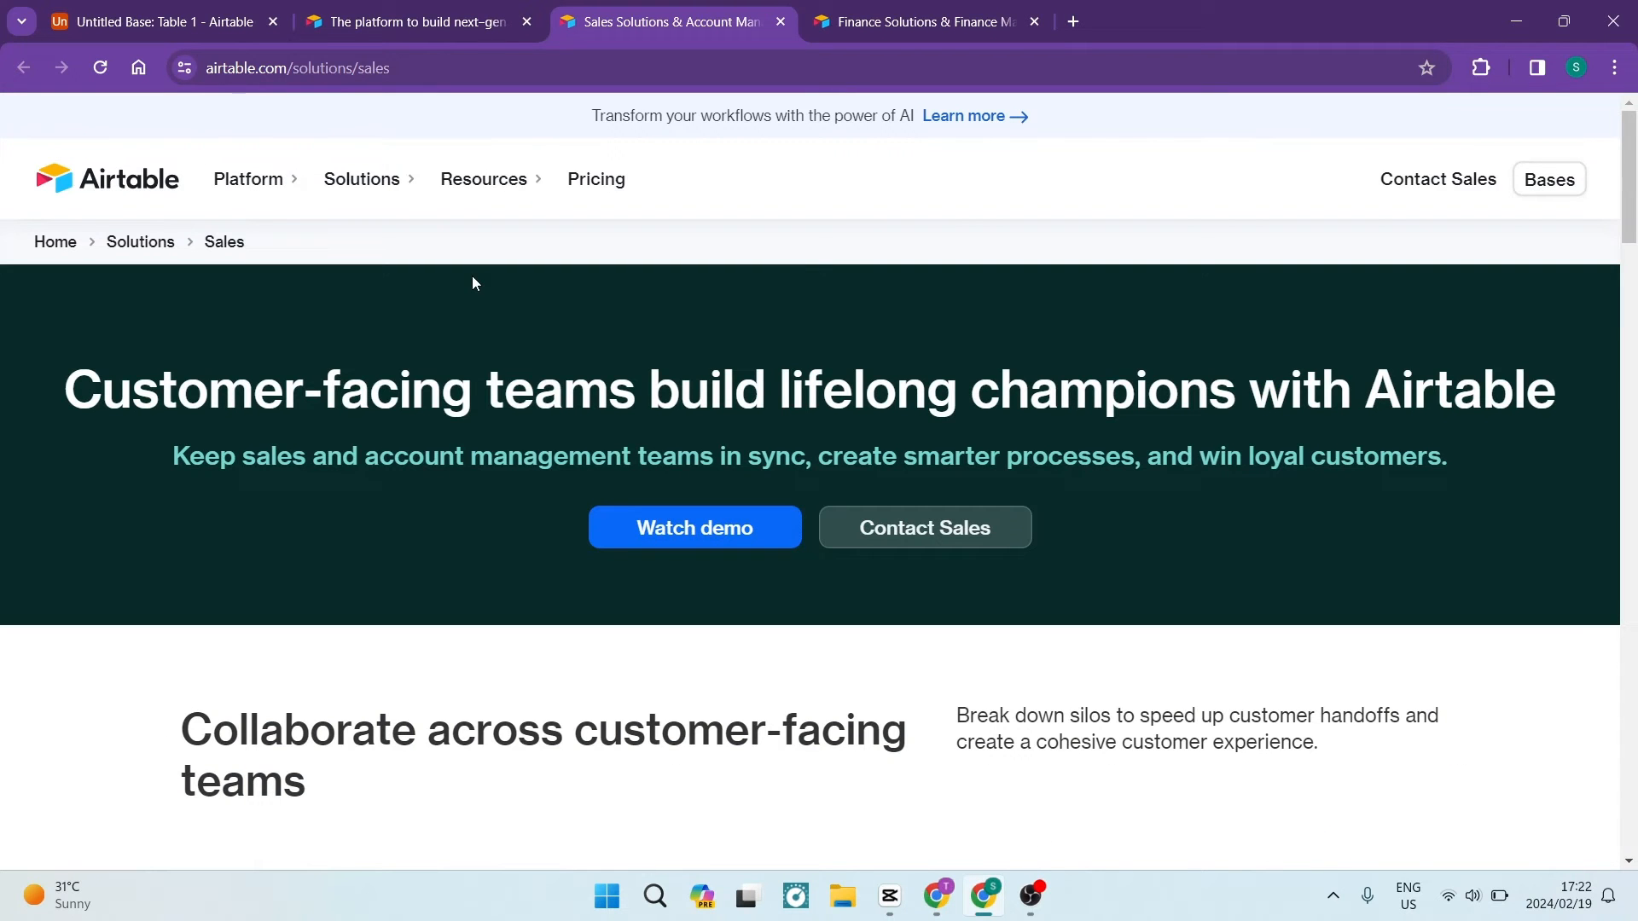
scroll(down, 3)
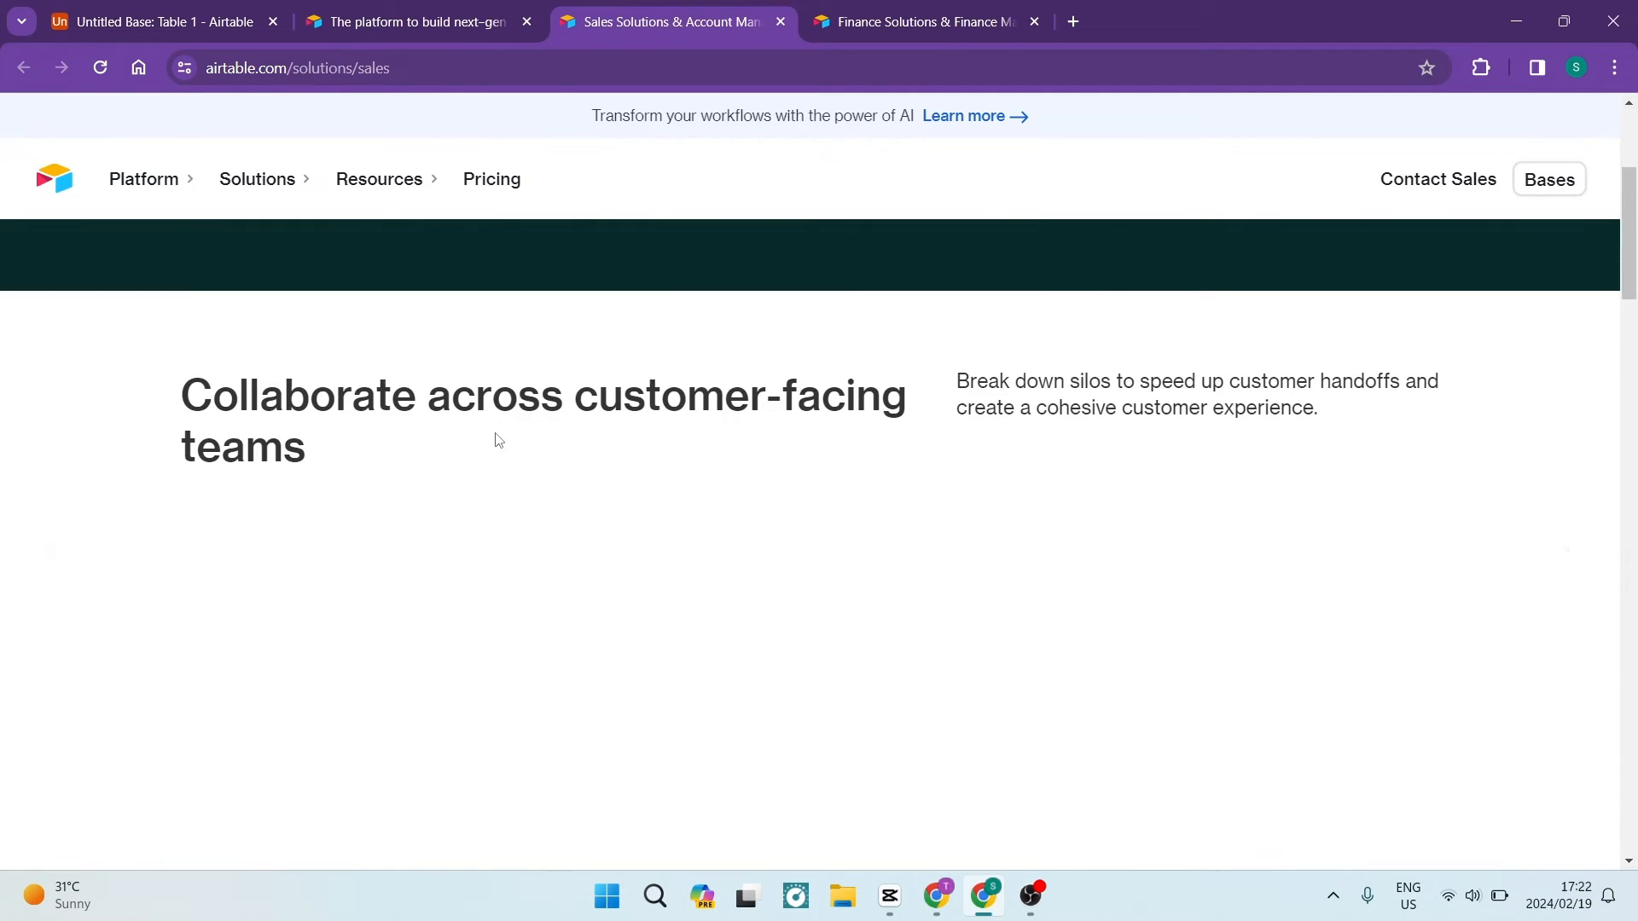
scroll(down, 3)
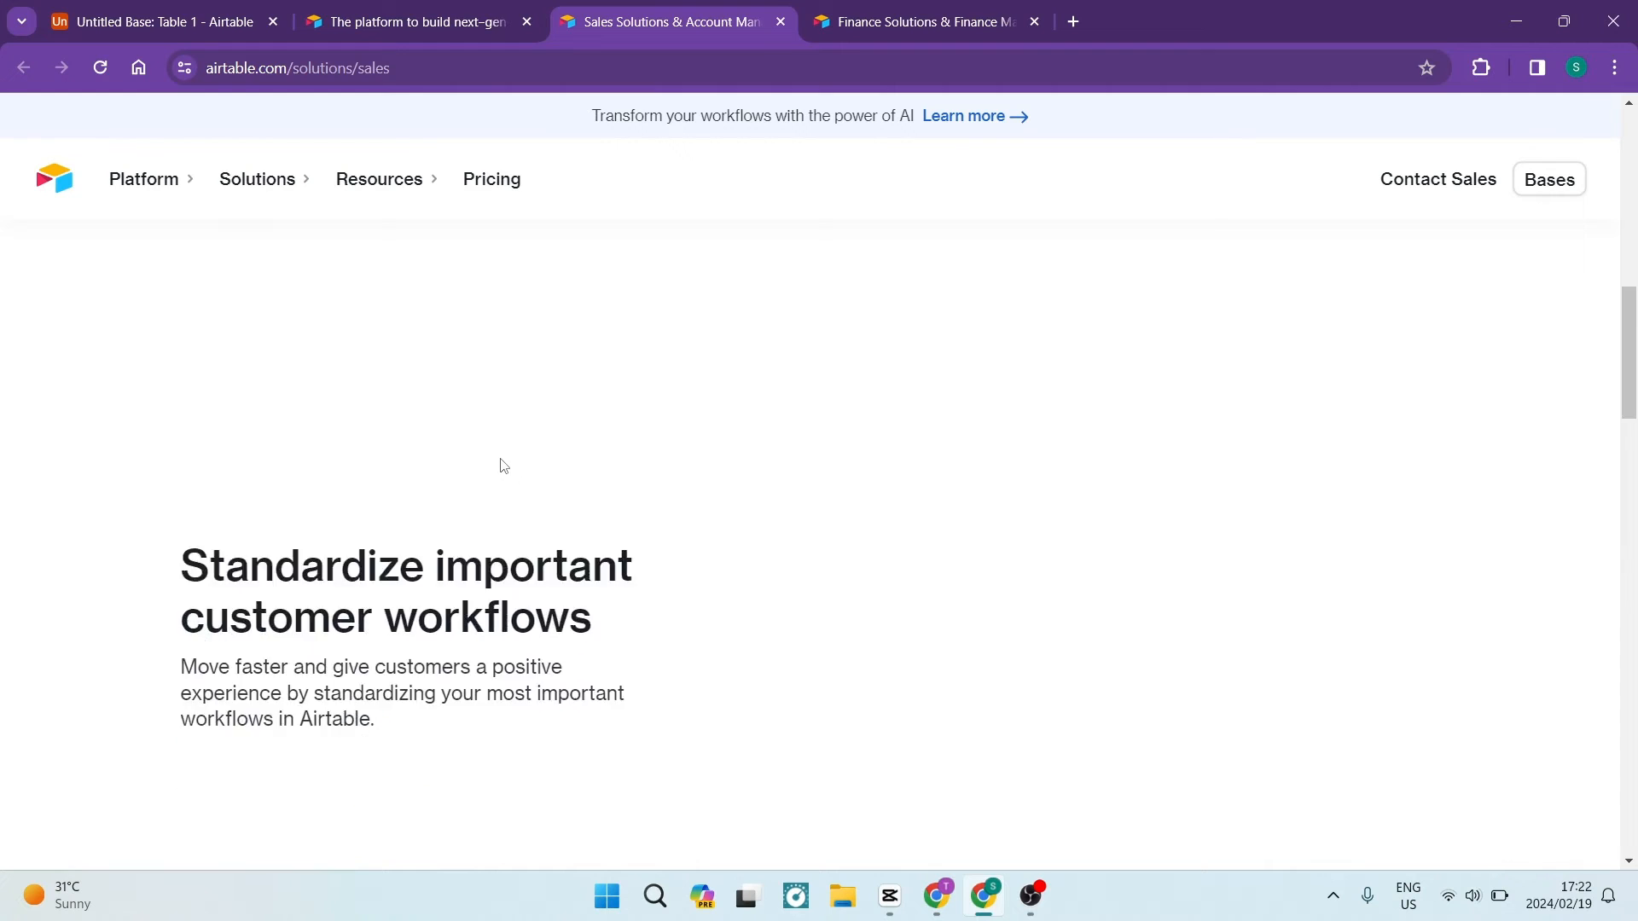
scroll(down, 3)
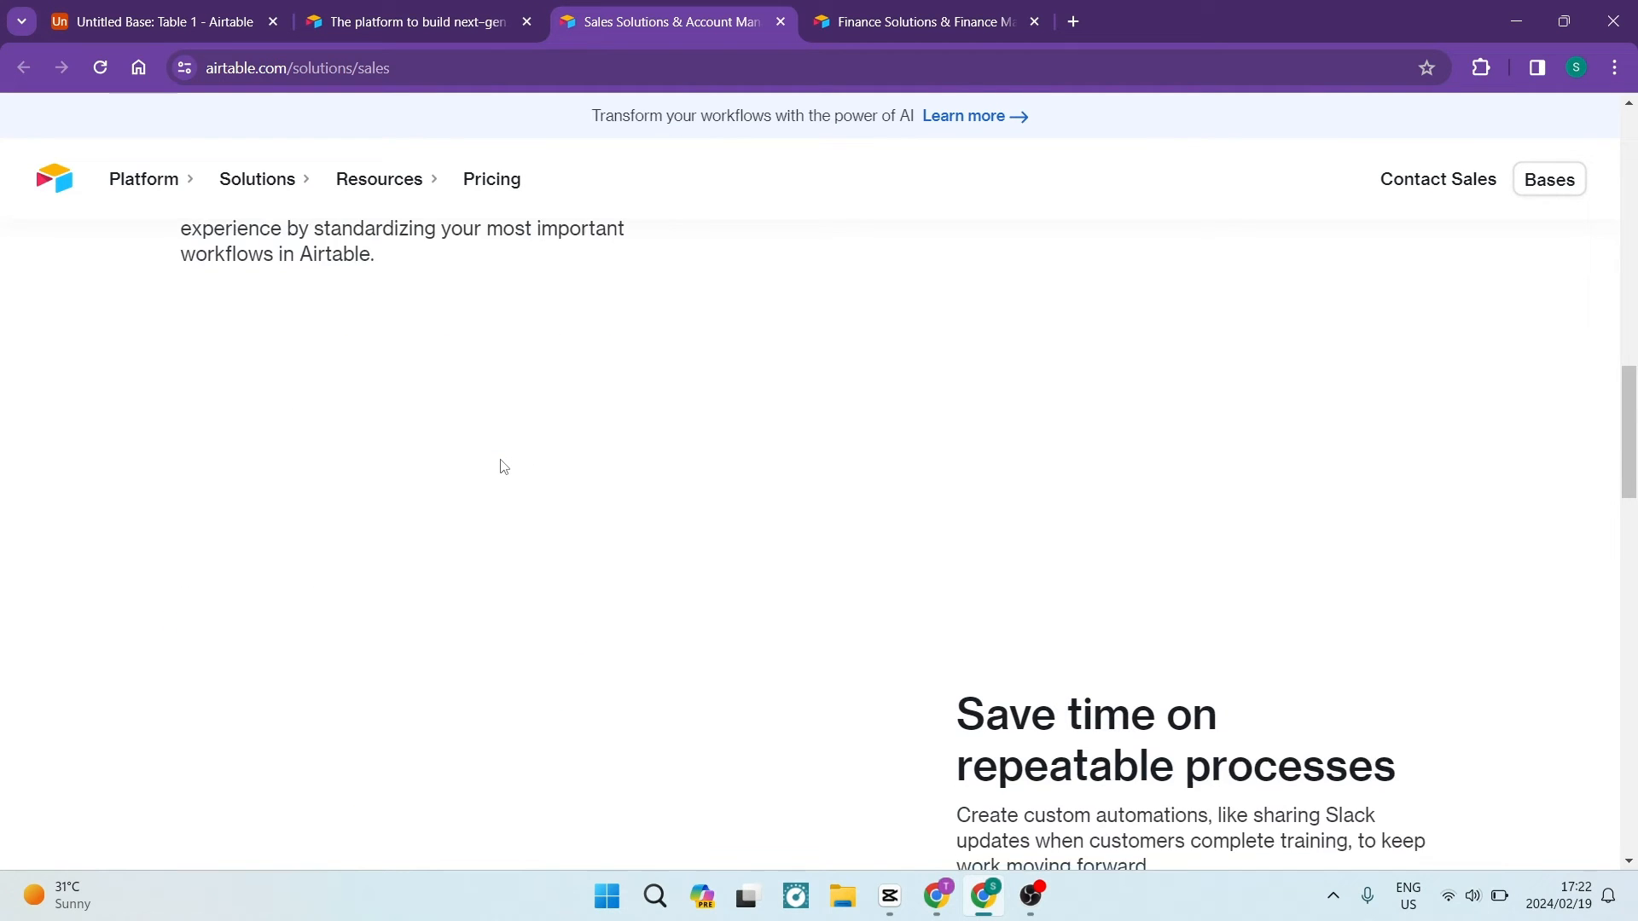
scroll(down, 3)
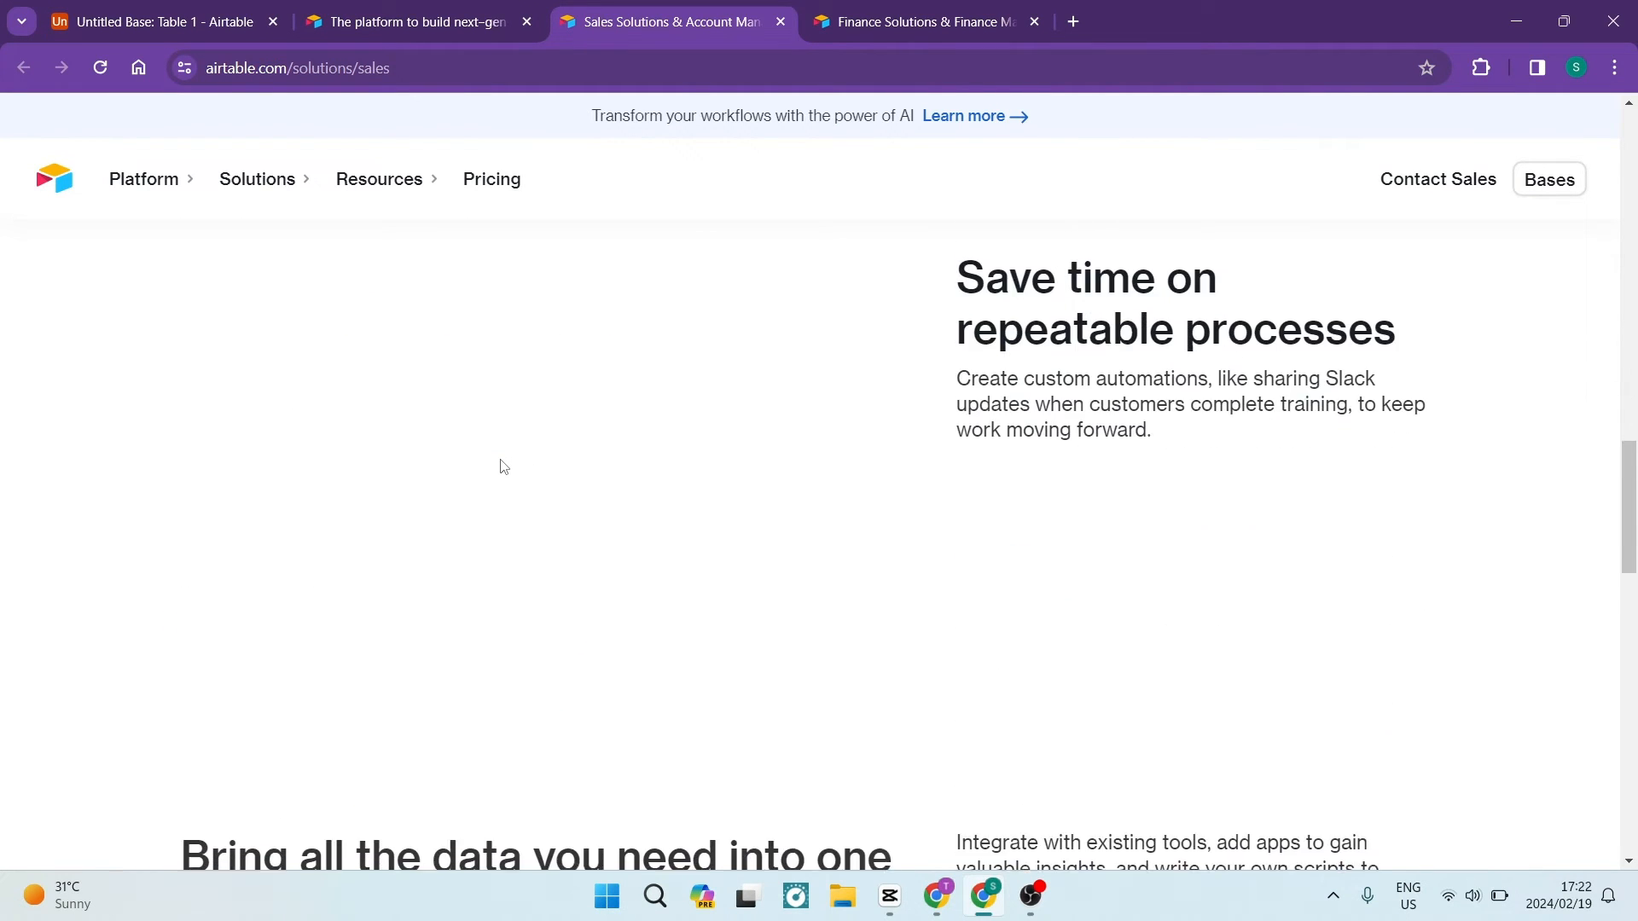
click(157, 20)
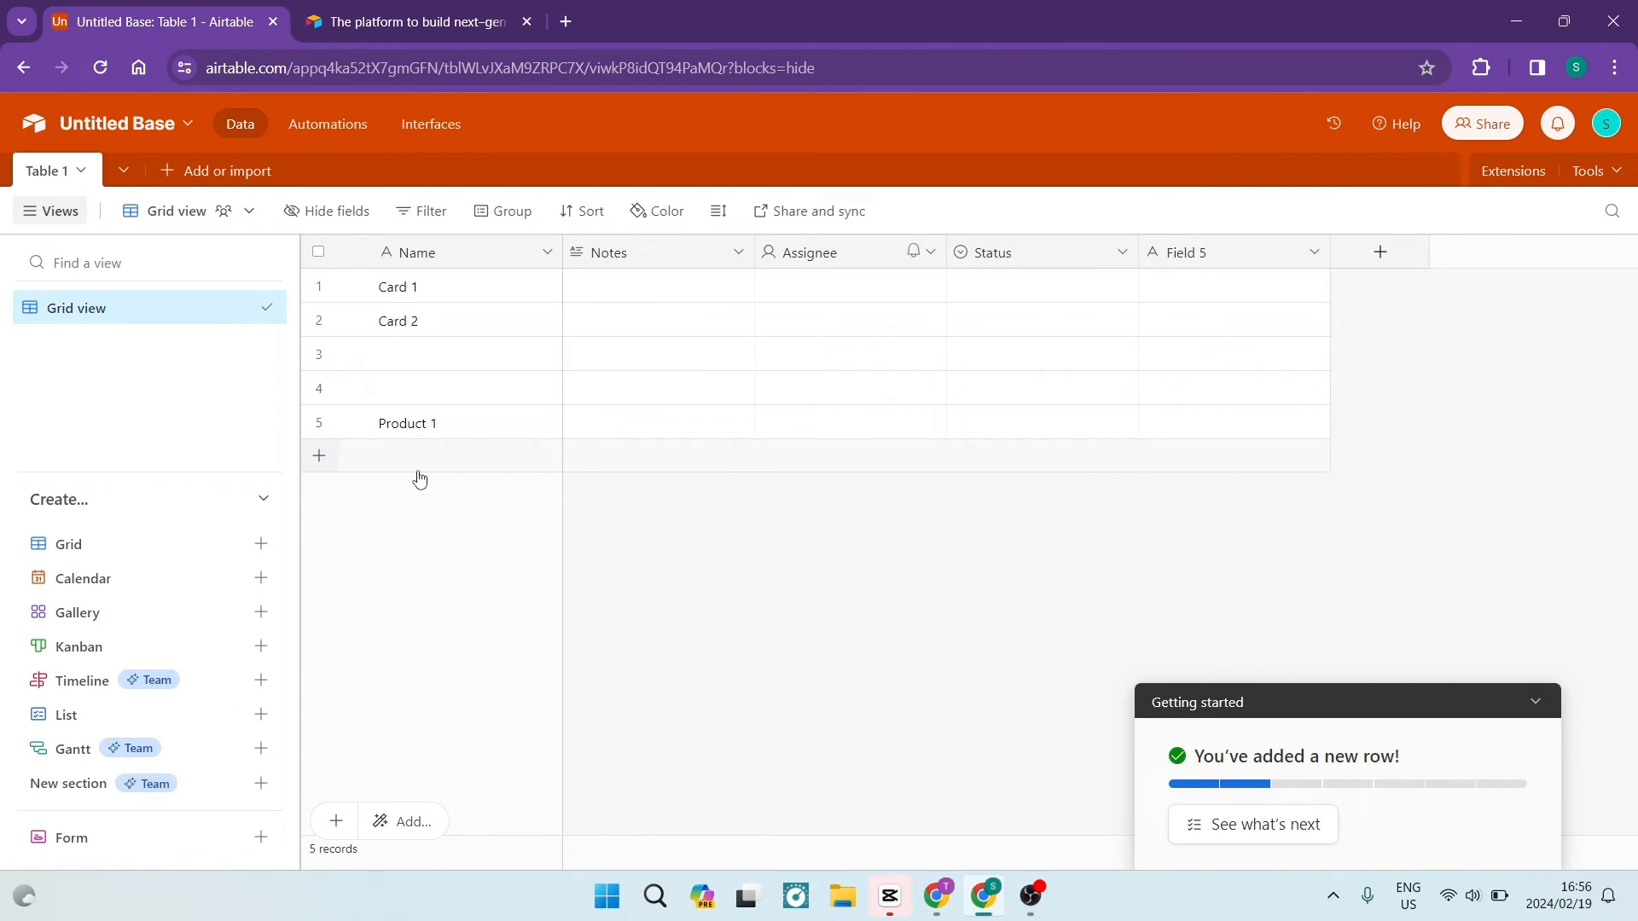
mouse_move(326, 122)
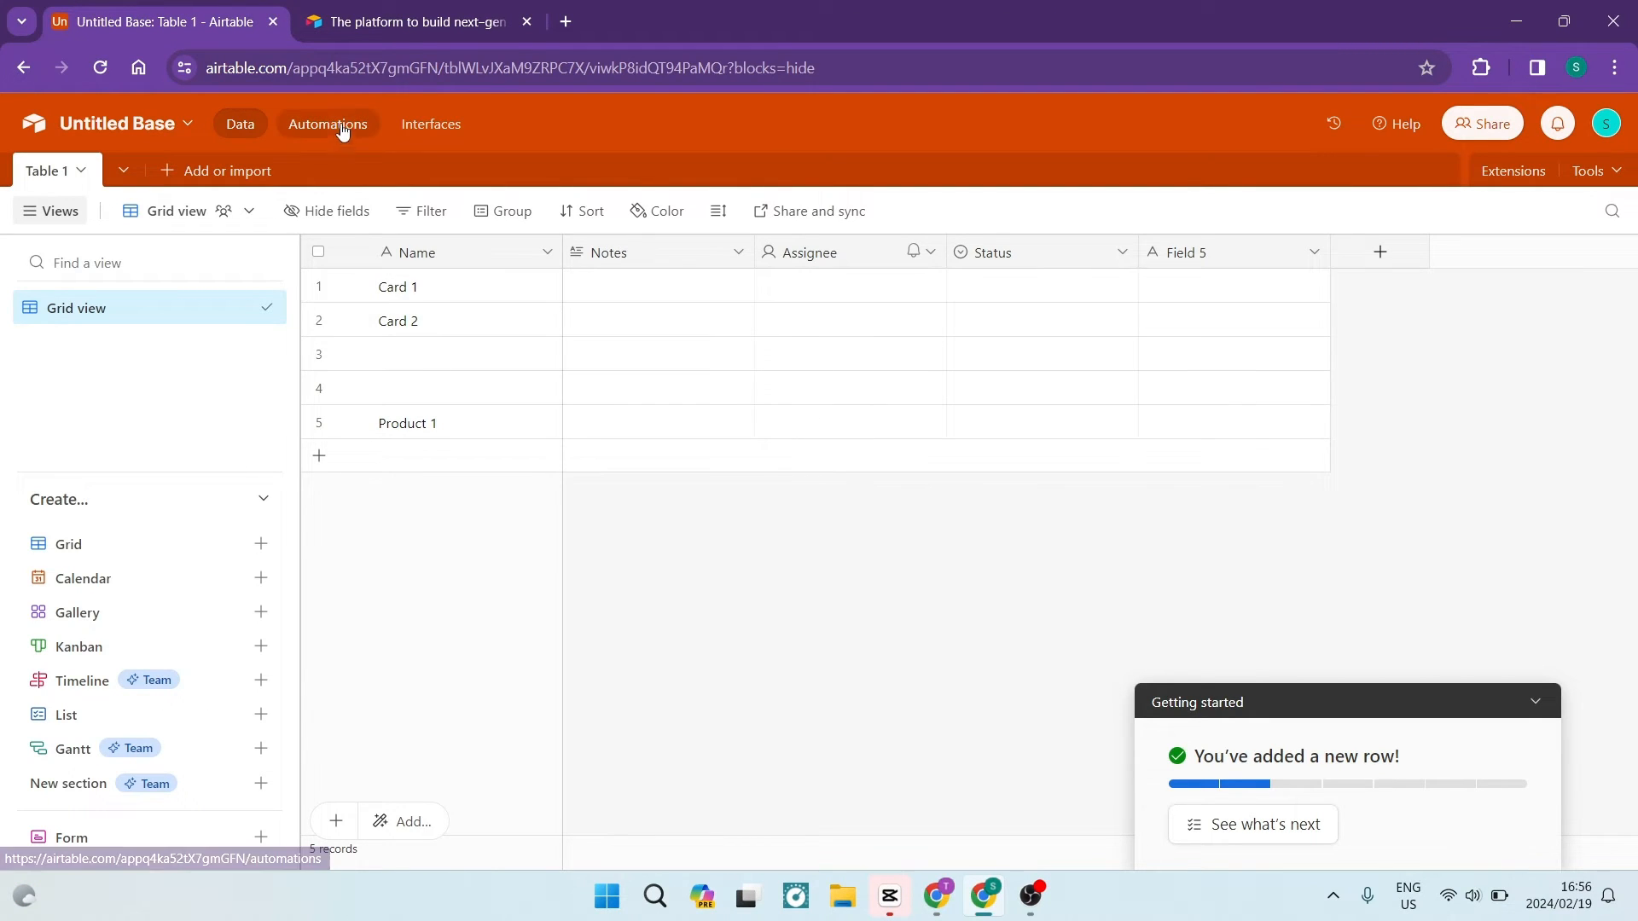
- Reopen Automations, collapse the checklist, preview form-submission and record-updated triggers, and list all triggers
click(327, 123)
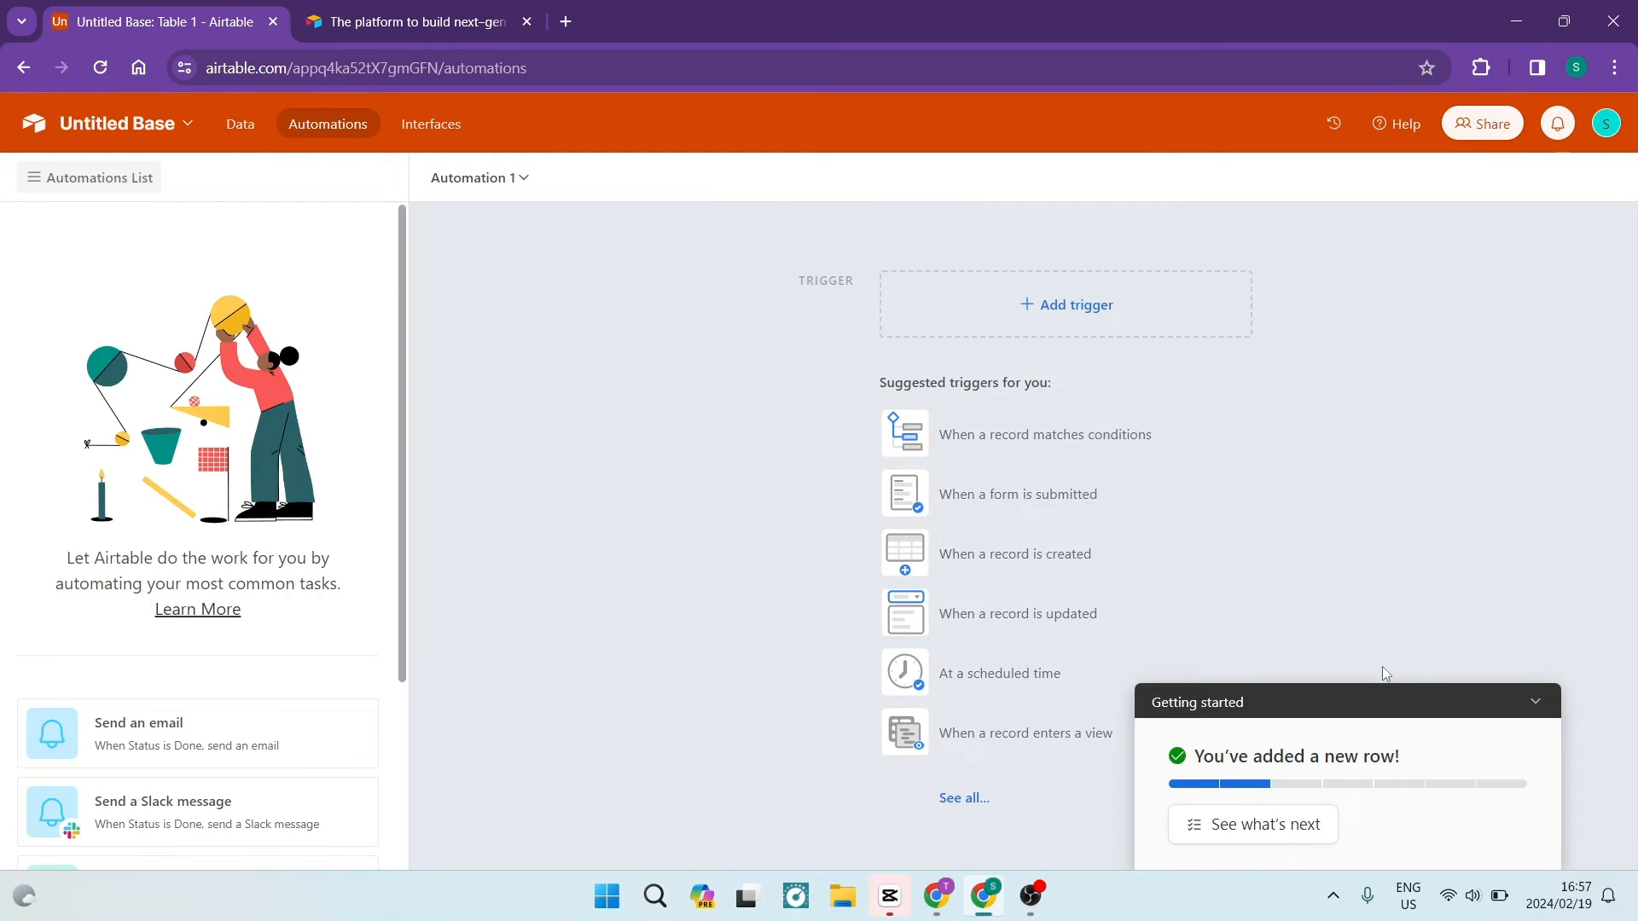
click(1534, 702)
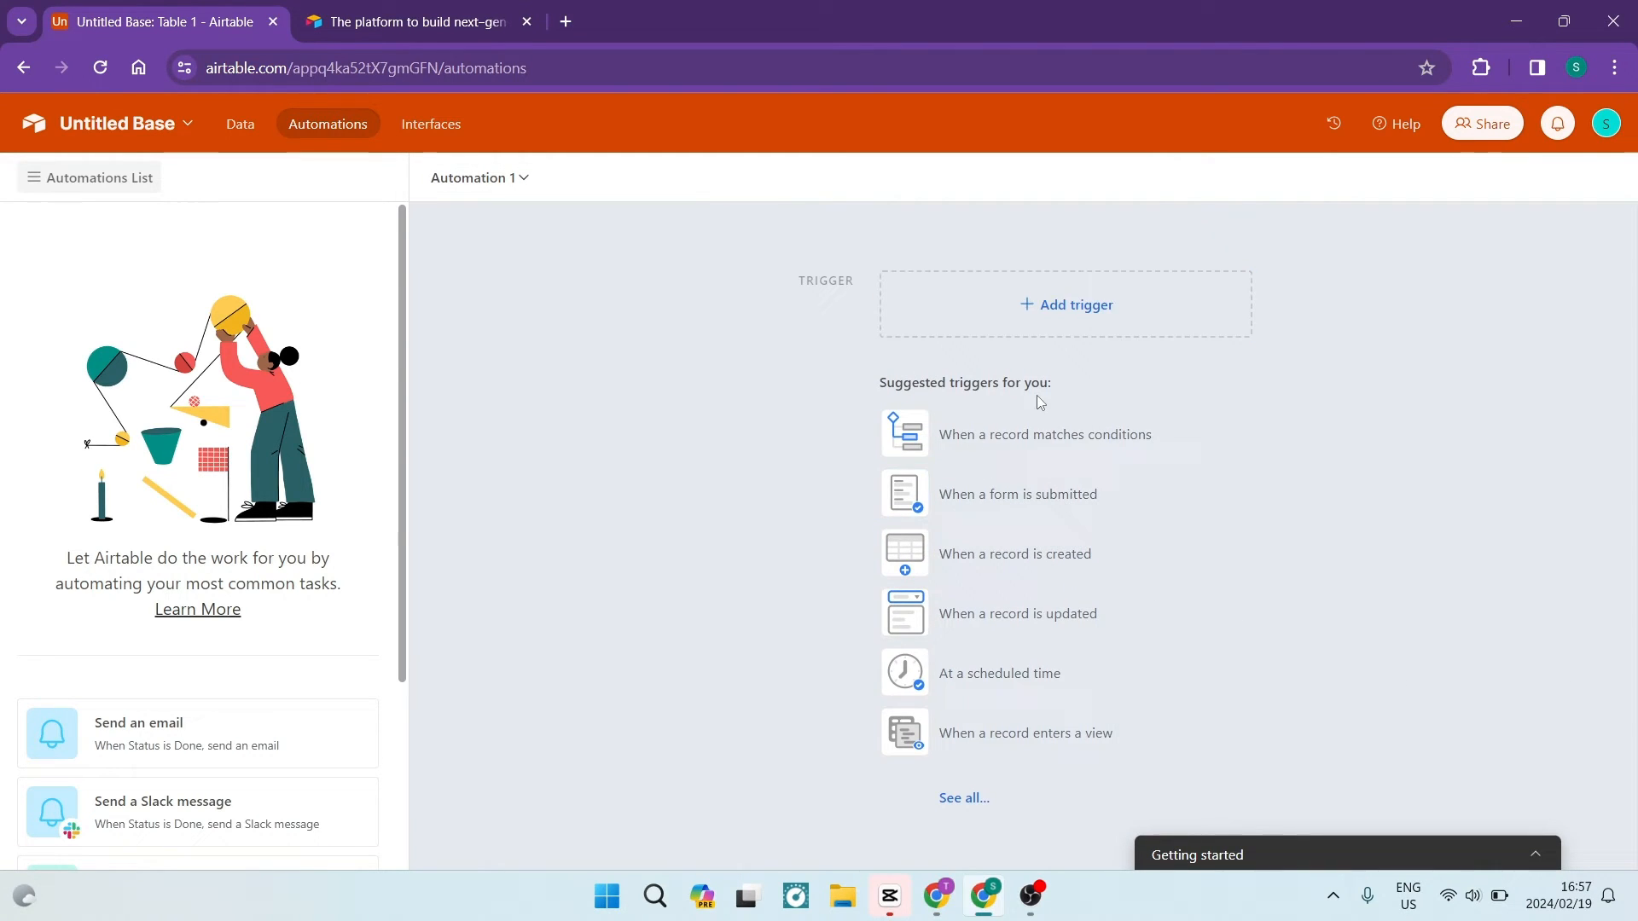
click(1016, 494)
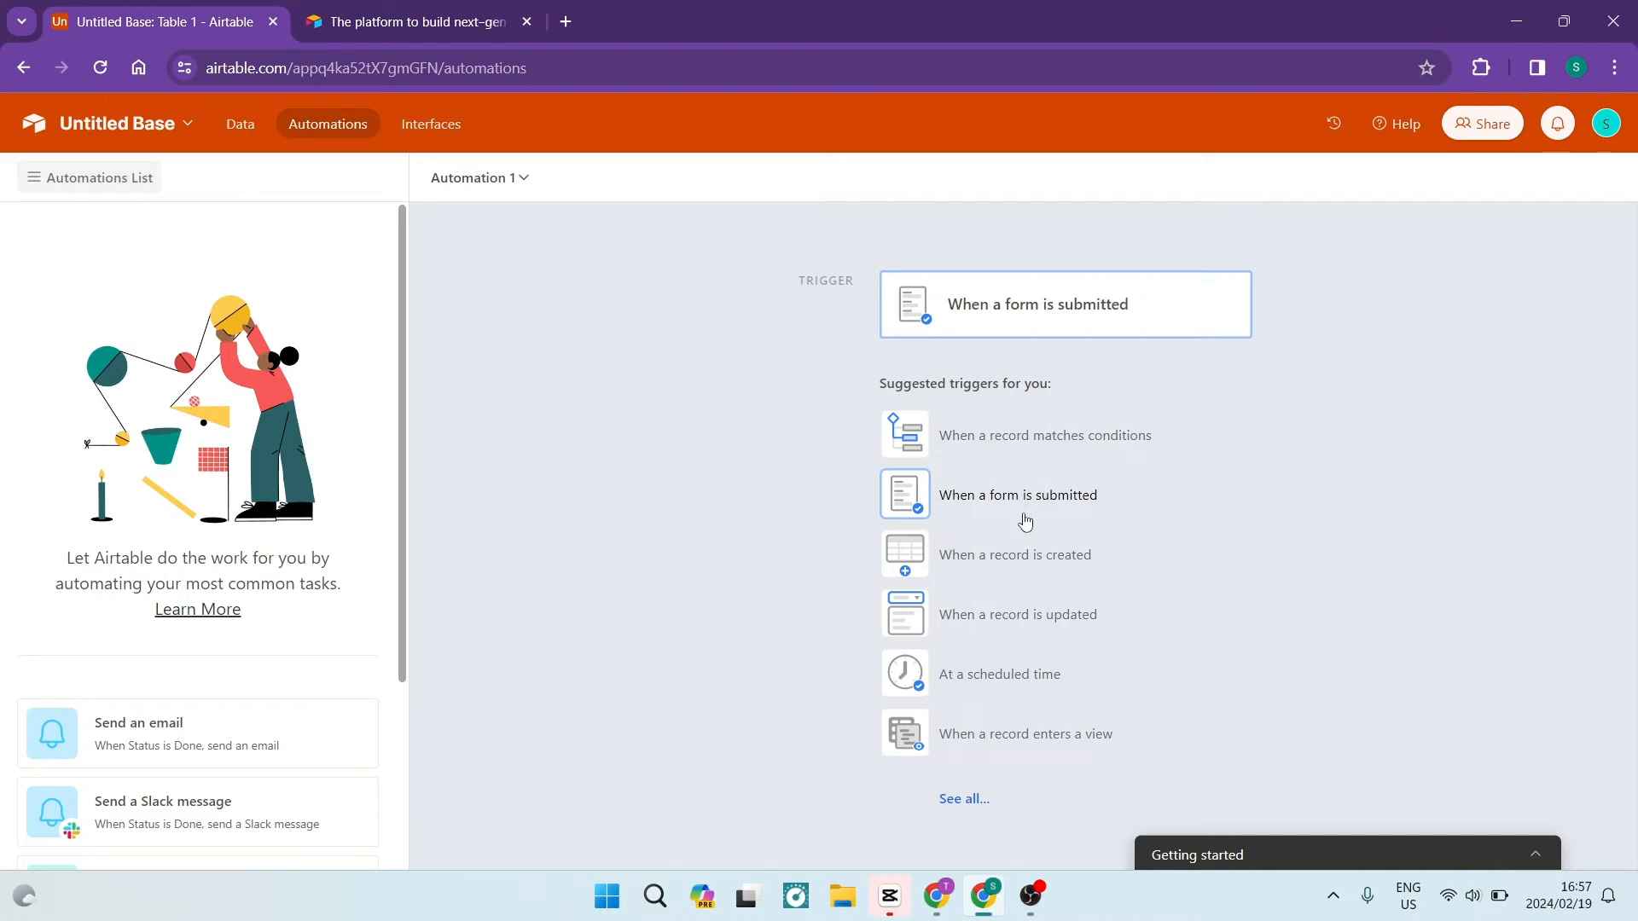
click(1016, 615)
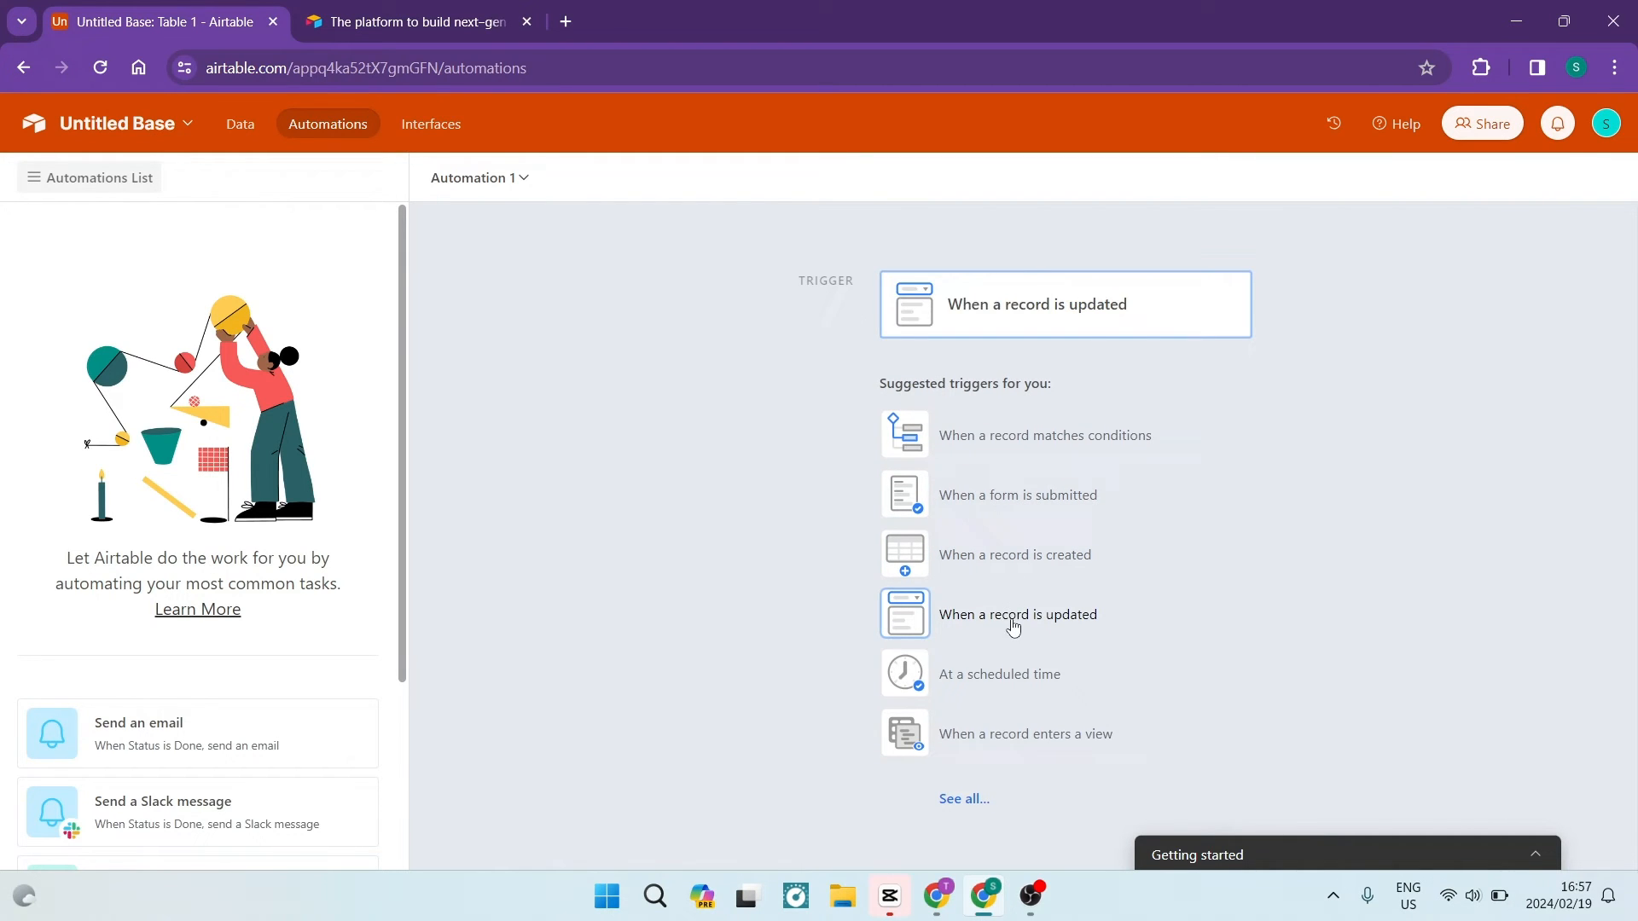
click(1024, 733)
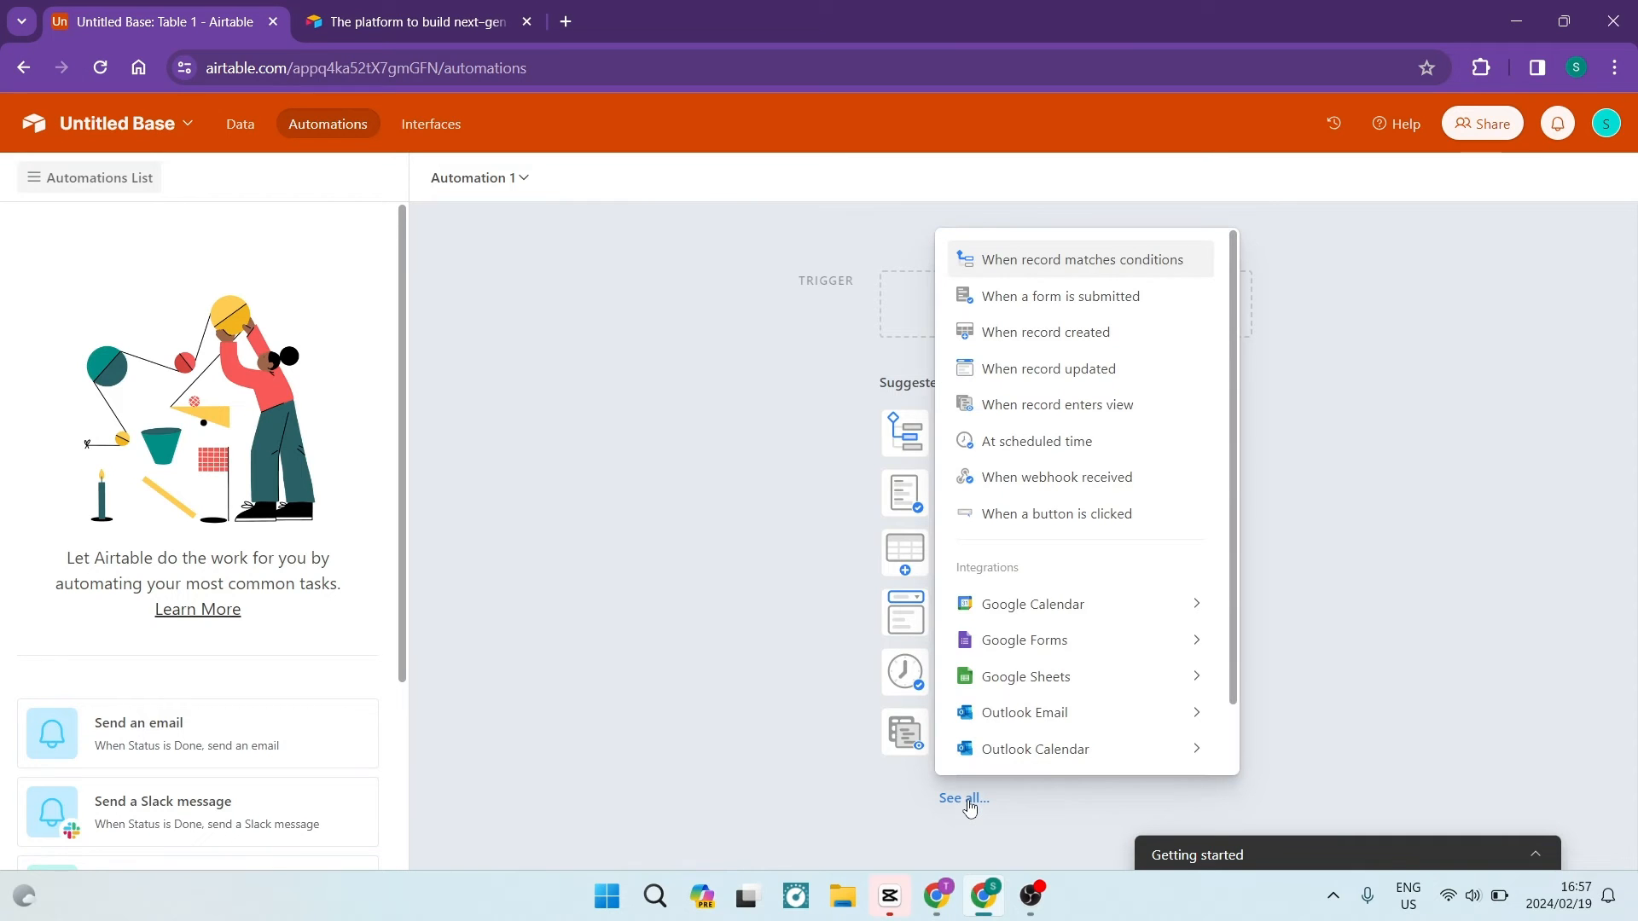
mouse_move(1044, 260)
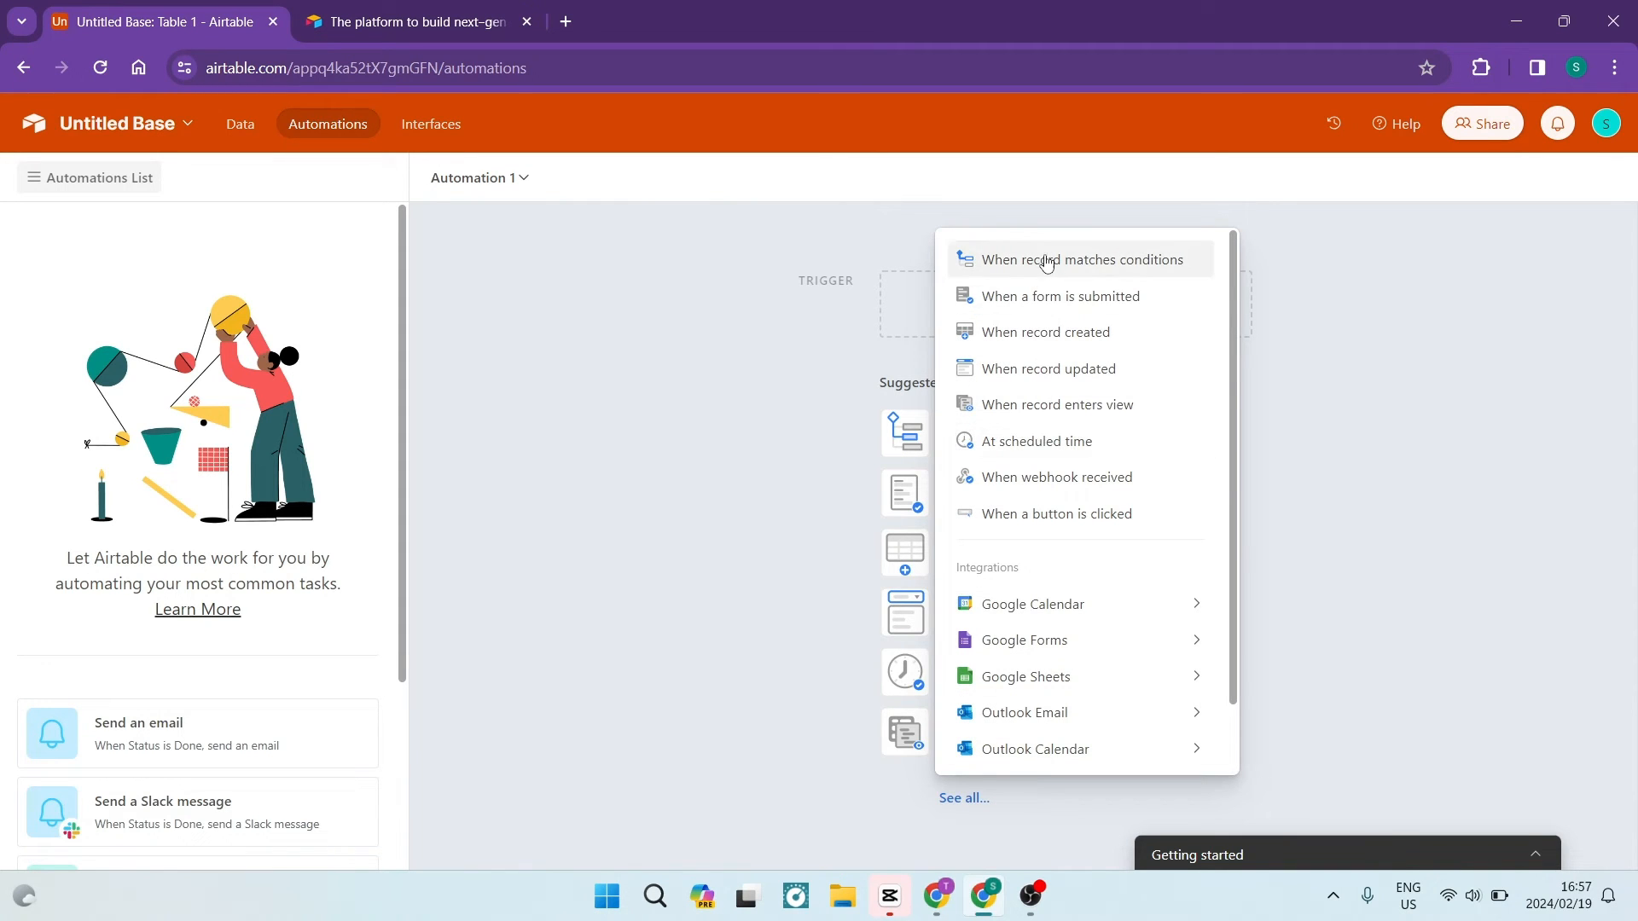
mouse_move(1034, 671)
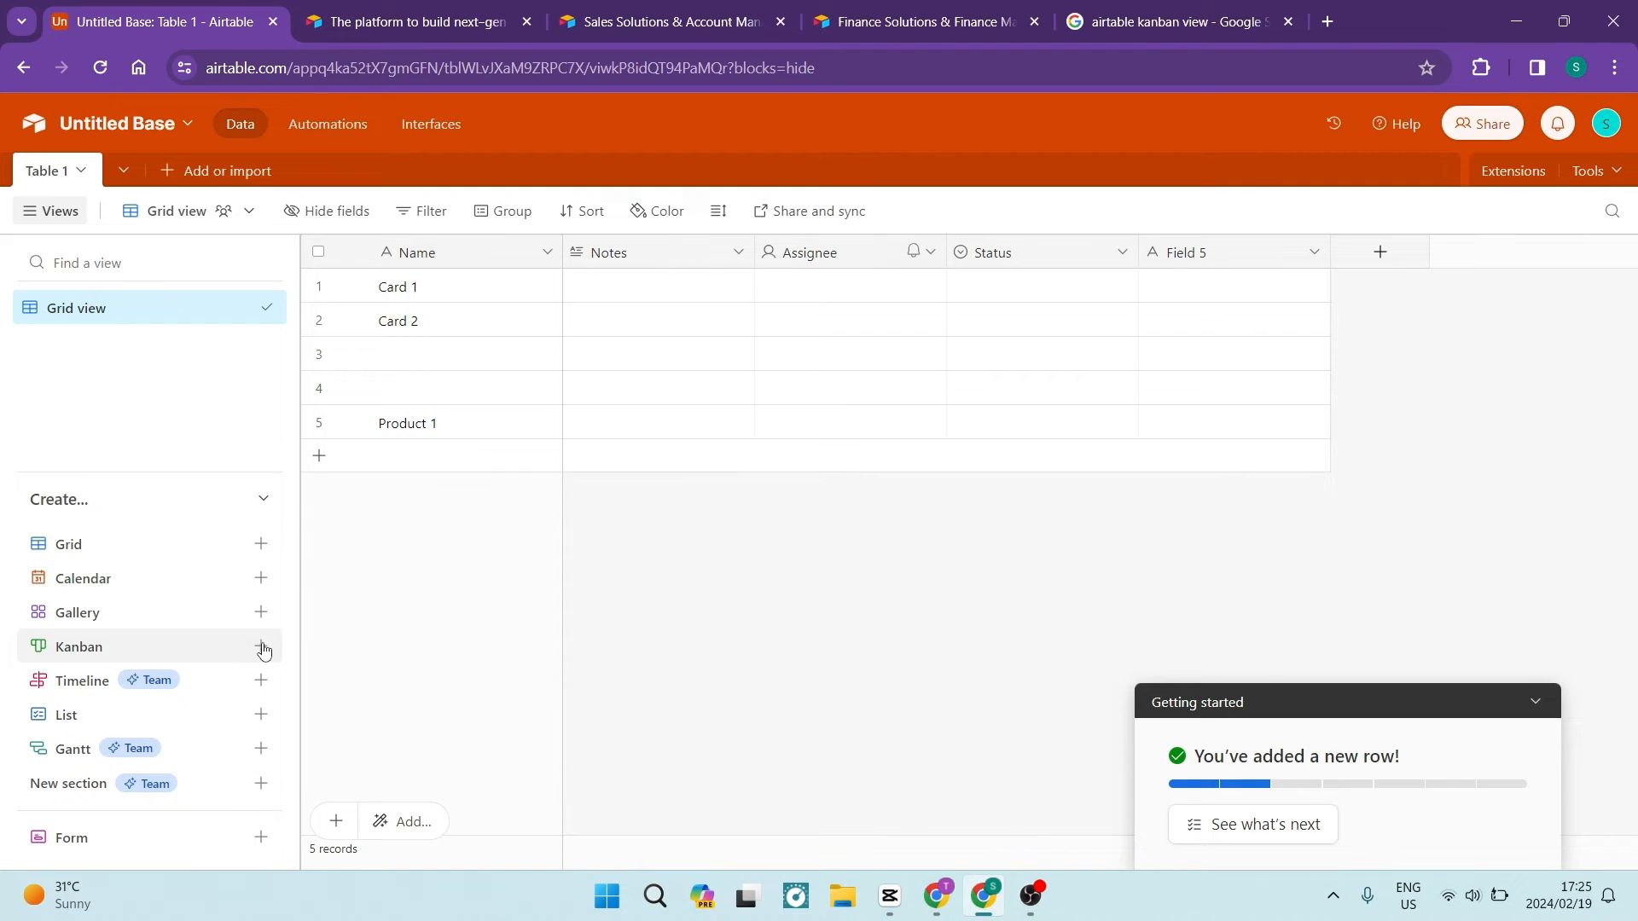
- Create a new Kanban view for Table 1 and type 'Com'
click(261, 651)
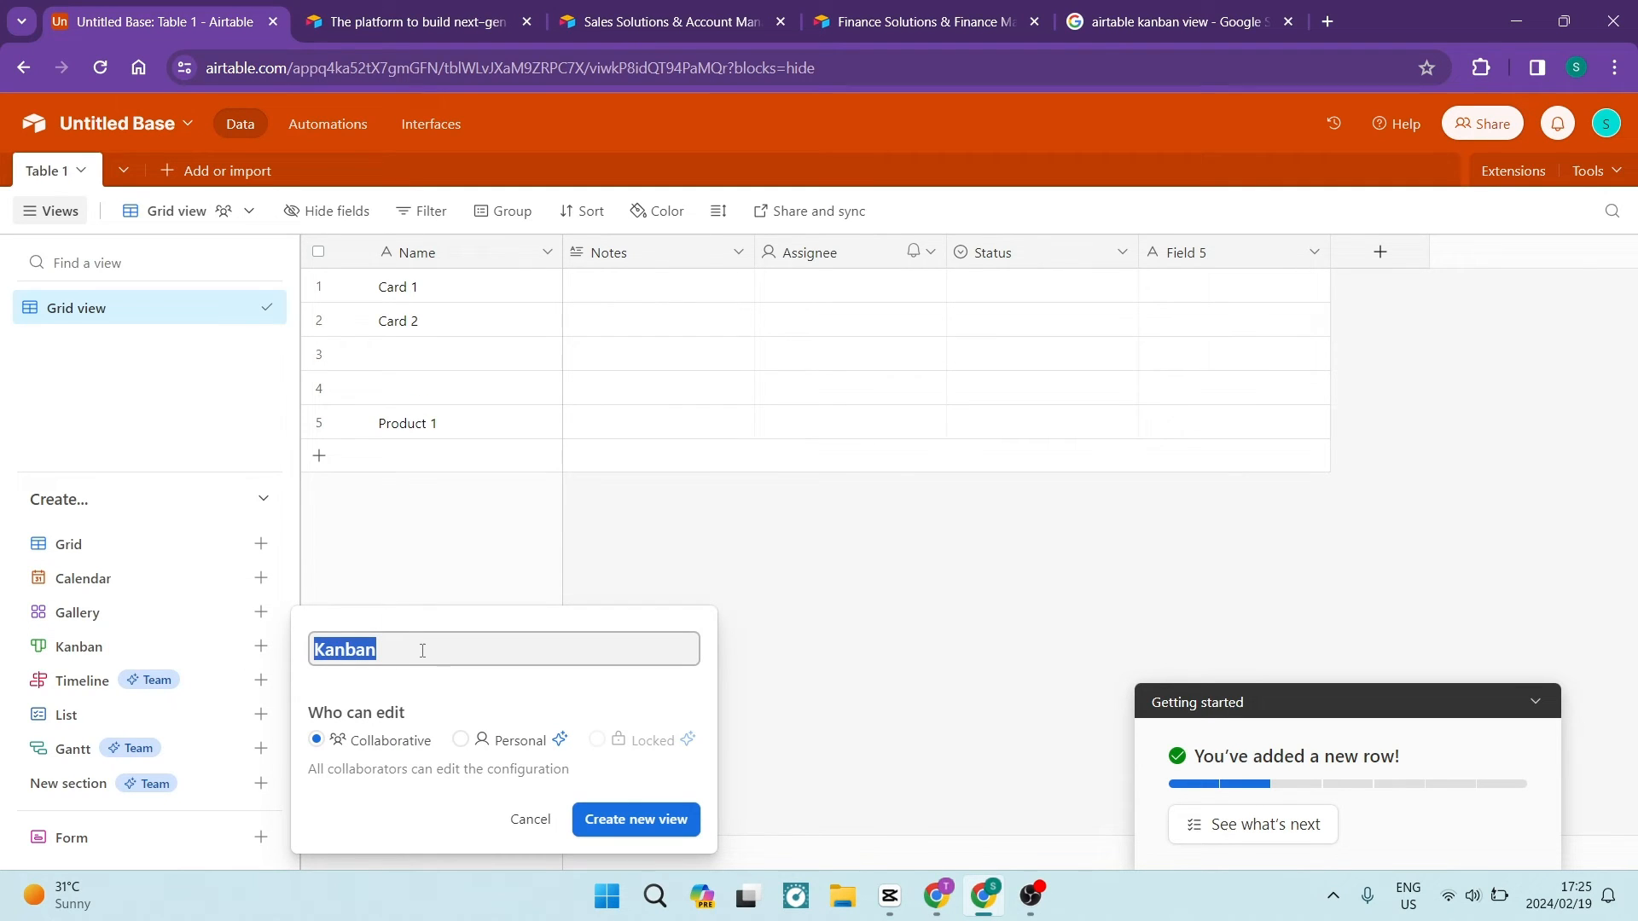
click(635, 820)
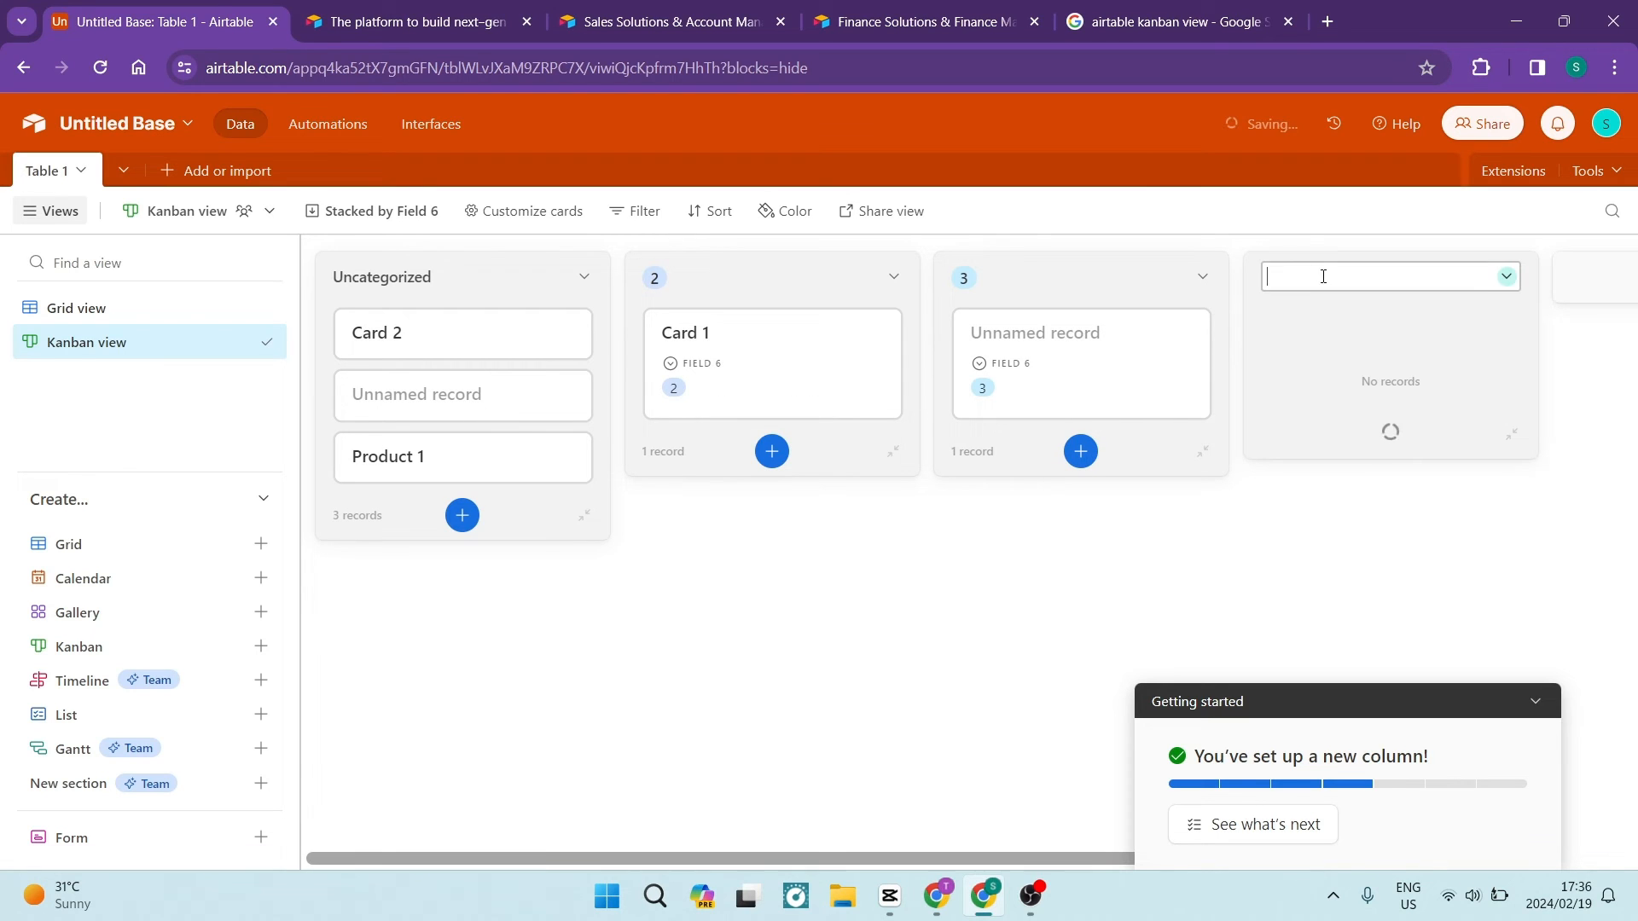
text(Com)
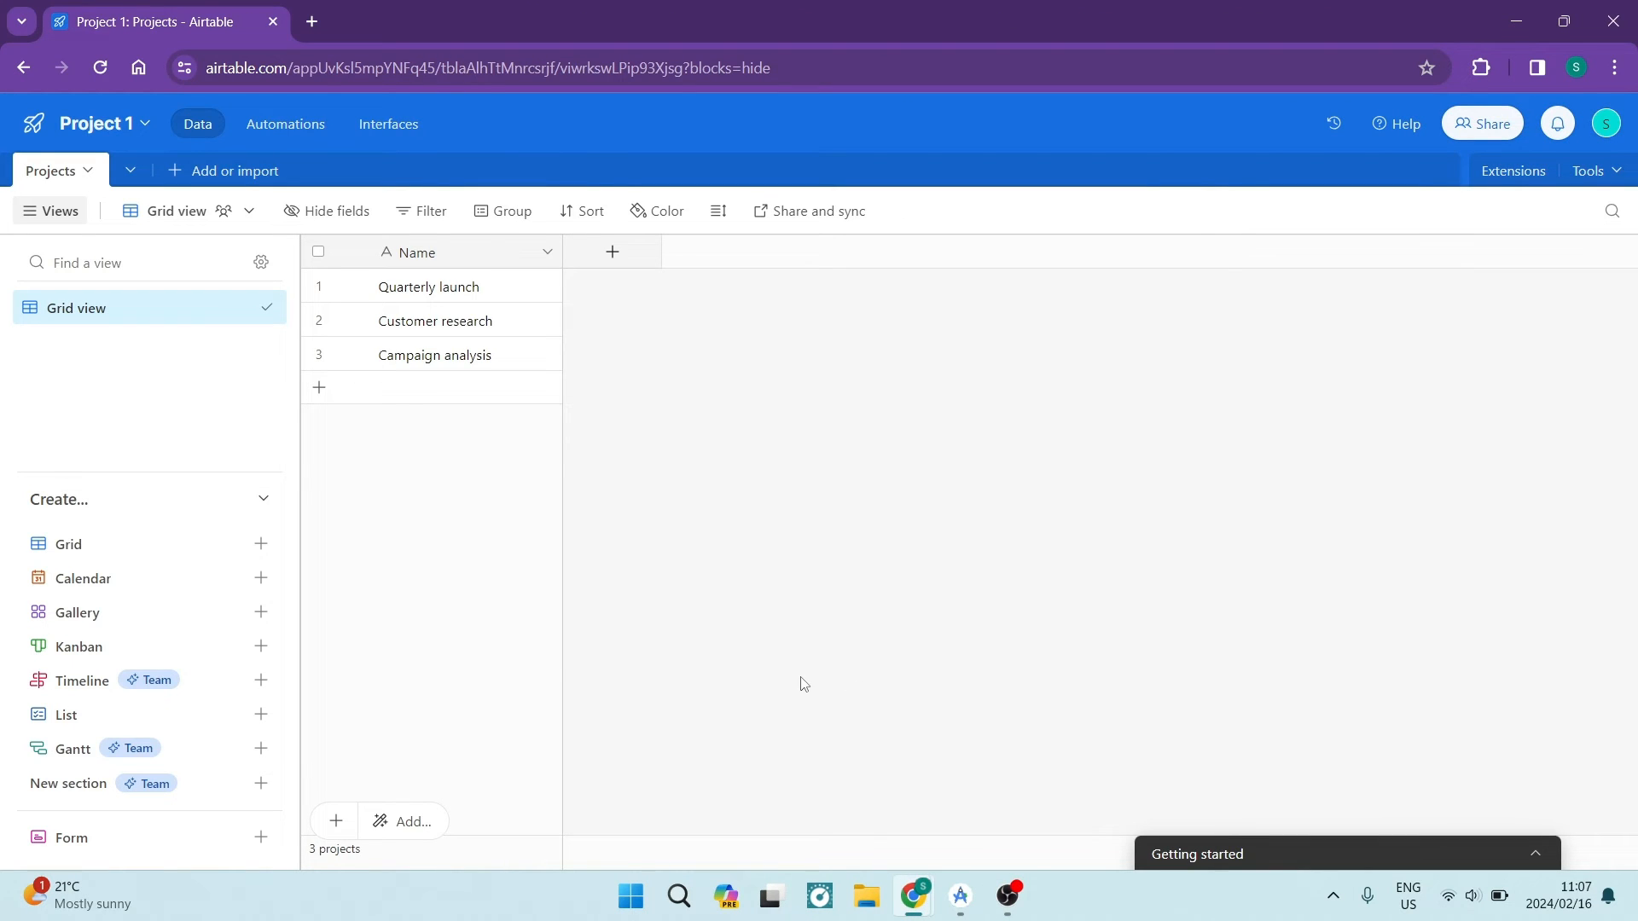
mouse_move(143, 718)
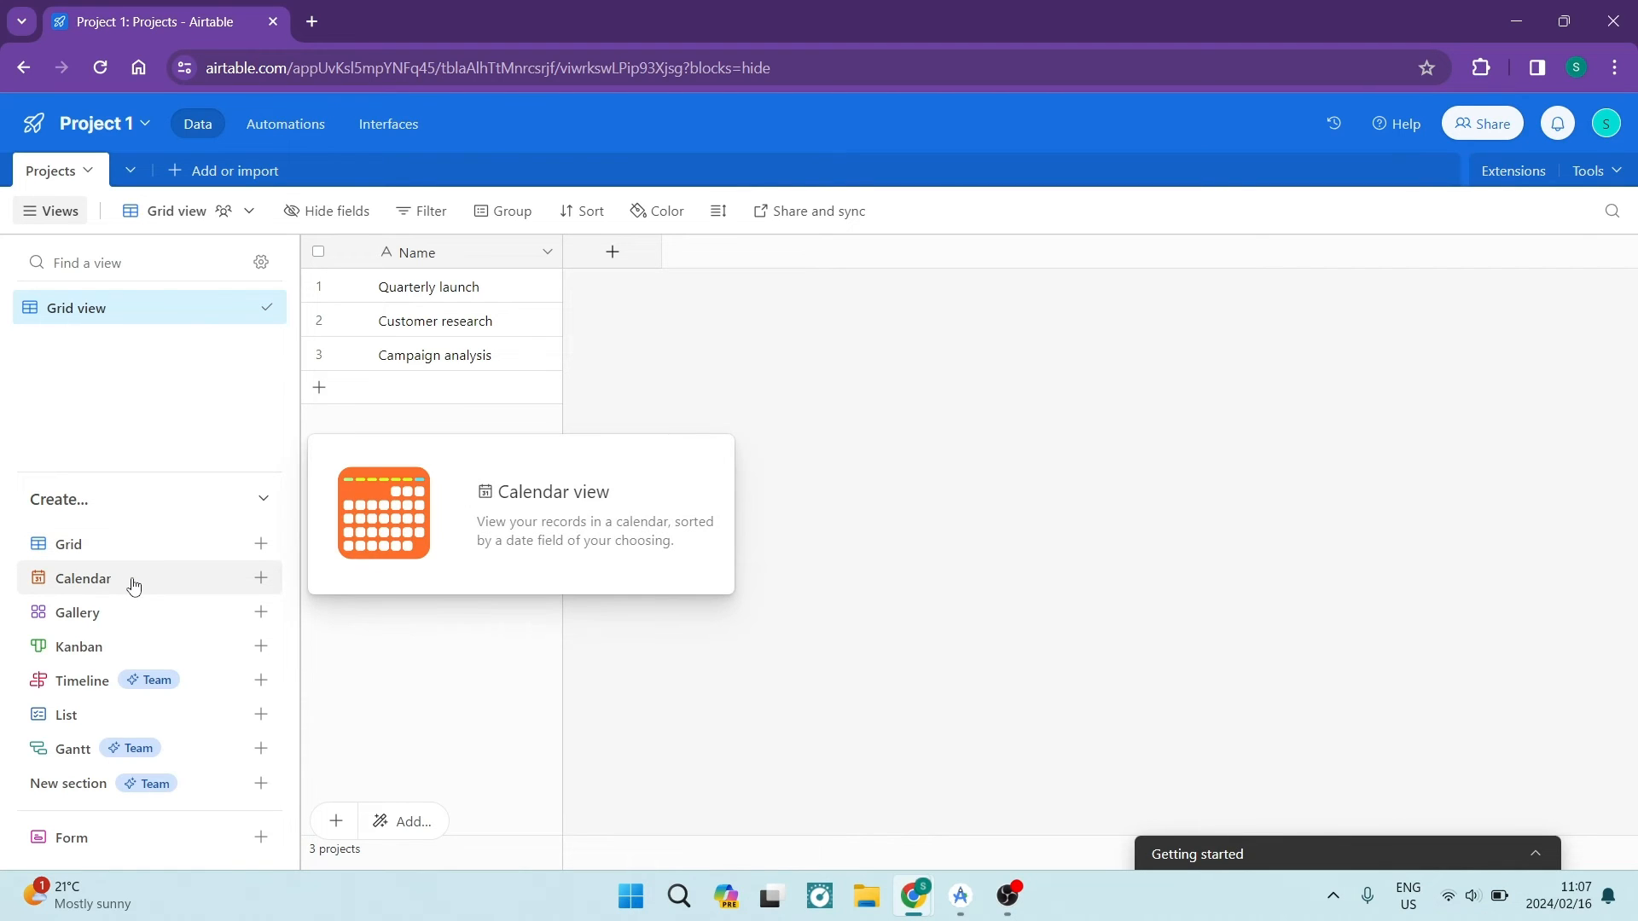
mouse_move(81, 680)
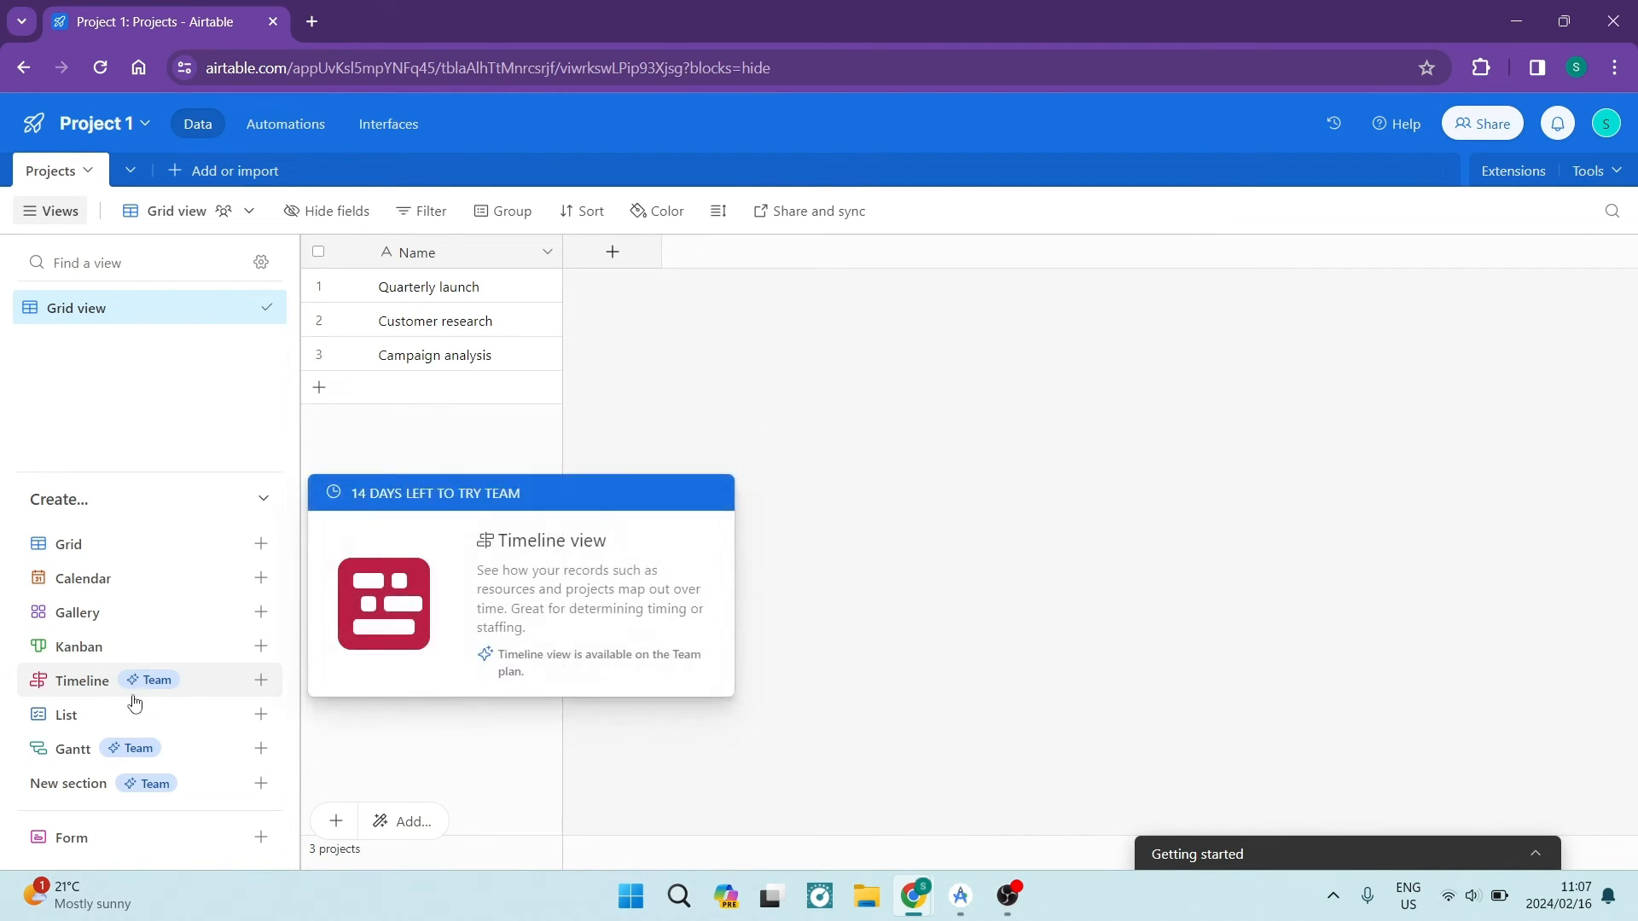
mouse_move(74, 748)
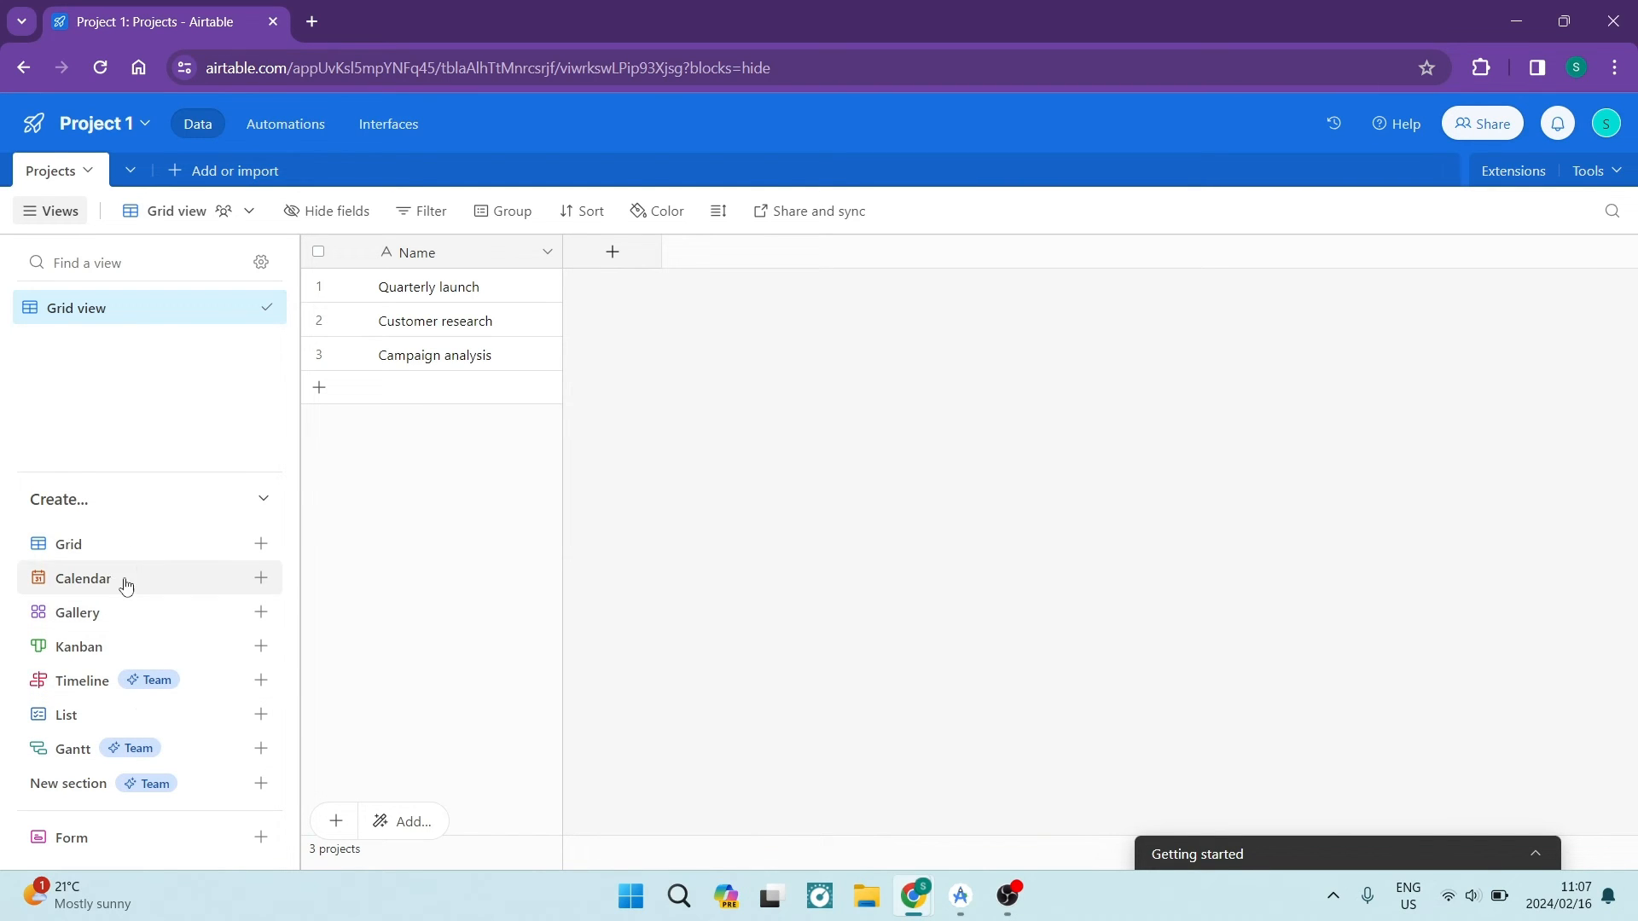
mouse_move(134, 449)
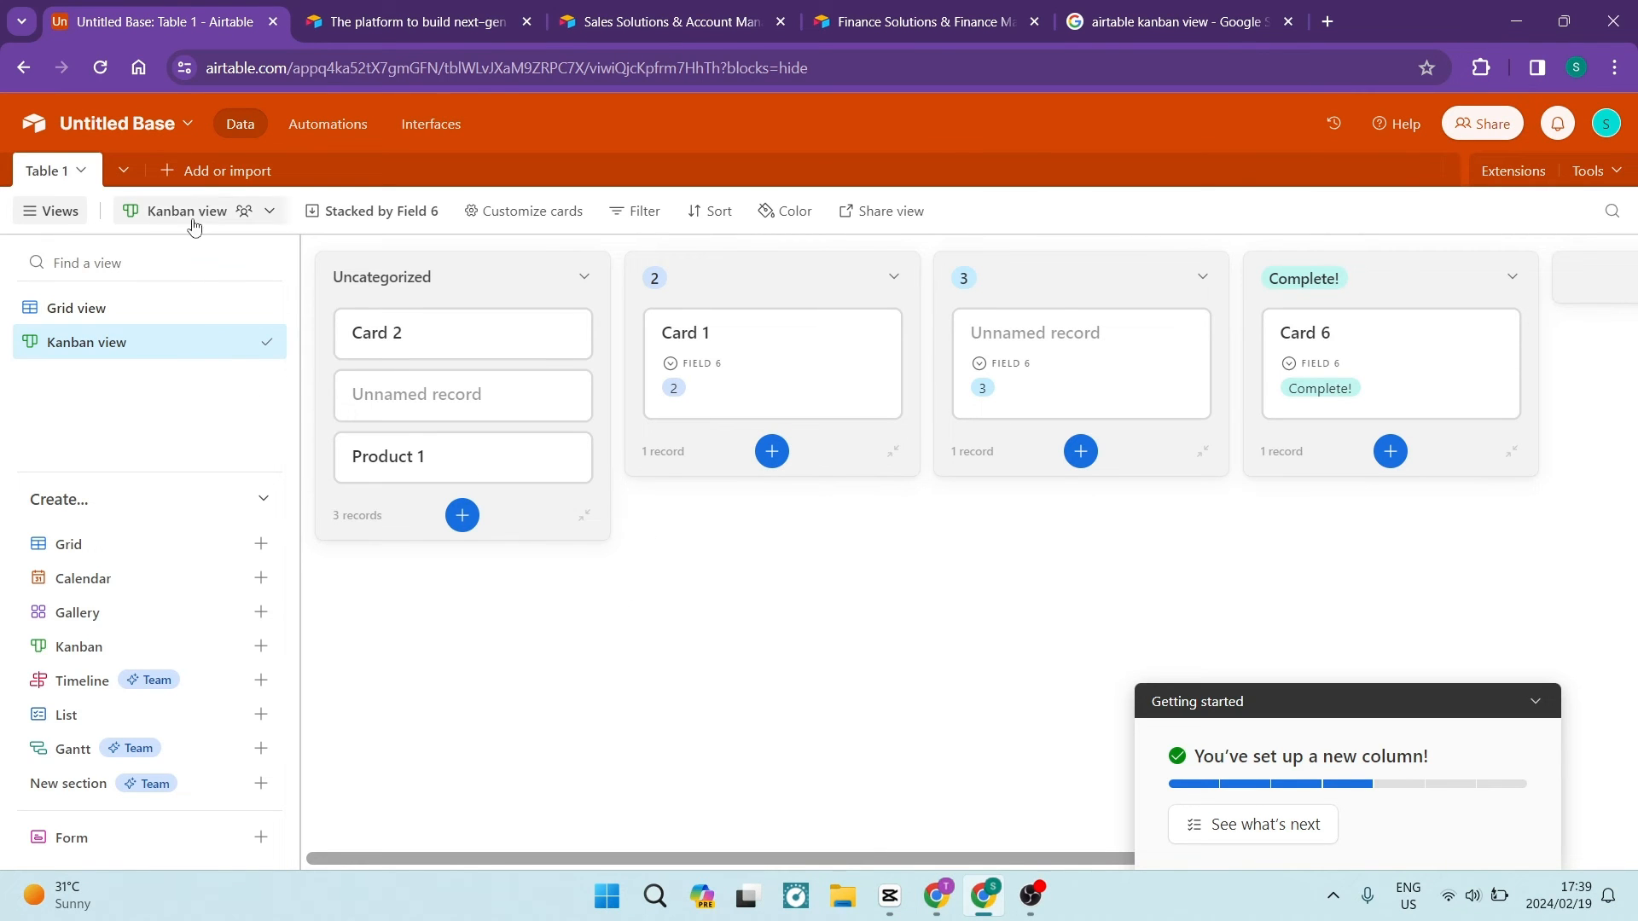
click(228, 170)
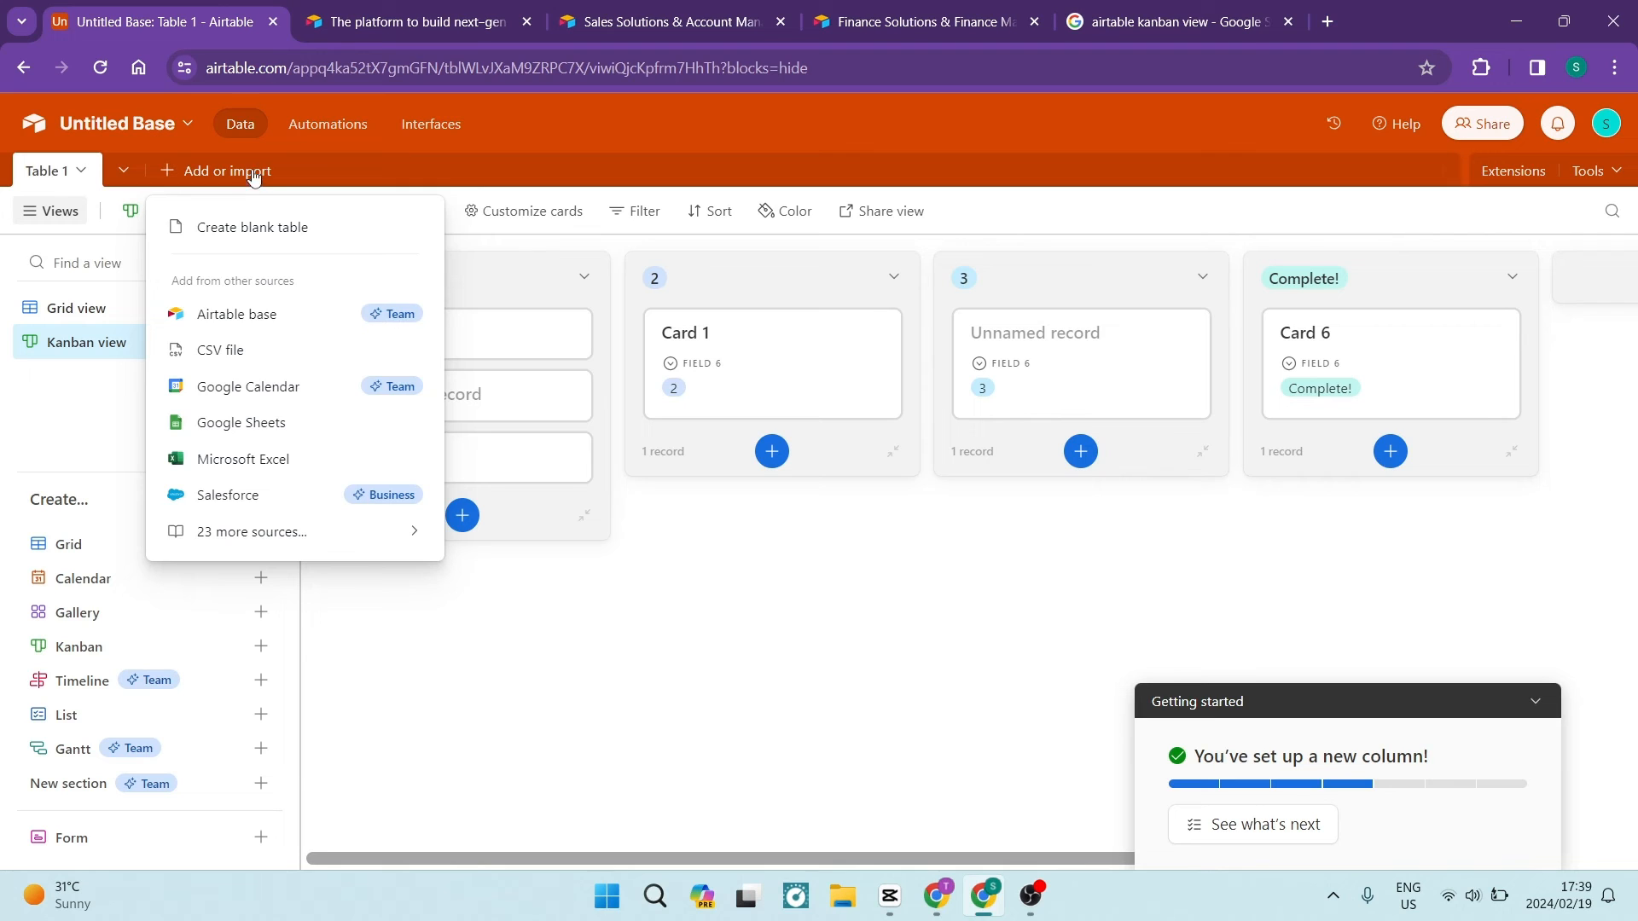
mouse_move(279, 465)
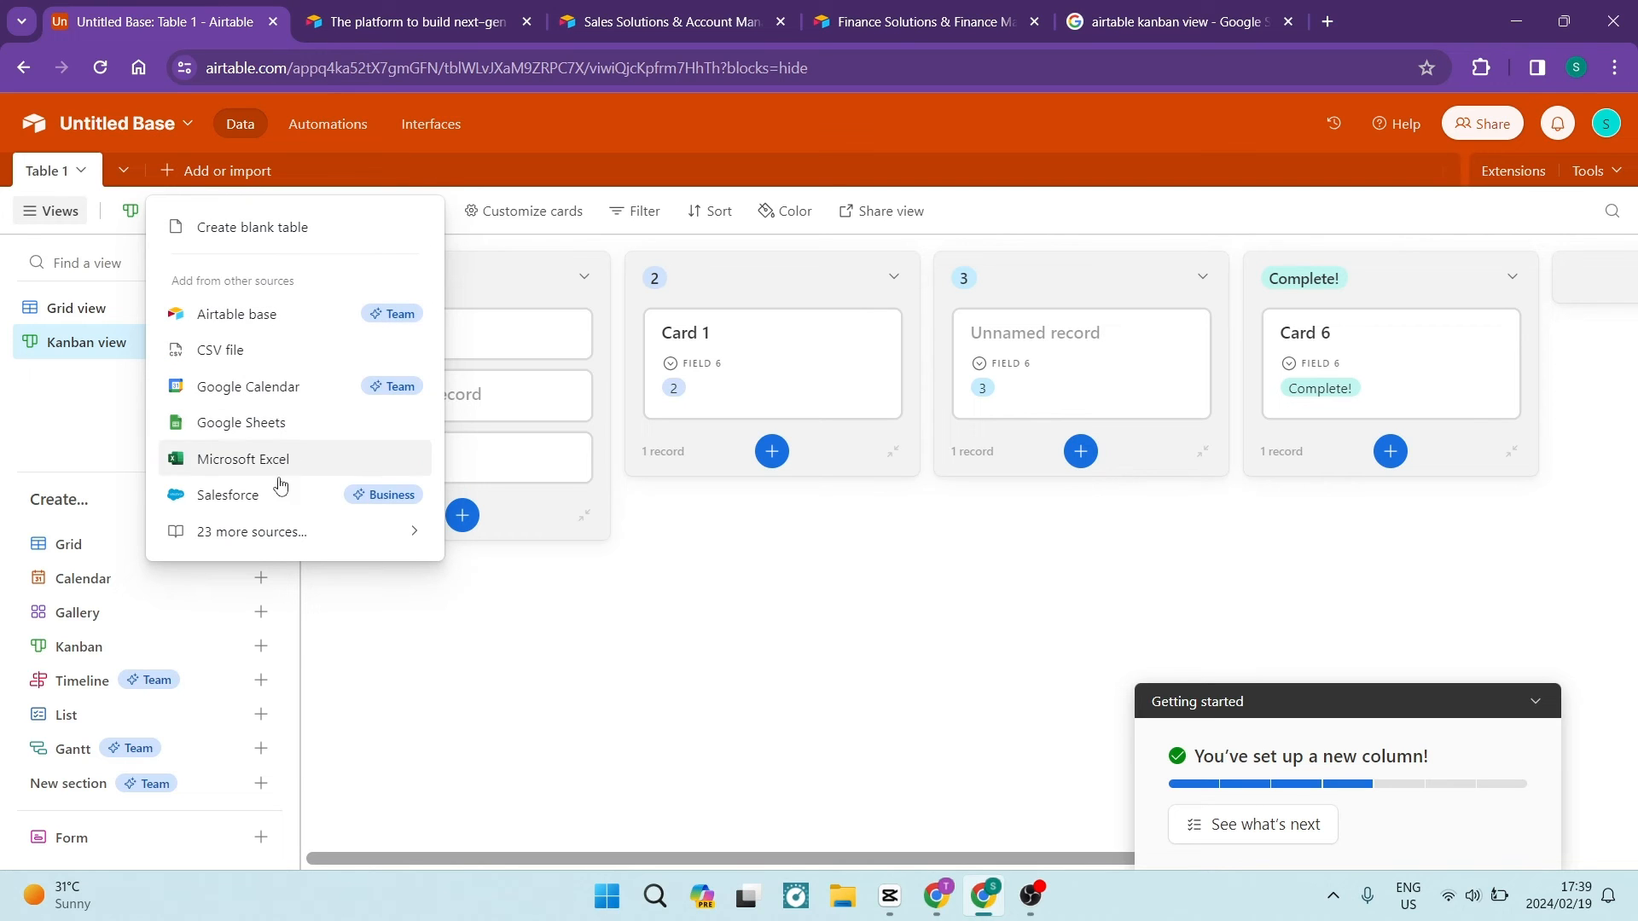
mouse_move(271, 532)
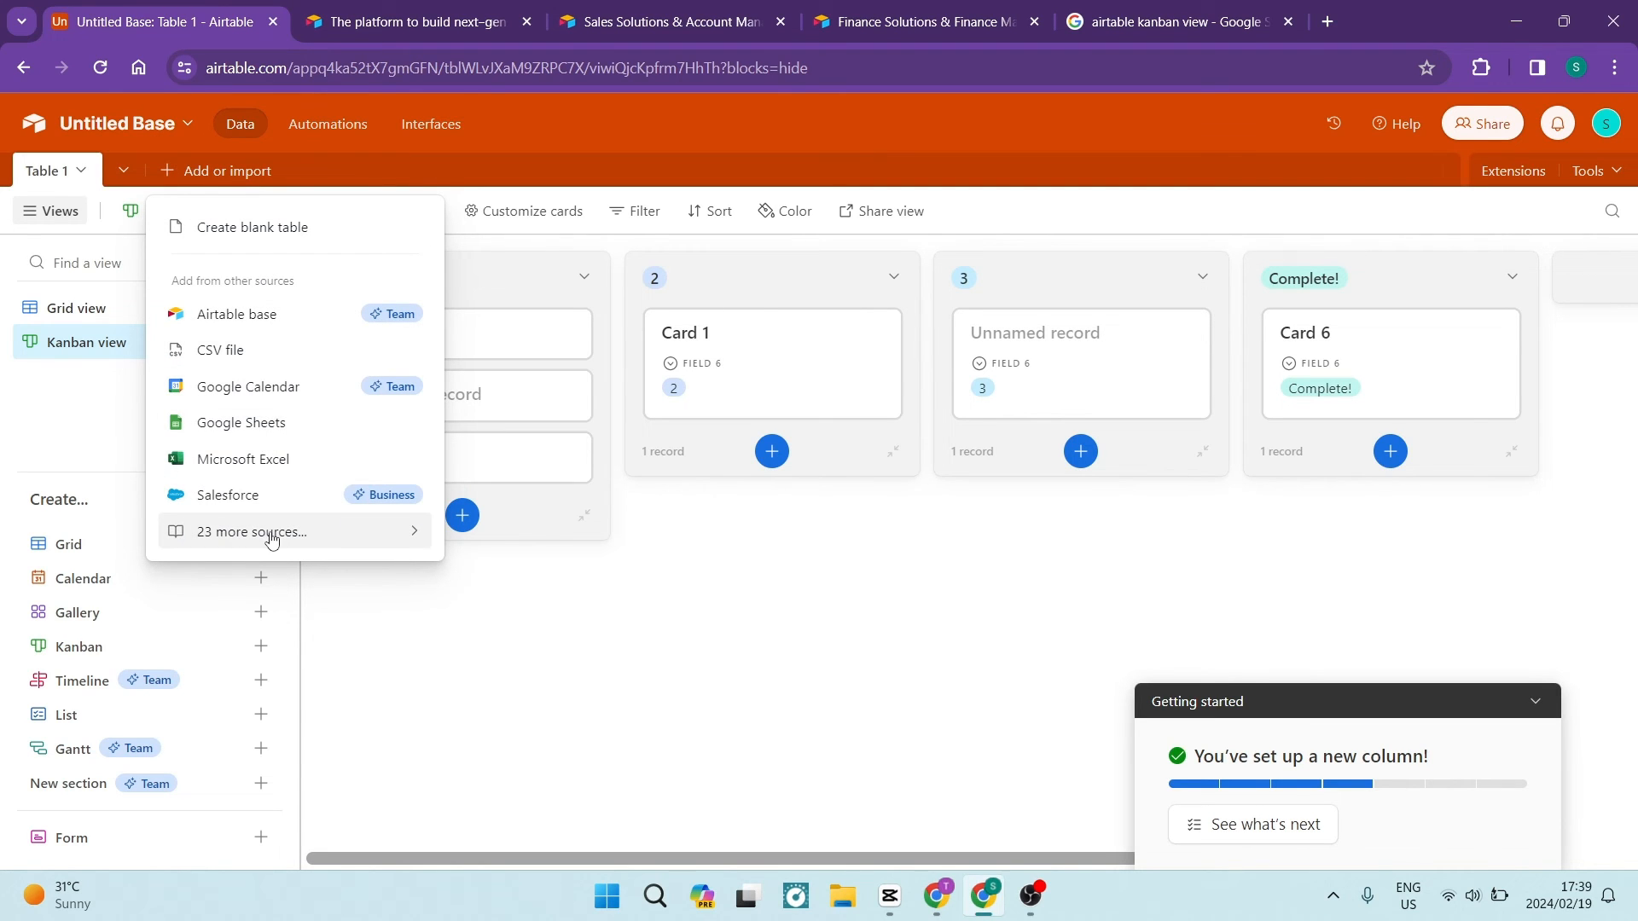
click(250, 532)
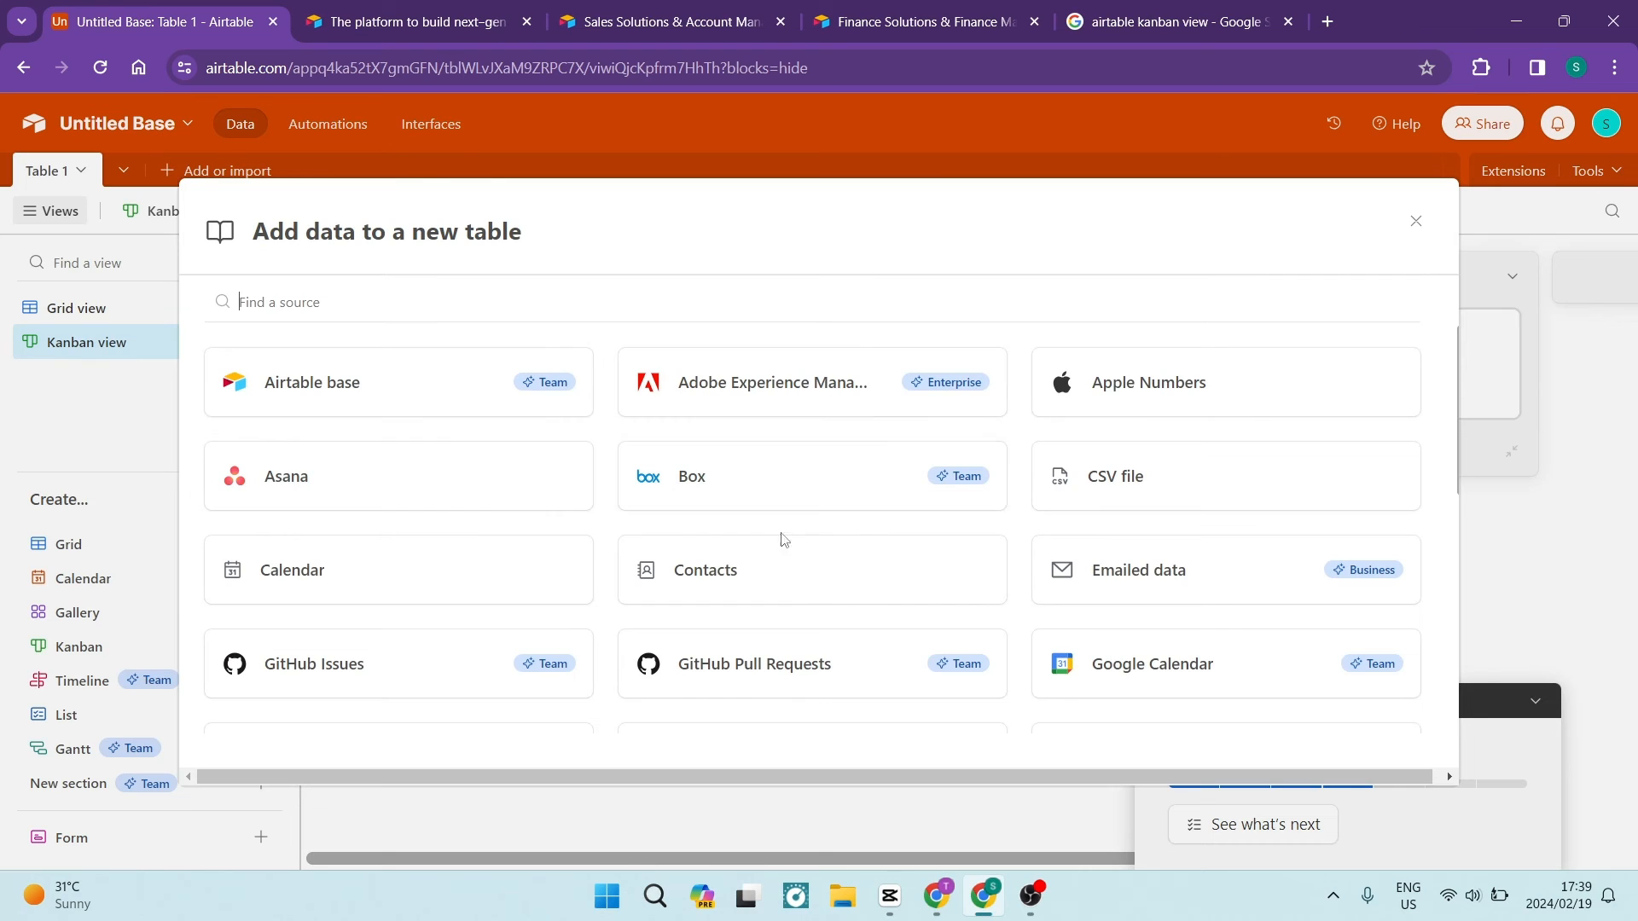
scroll(down, 3)
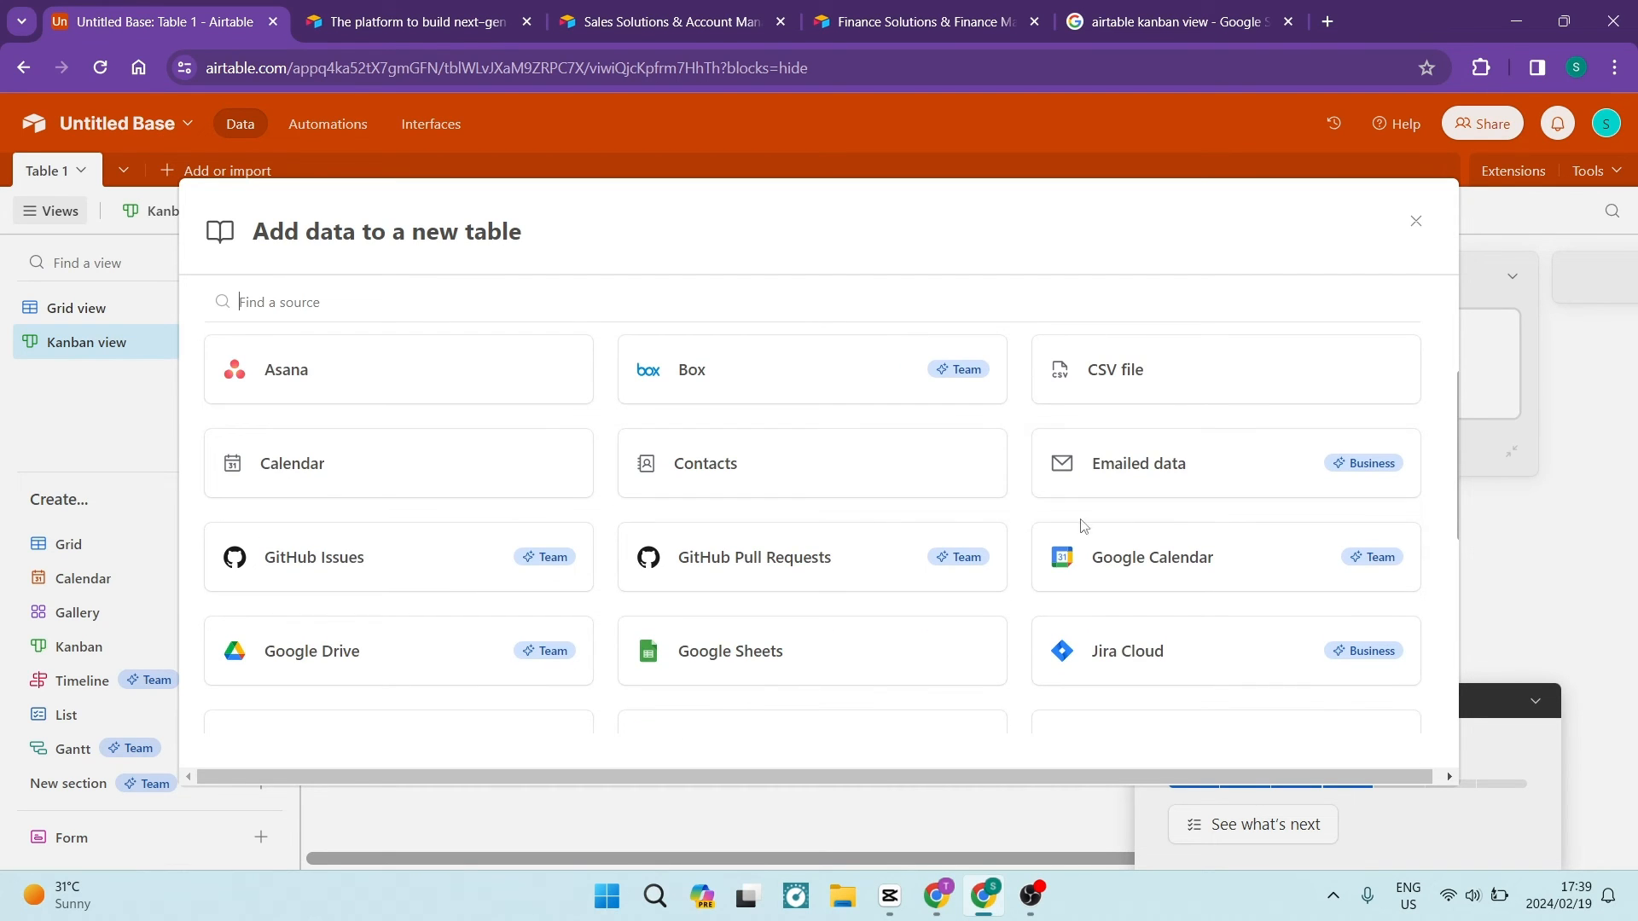
scroll(down, 3)
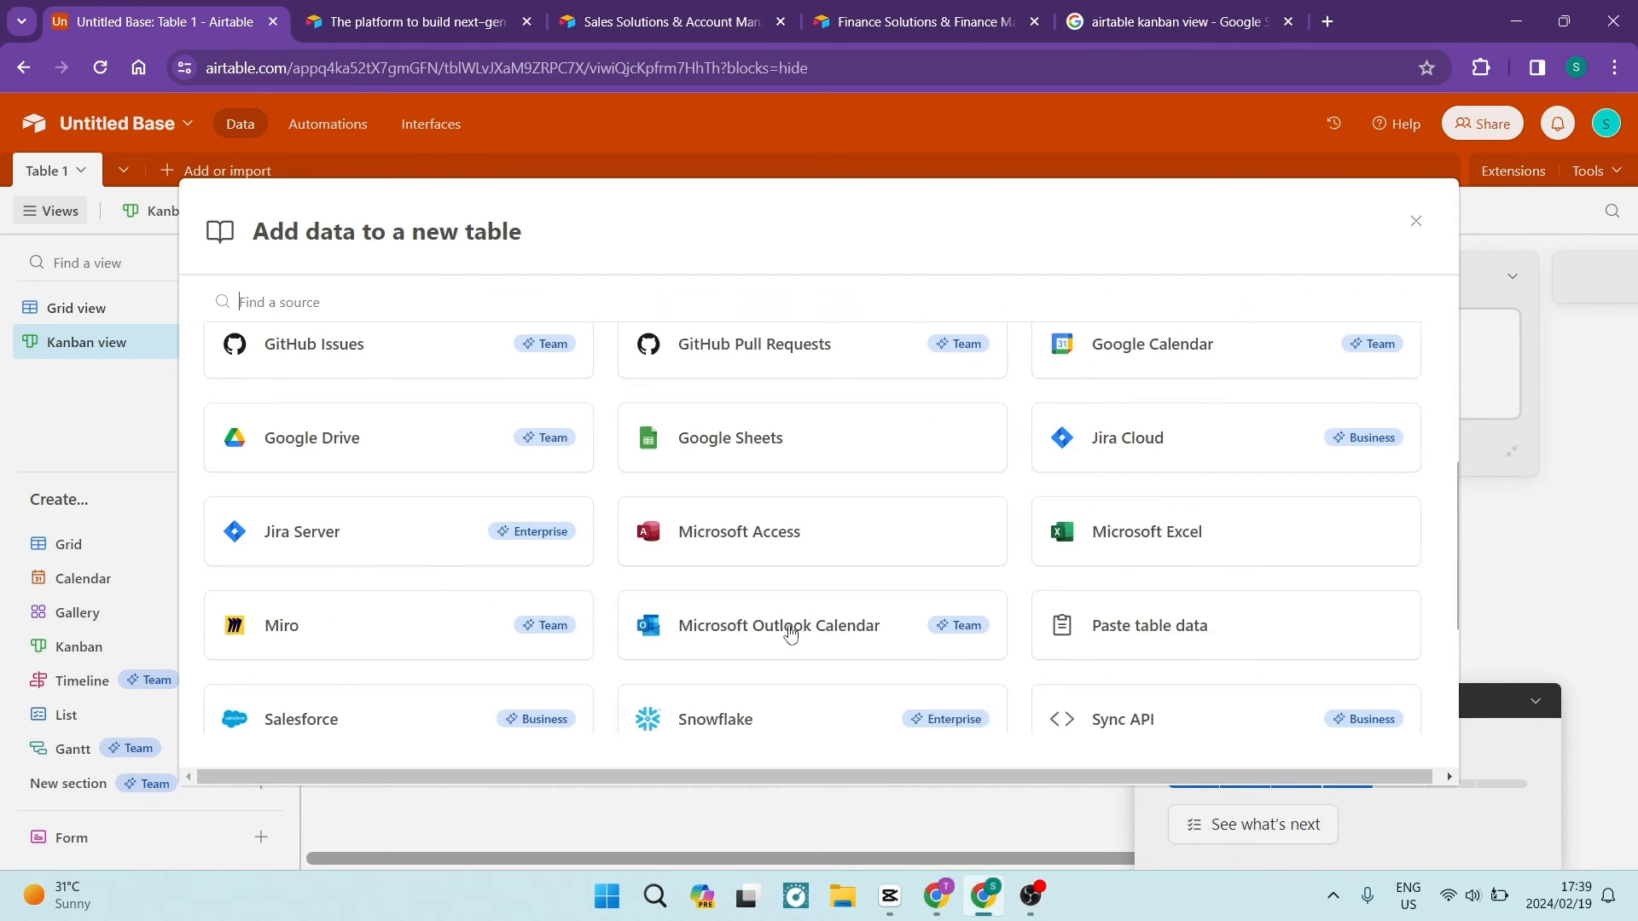
scroll(down, 3)
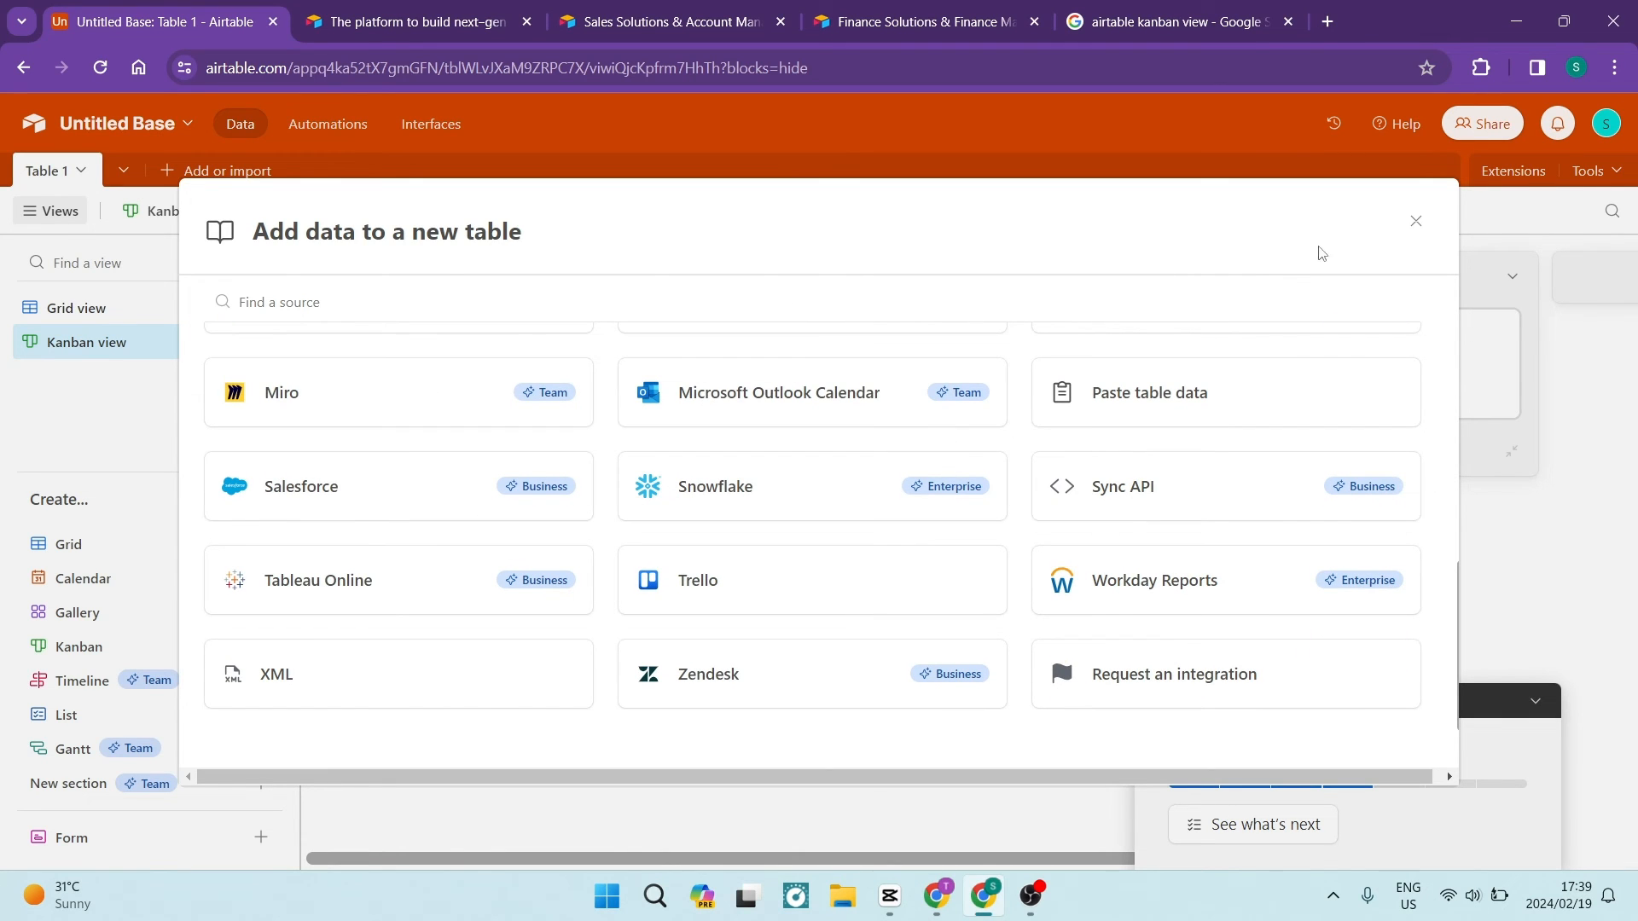
click(1416, 220)
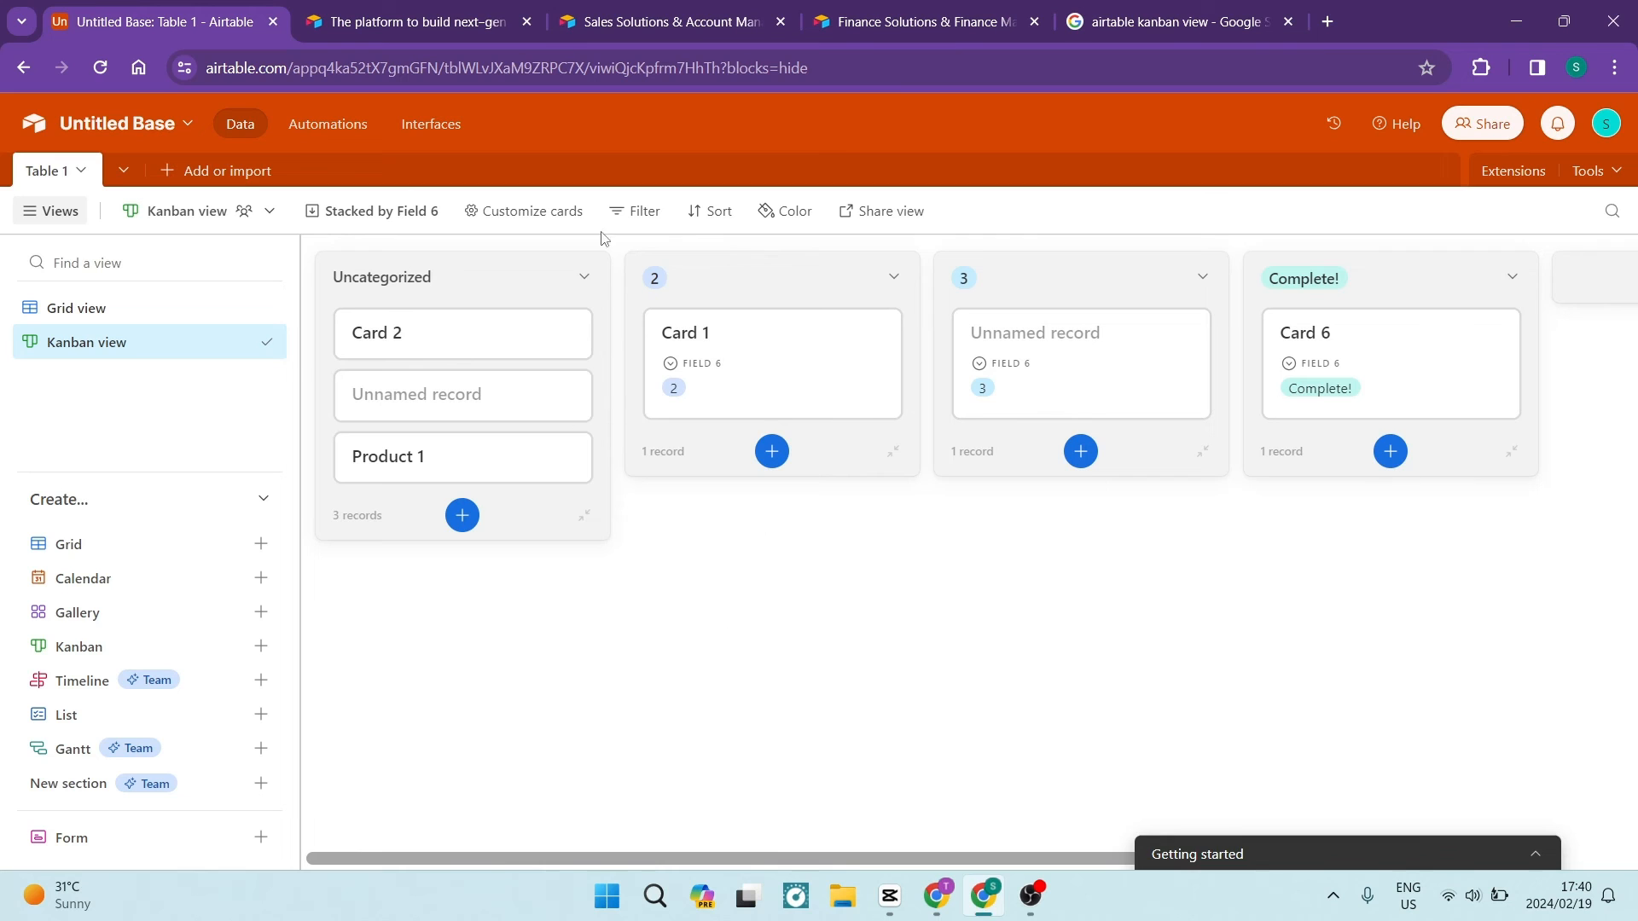
- Add a Name filter condition using 'does not contain' with the value 'John'
click(635, 210)
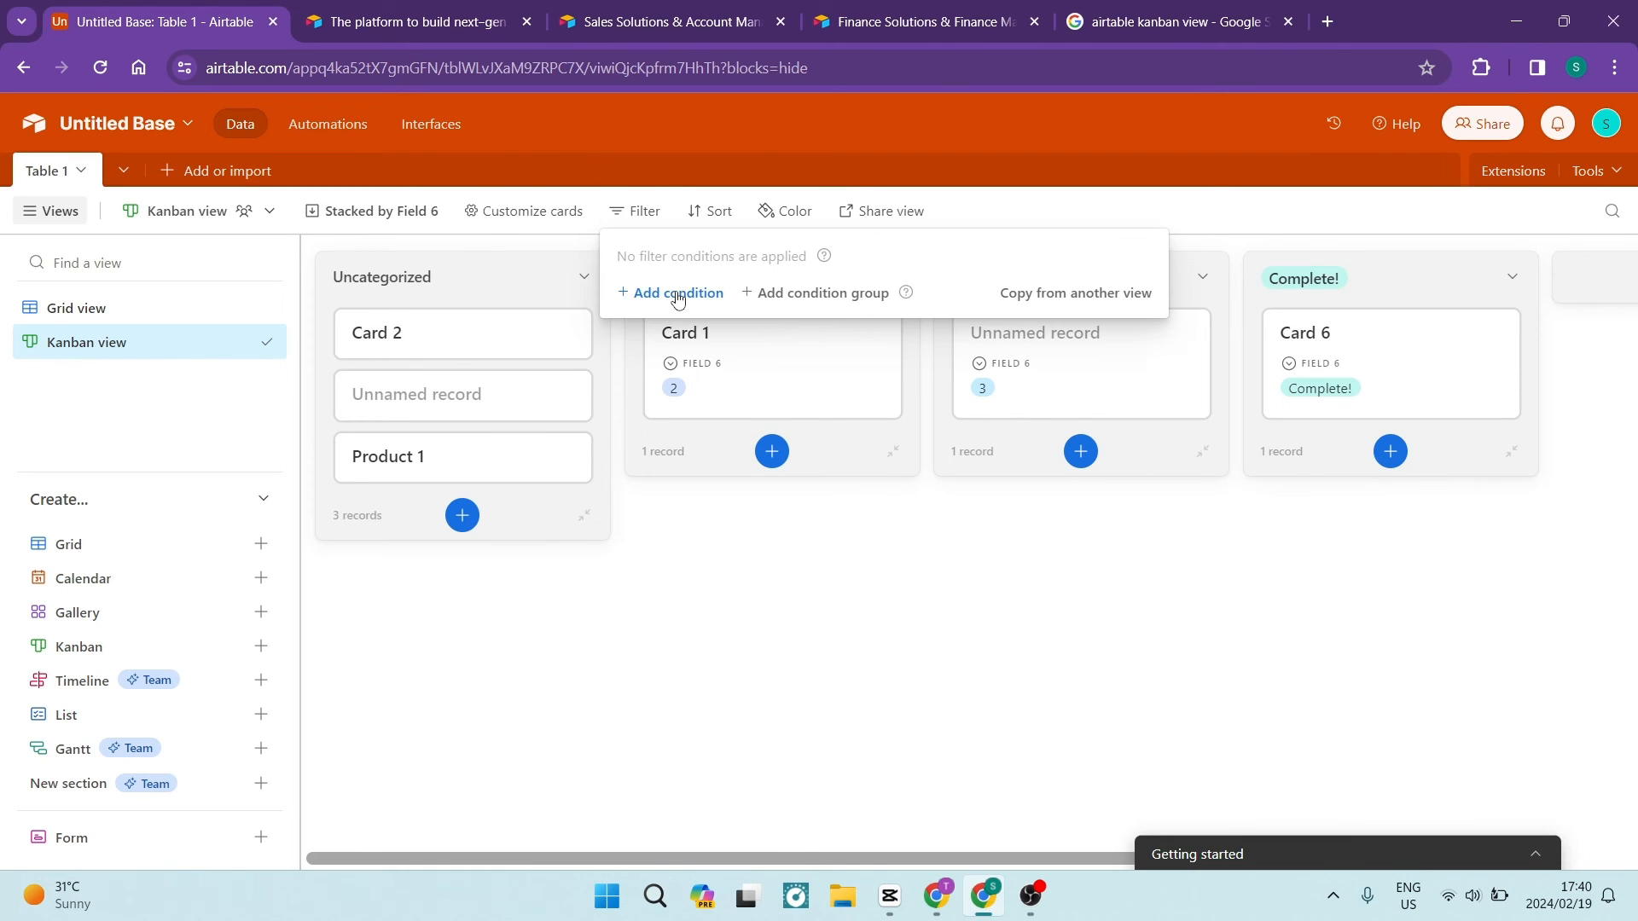
click(673, 293)
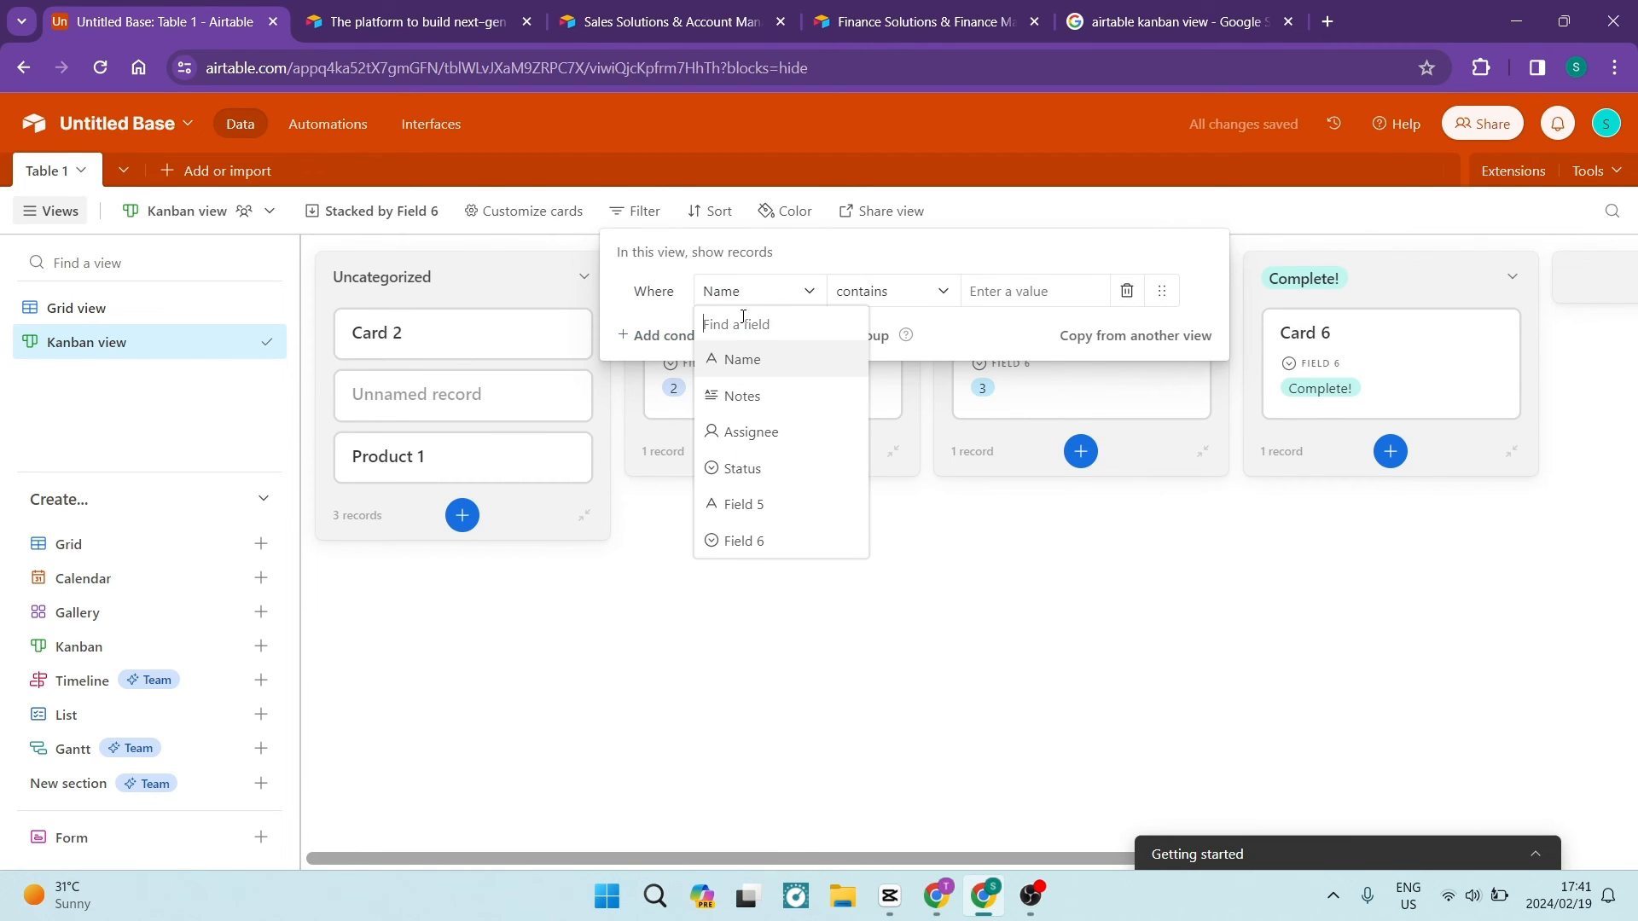
click(890, 290)
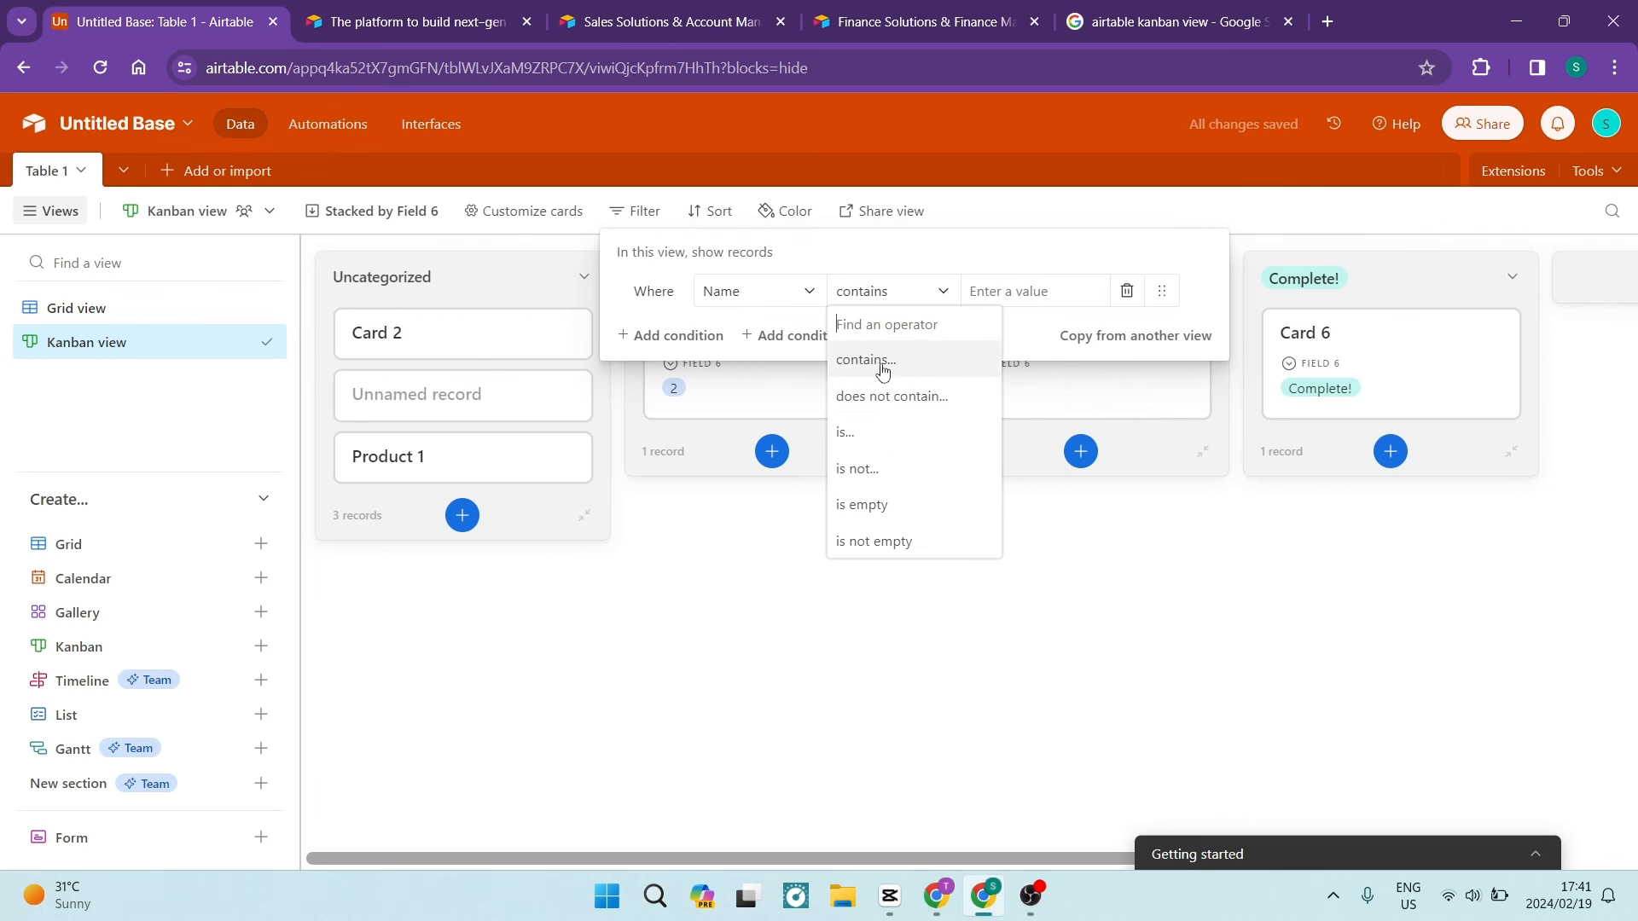
click(893, 399)
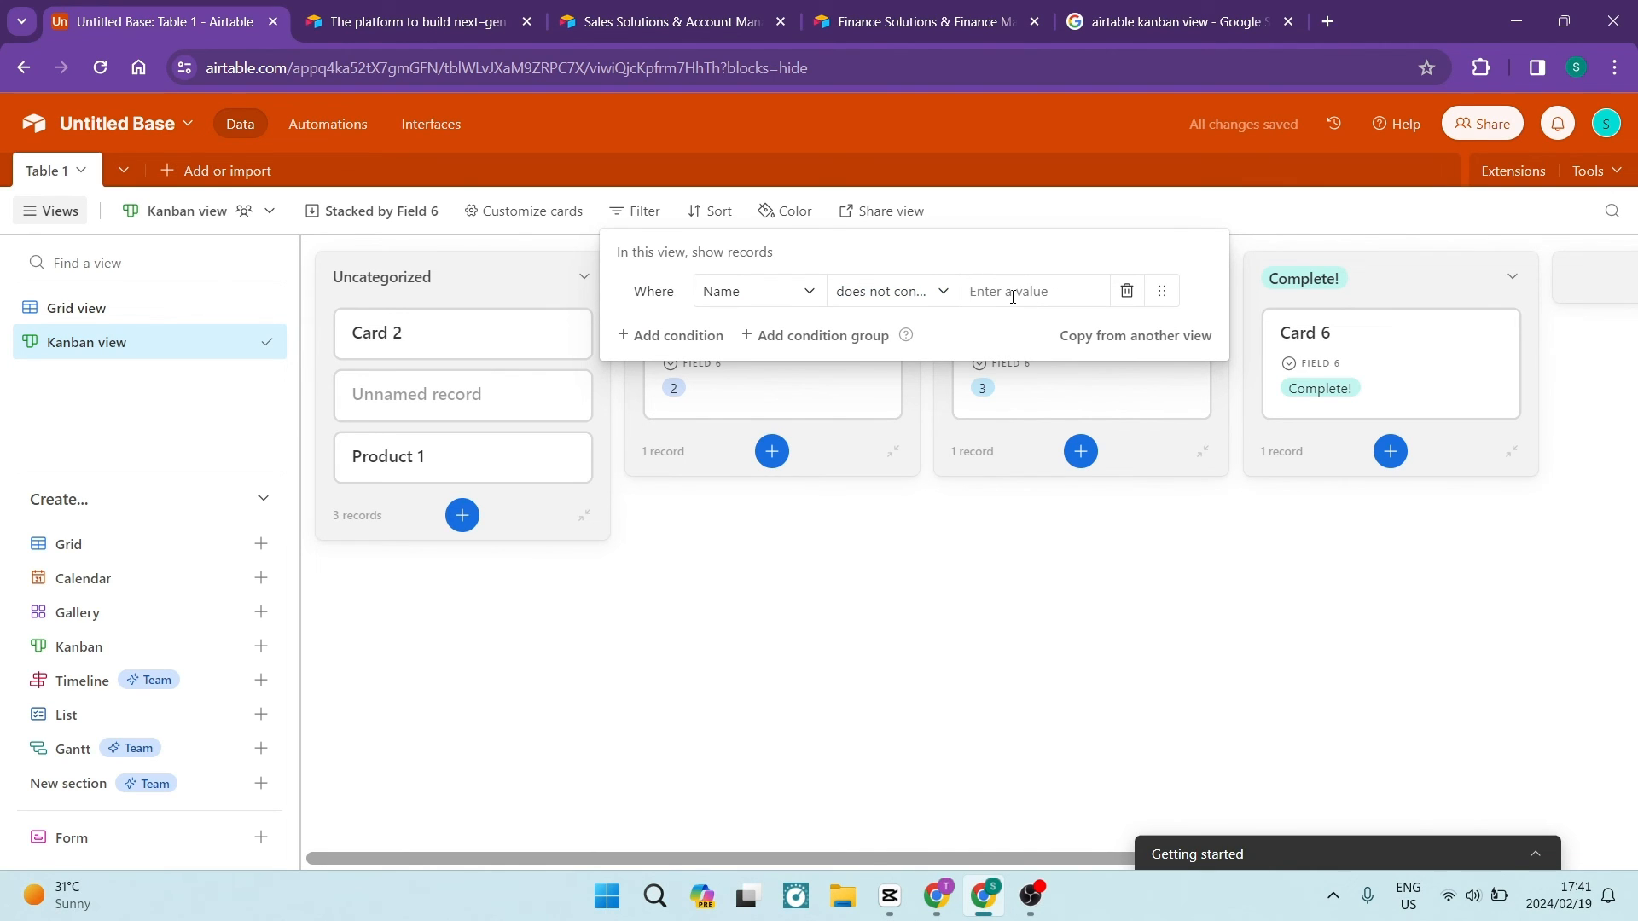
text(John)
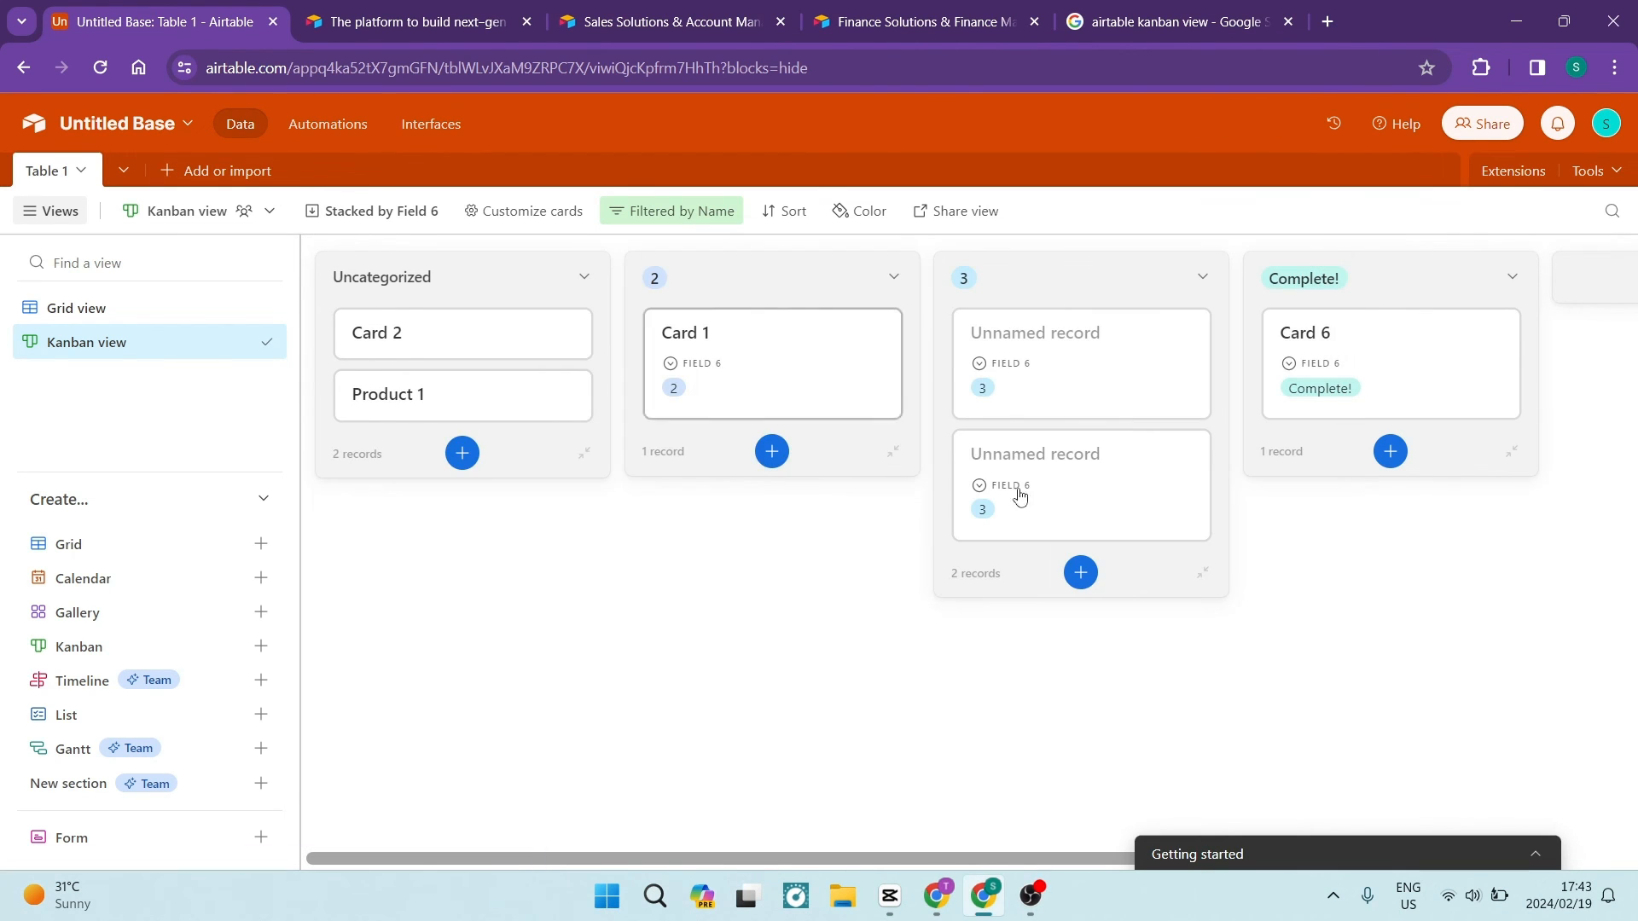
- Expand Card 1 and set Field 6 to a new option 'Define the Formula!!!'
click(685, 332)
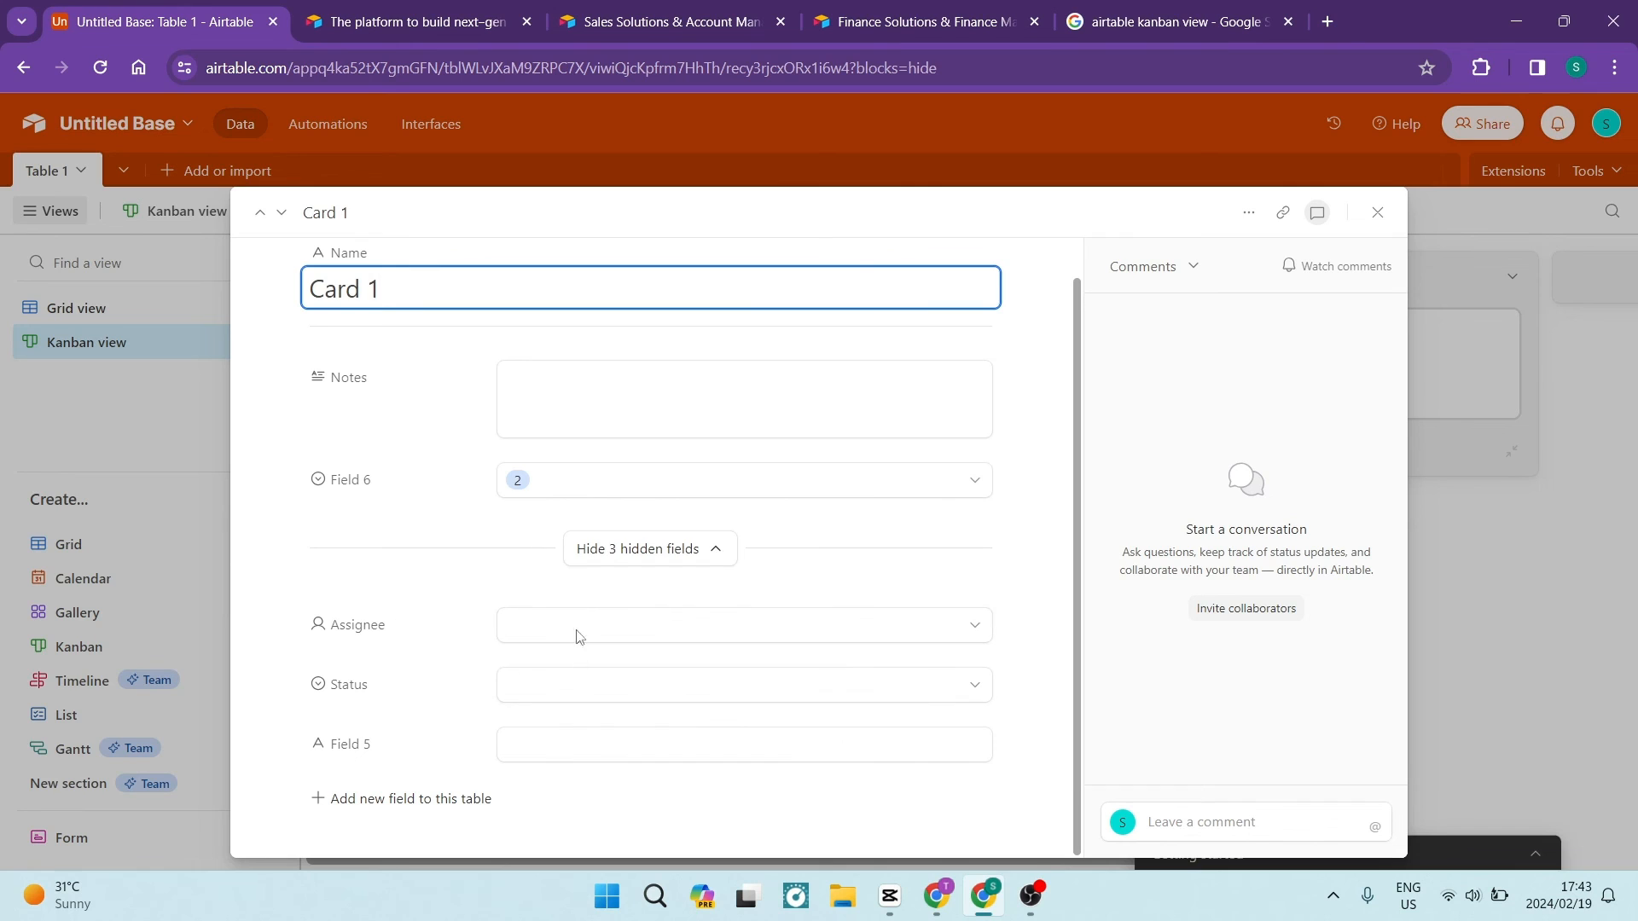
text(F)
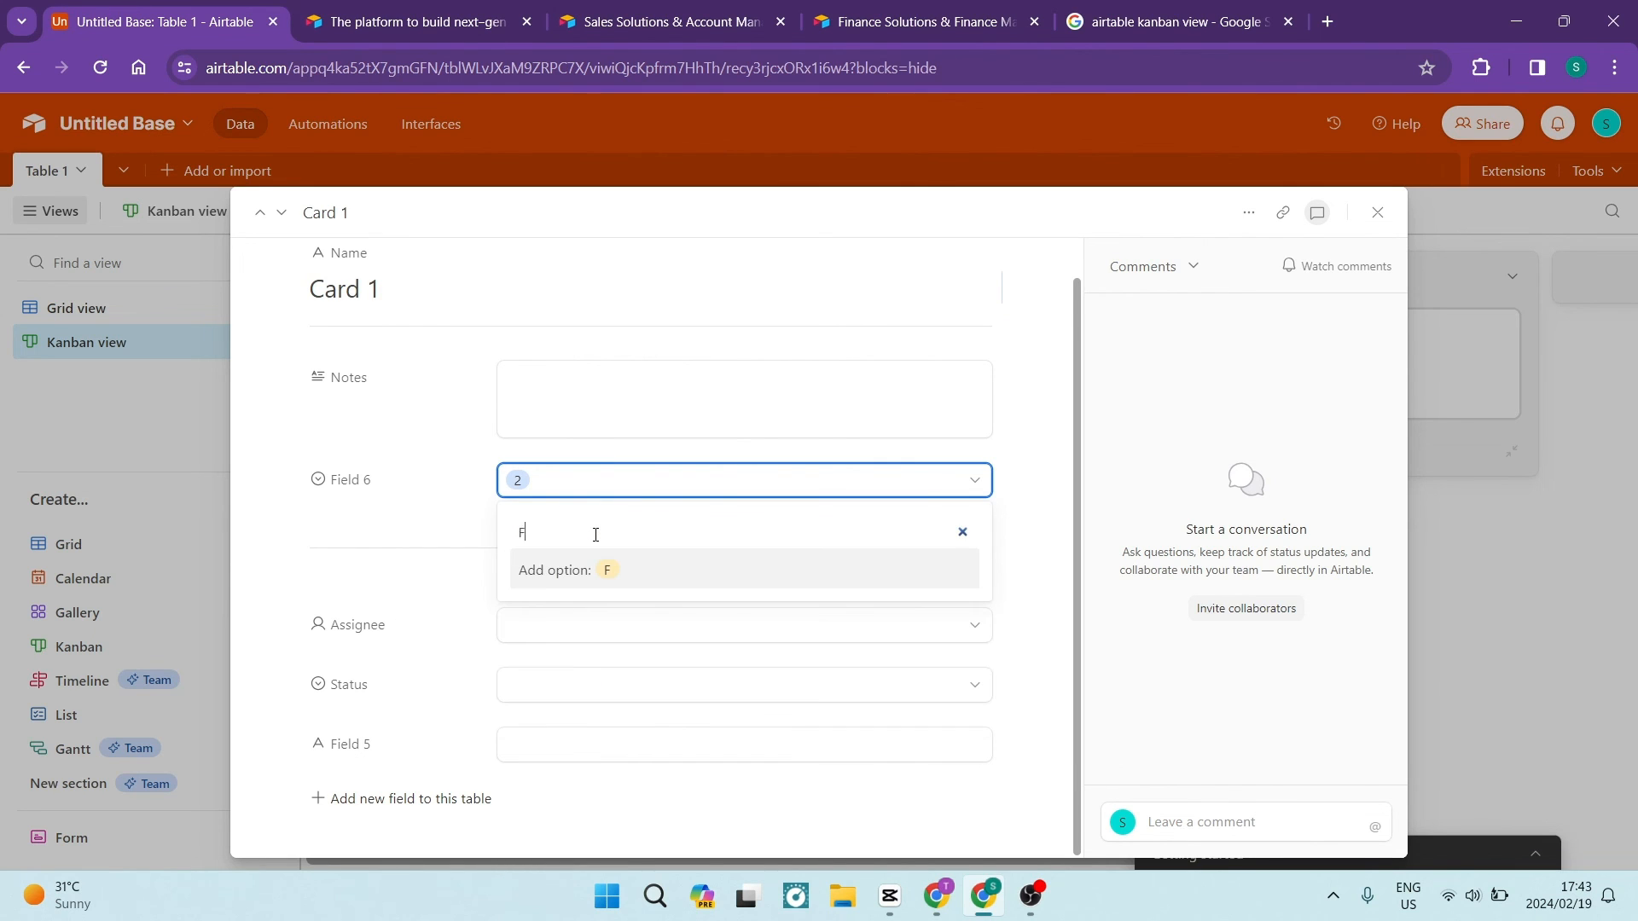
text(ormula)
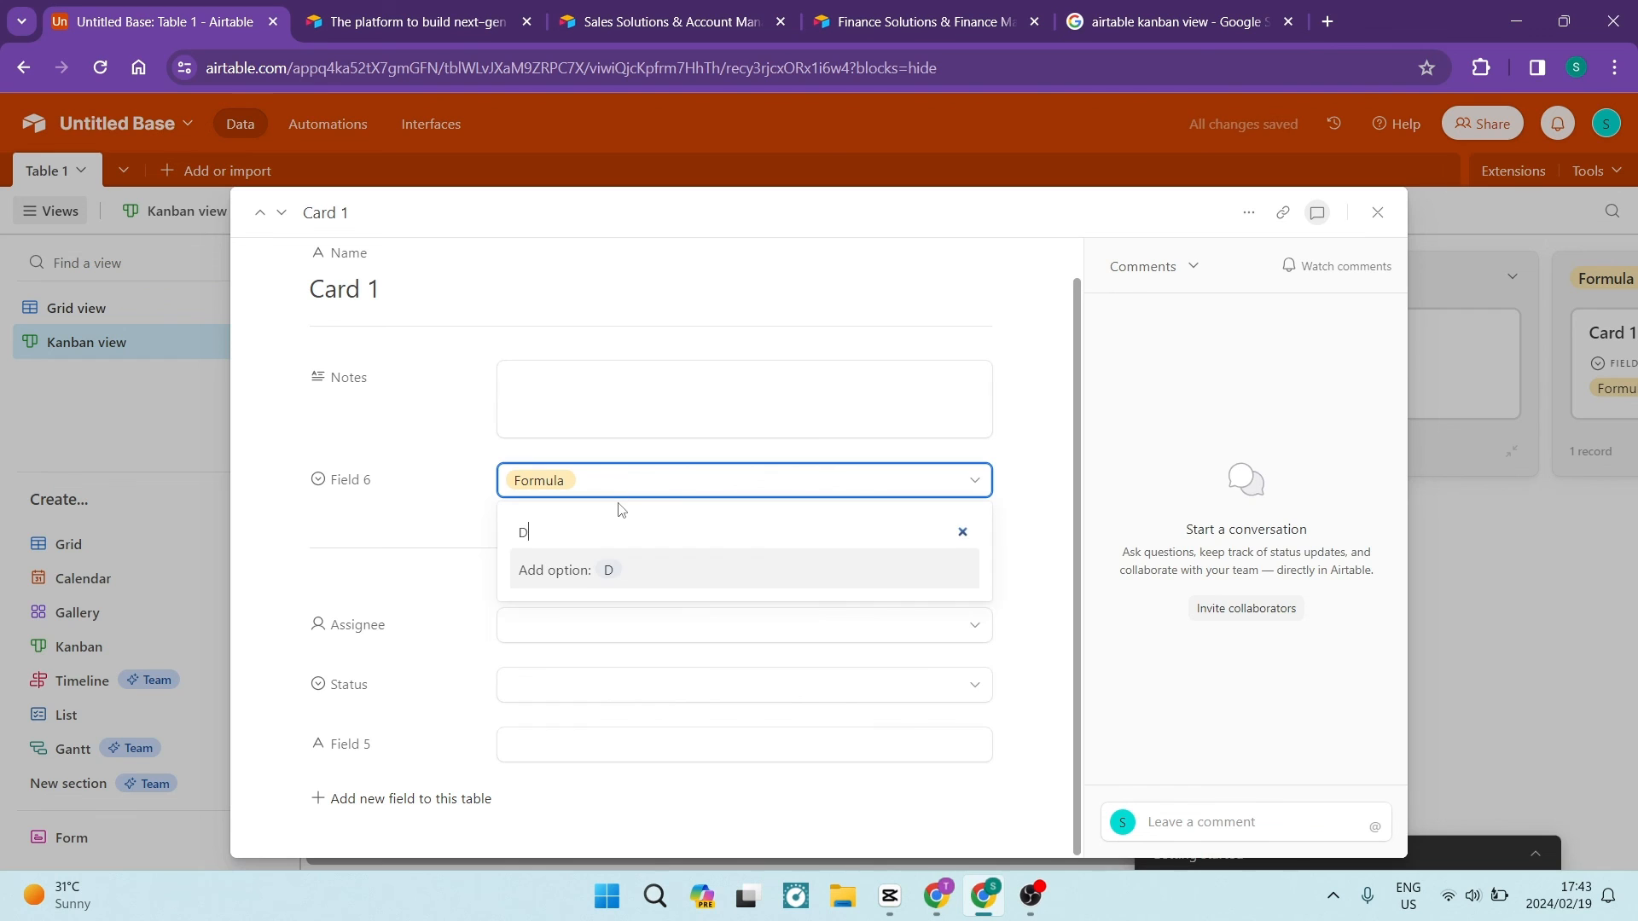
text(efine the Formula!!!)
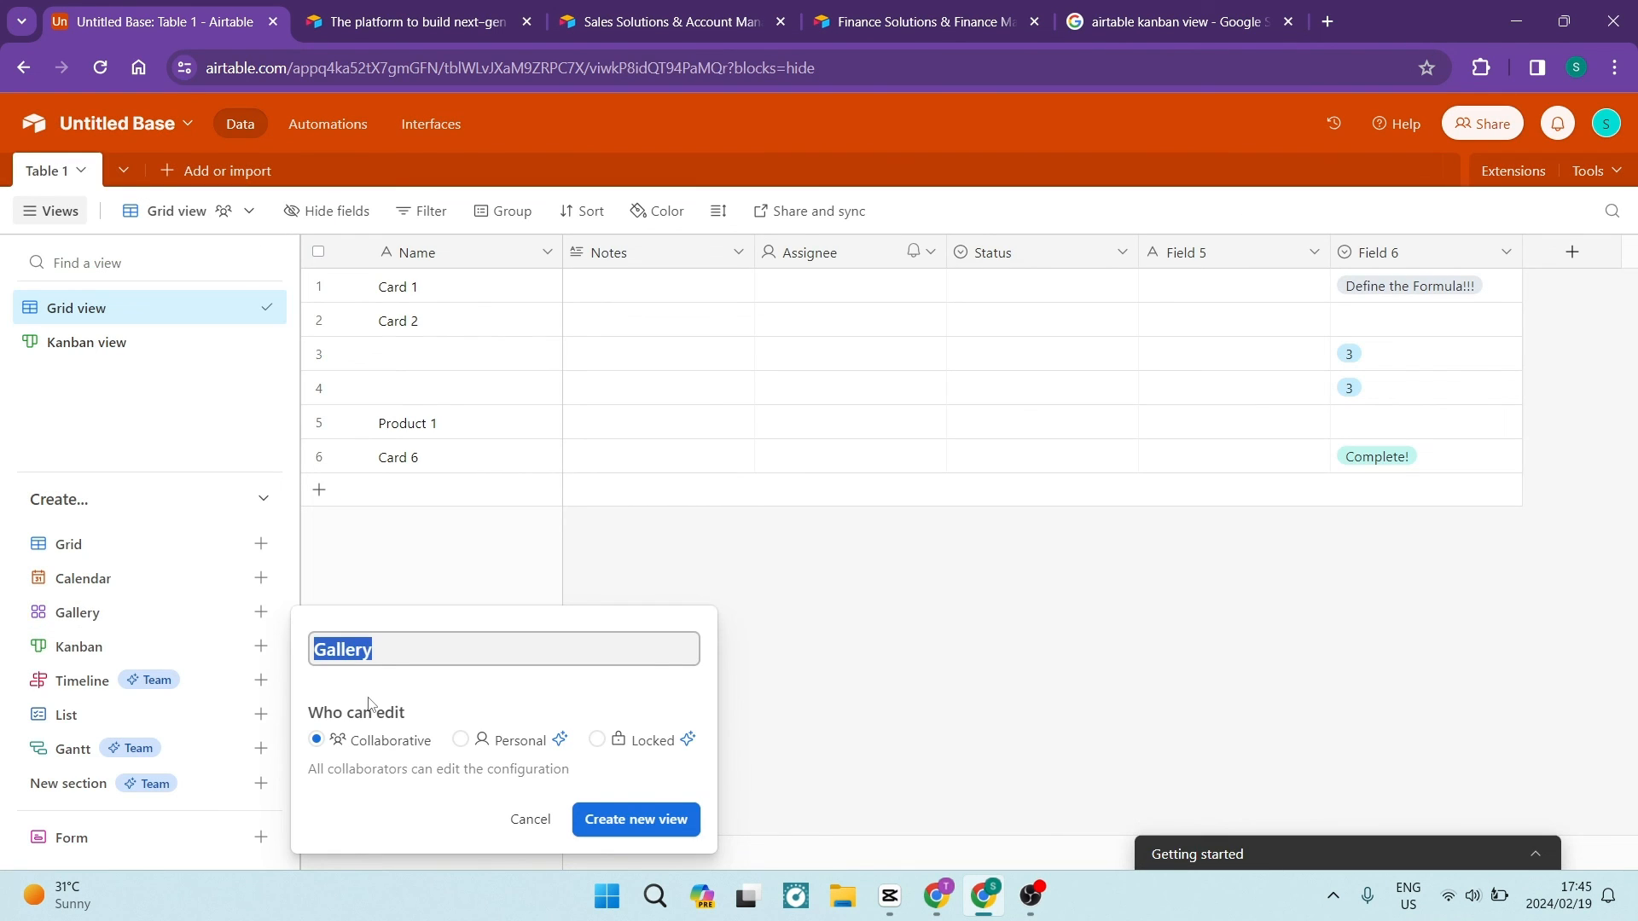
- Create the Gallery 1 view for Table 1
click(634, 819)
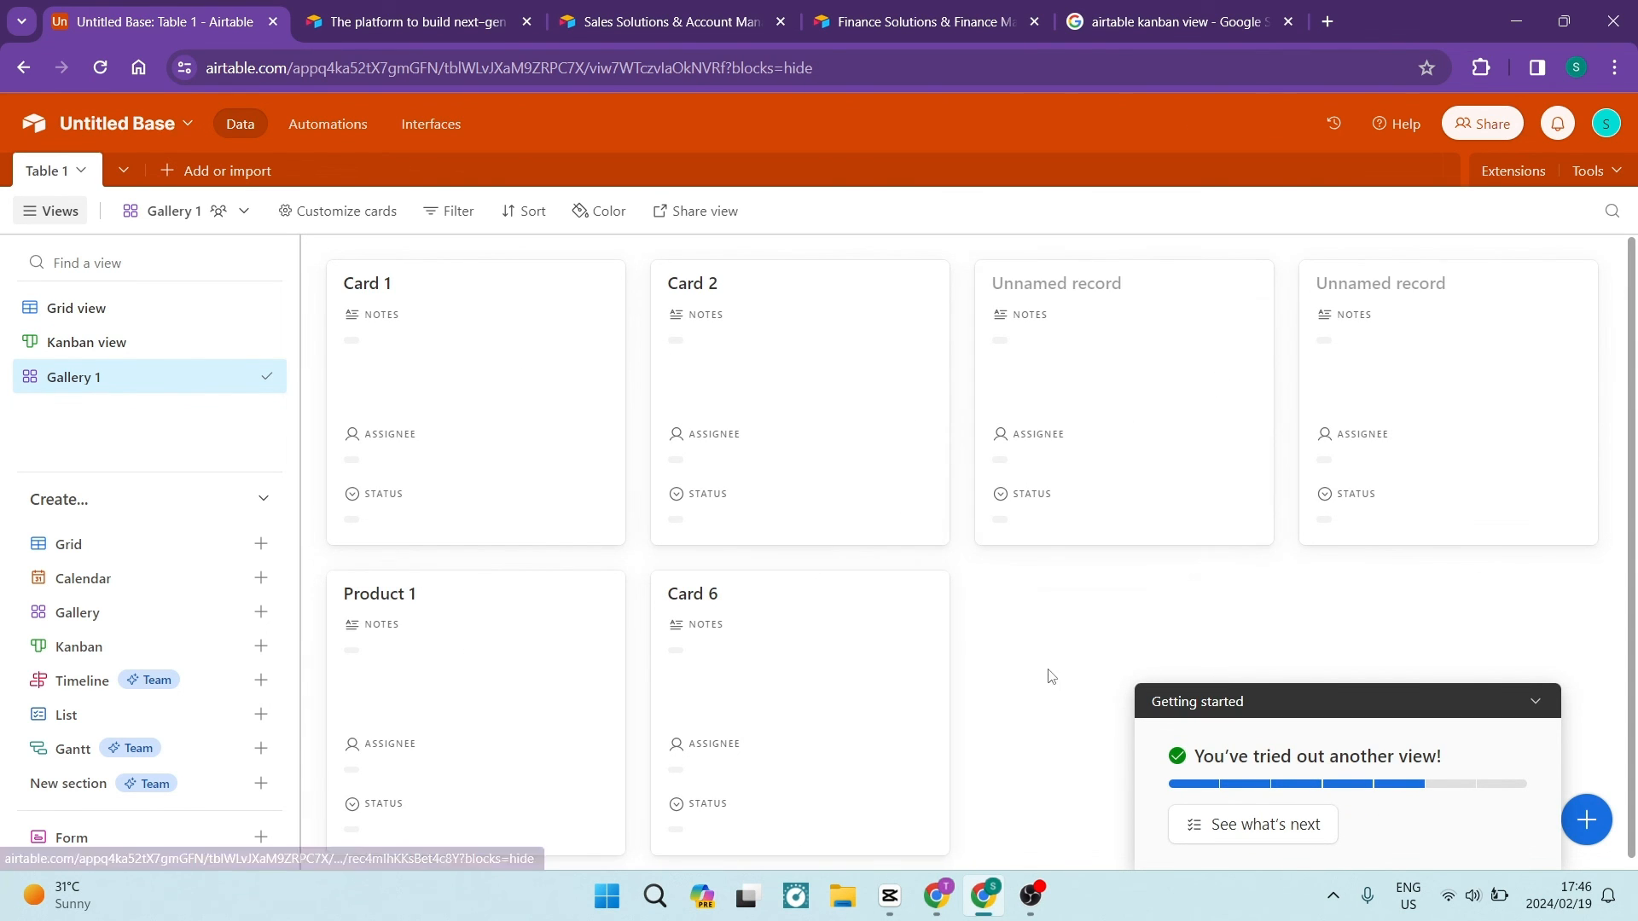
click(87, 341)
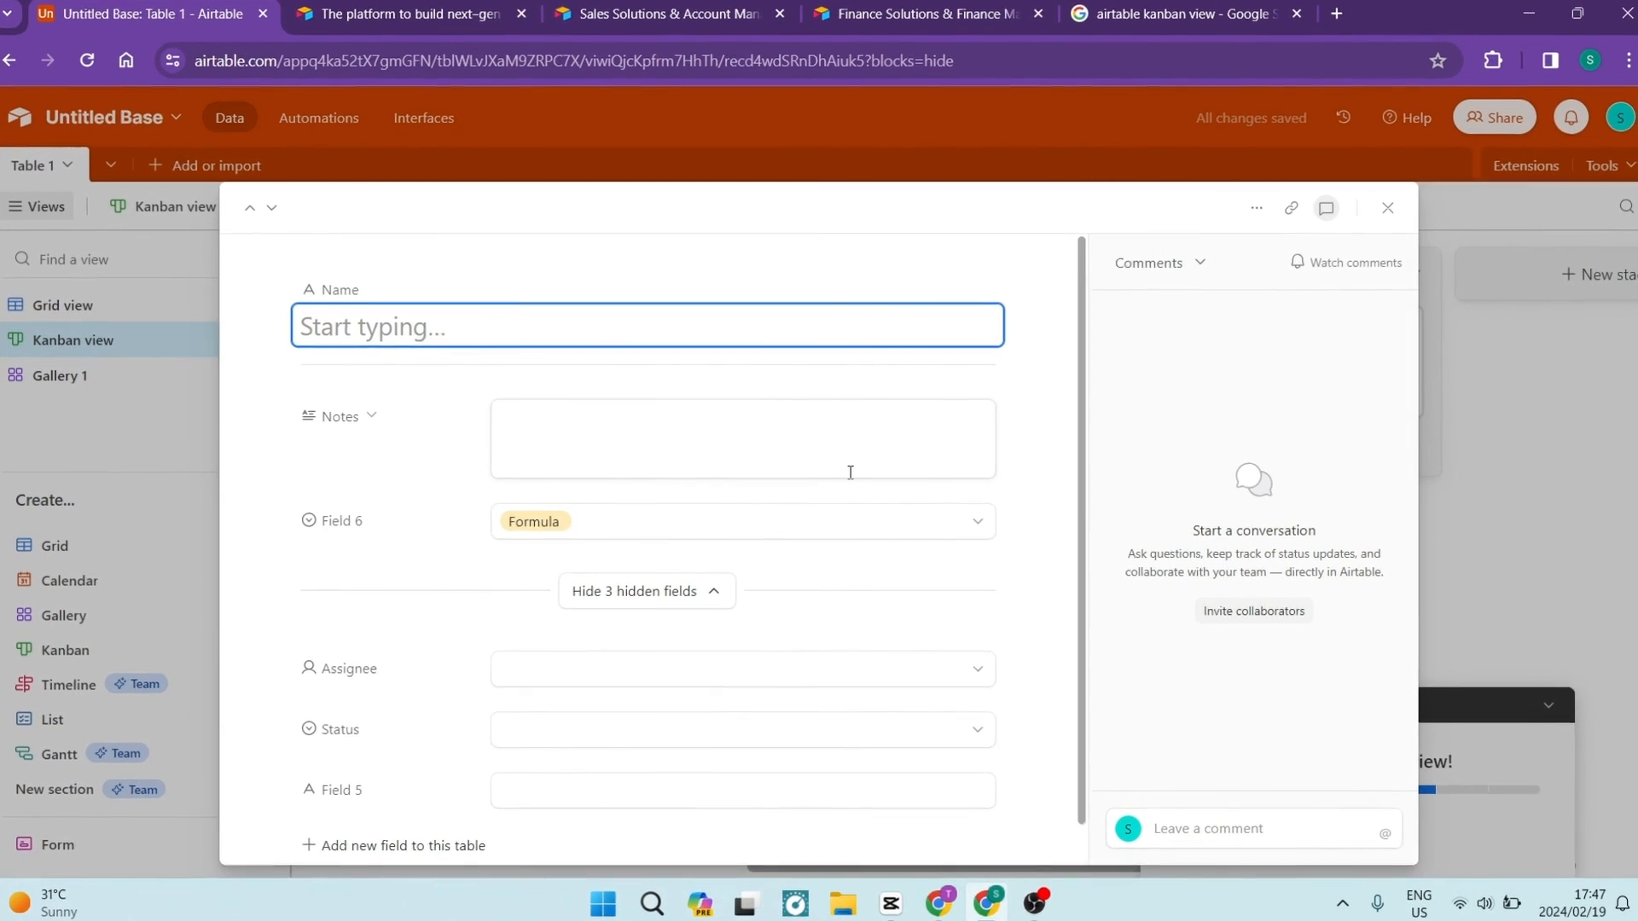
- Name the new Kanban record 'Like and Subscribe!'
text(Like and Subscrib)
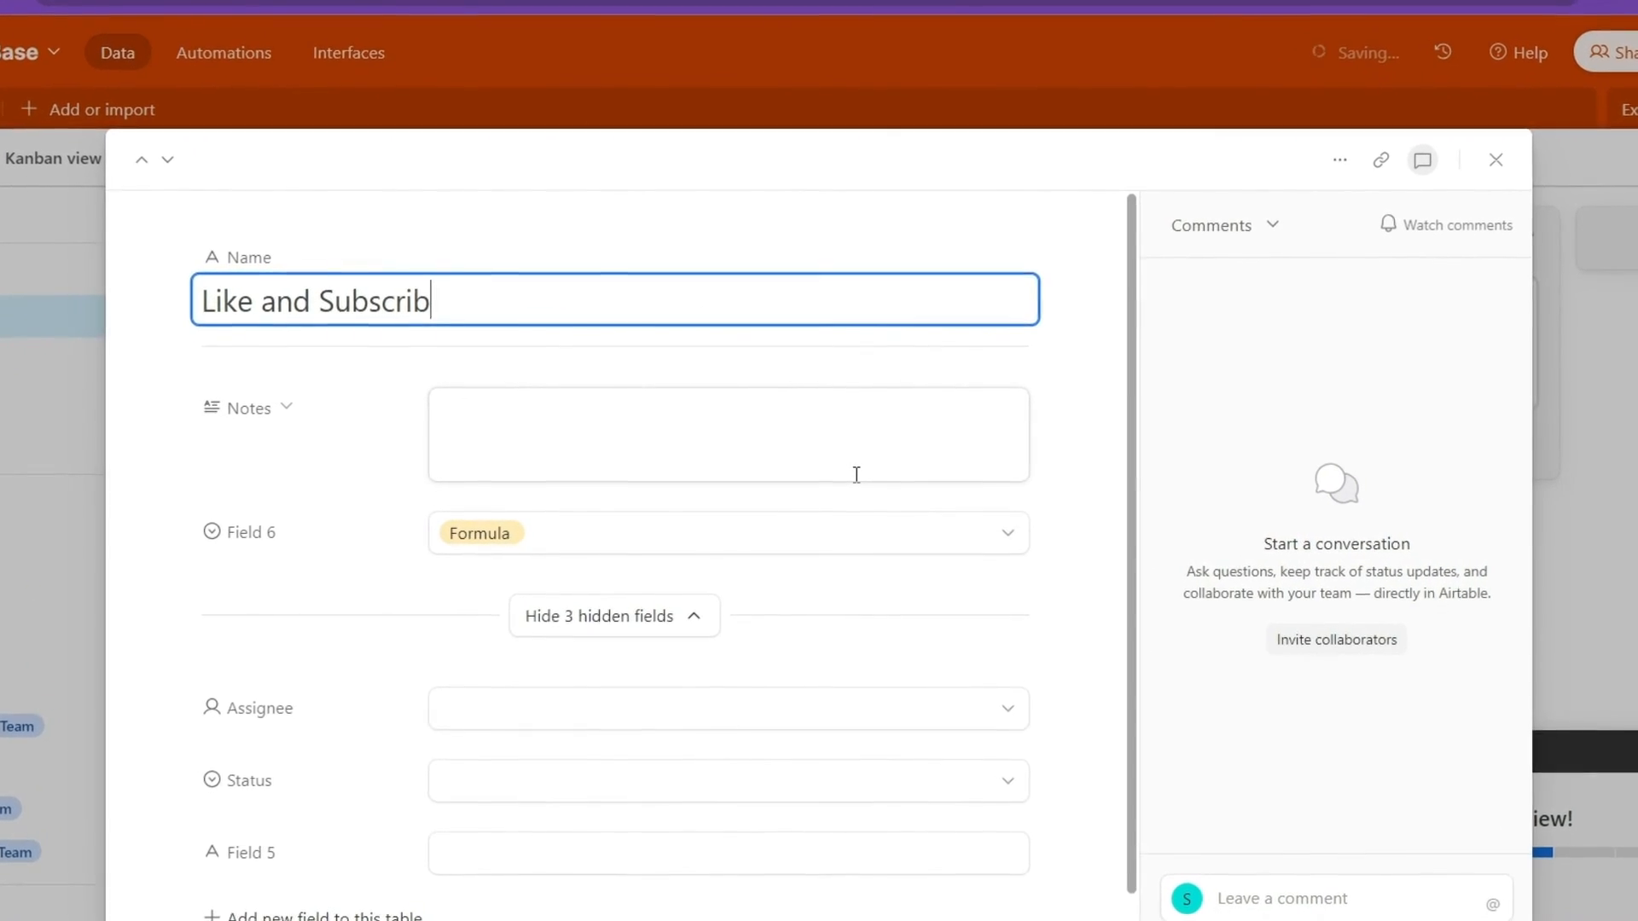
text(e!)
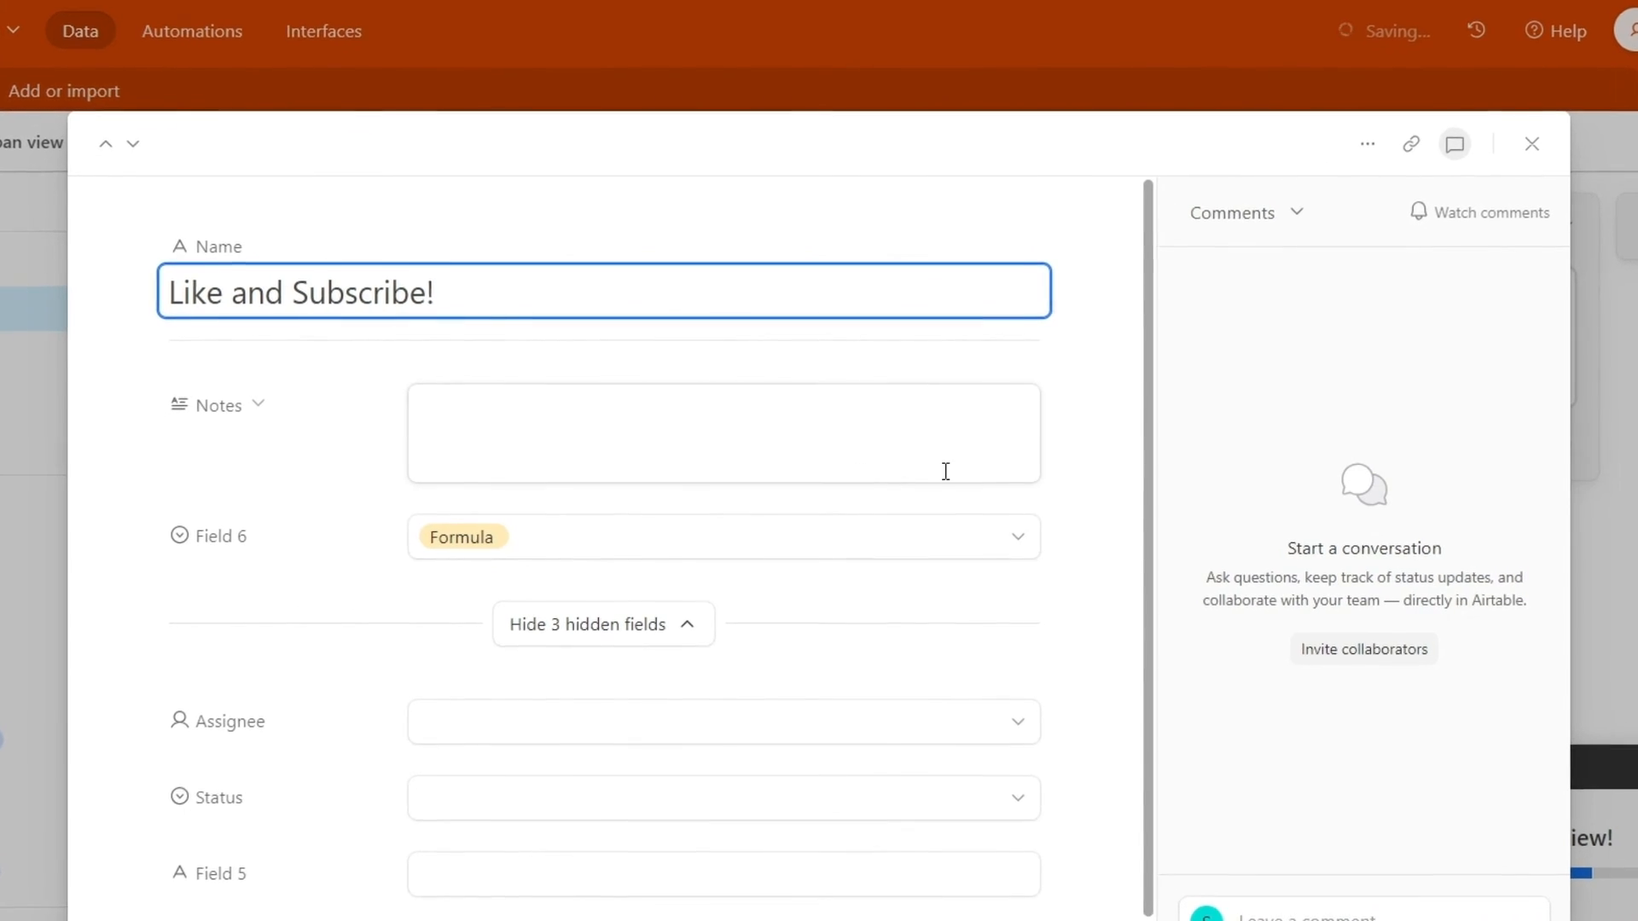